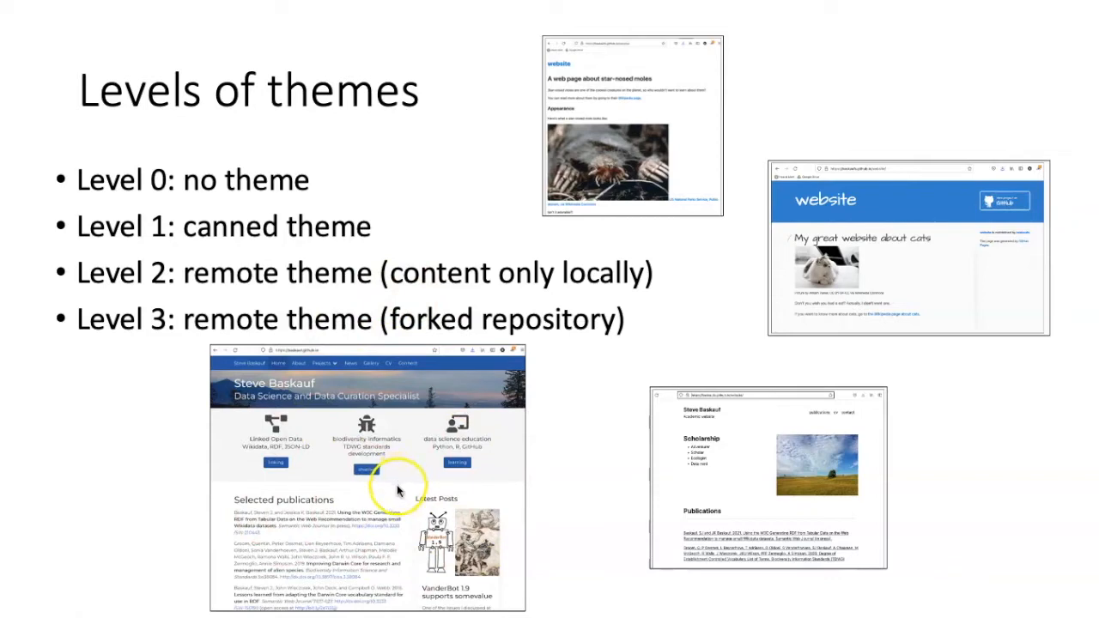
Step: Open the live personal website from the slide and browse its About page
left_click(367, 478)
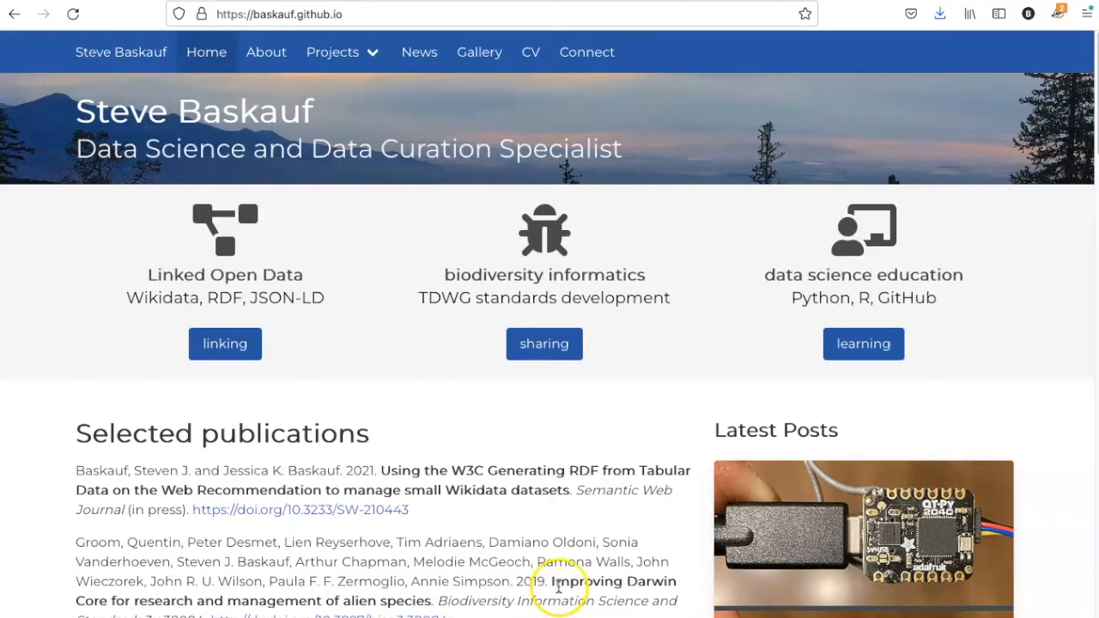
mouse_move(560, 438)
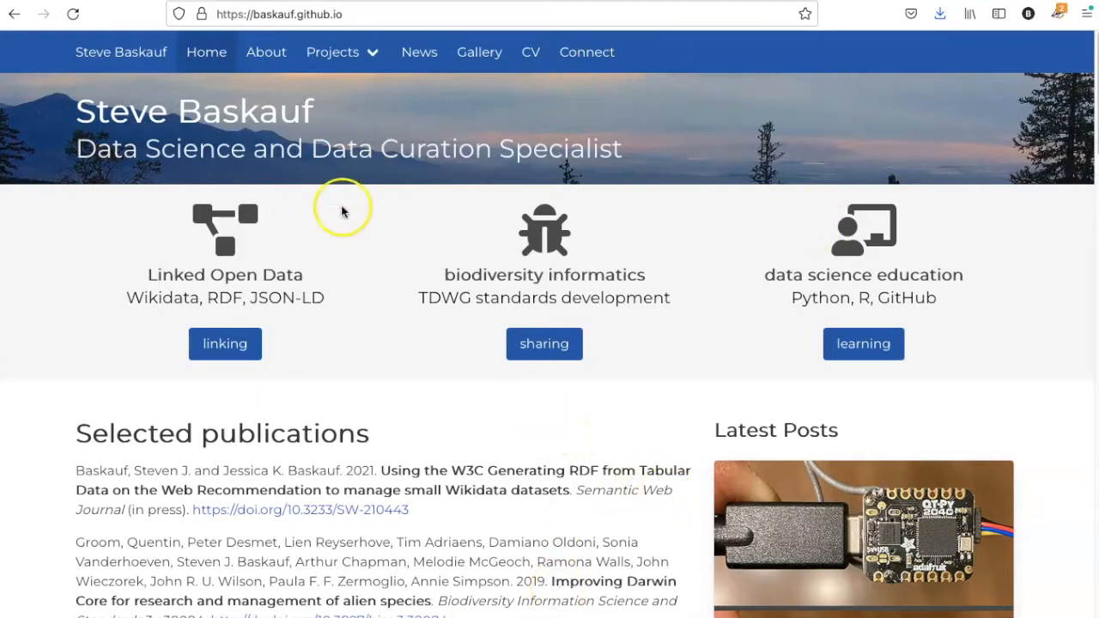
mouse_move(644, 288)
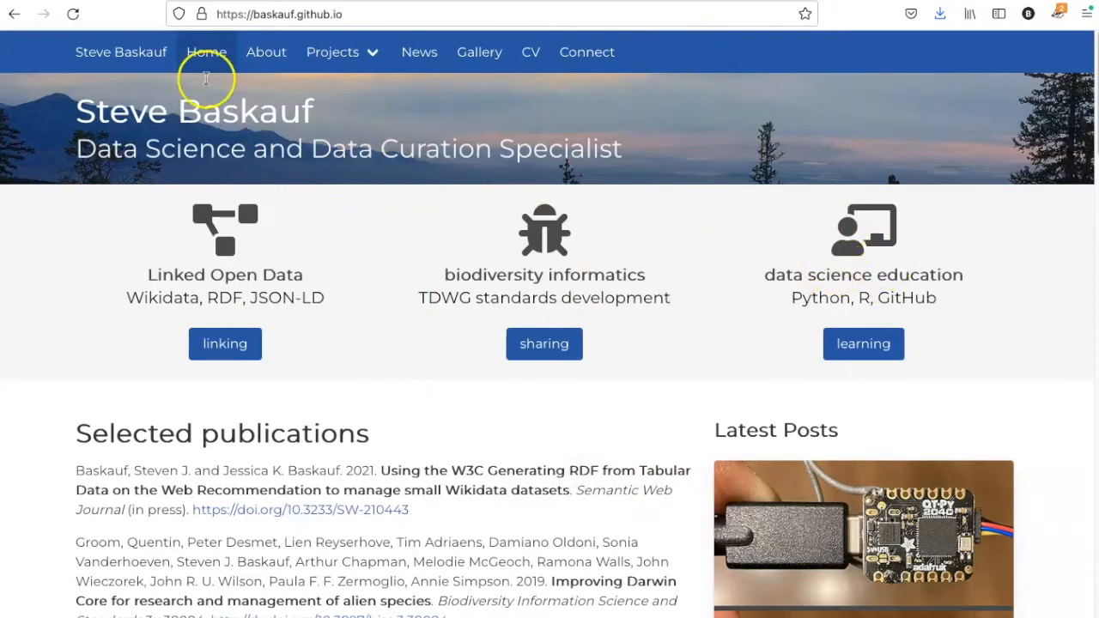
left_click(266, 51)
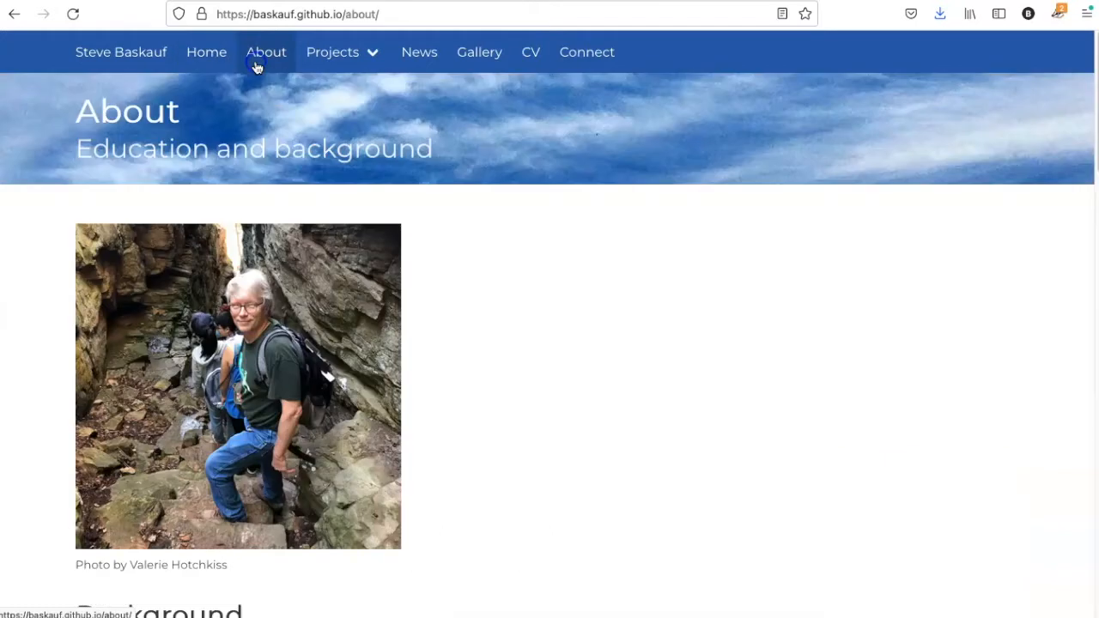
scroll("down", 3)
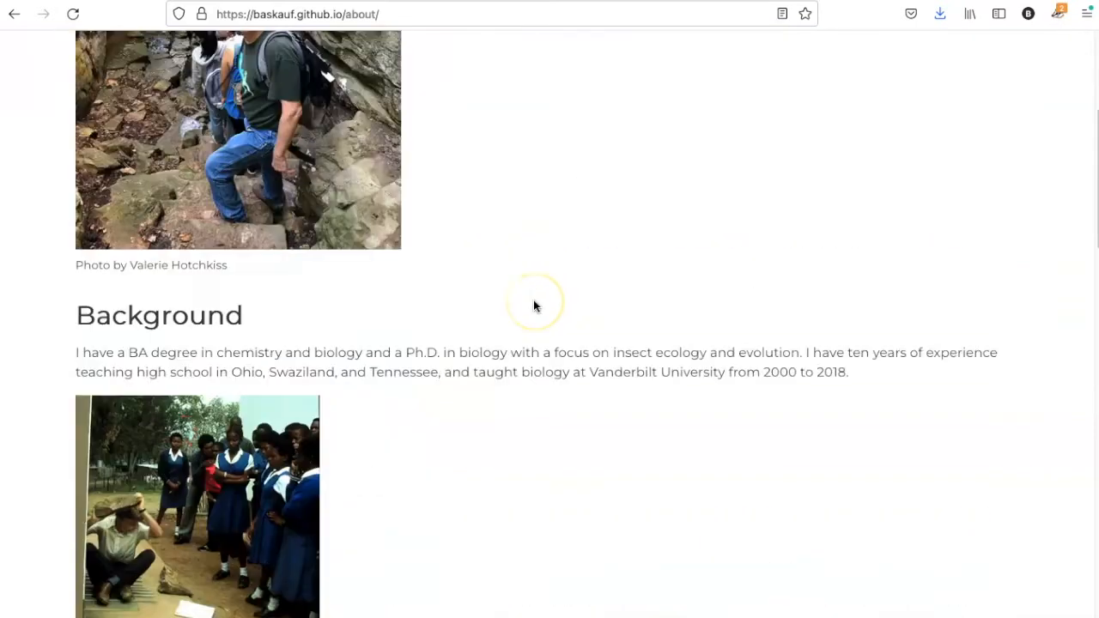
scroll("up", 3)
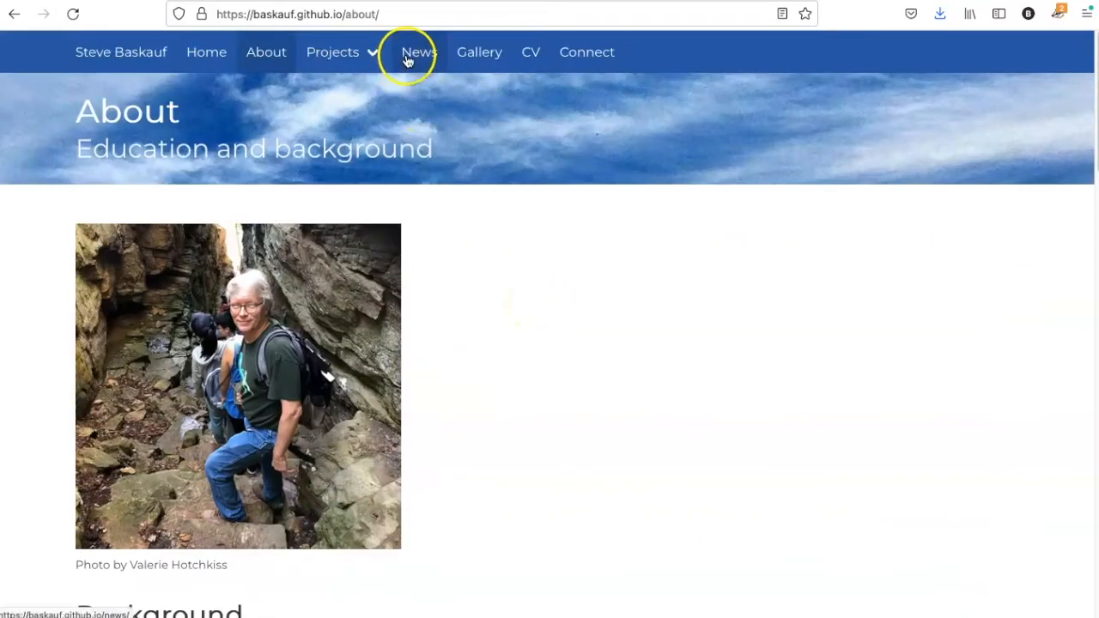
Step: Browse the News and Image gallery pages, then return to the site's homepage
left_click(419, 51)
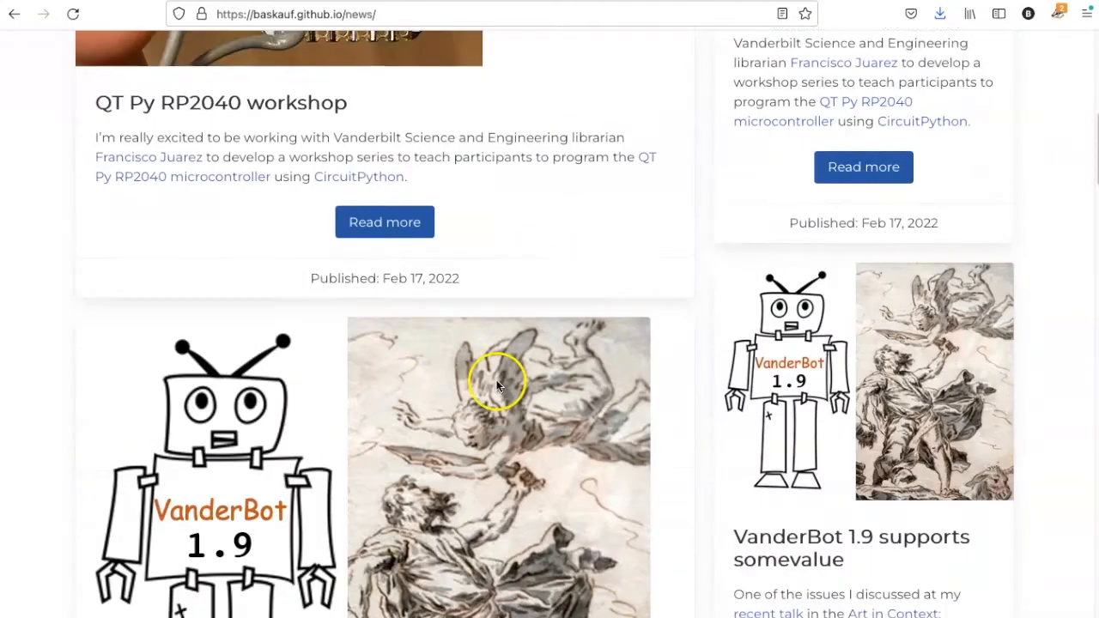
scroll("down", 3)
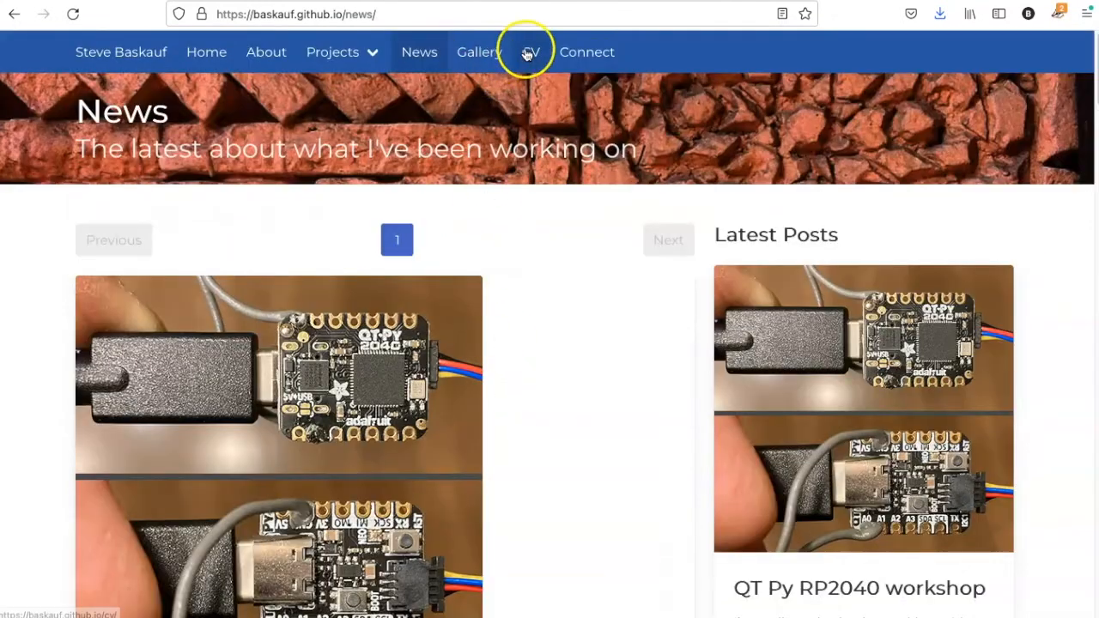
left_click(477, 51)
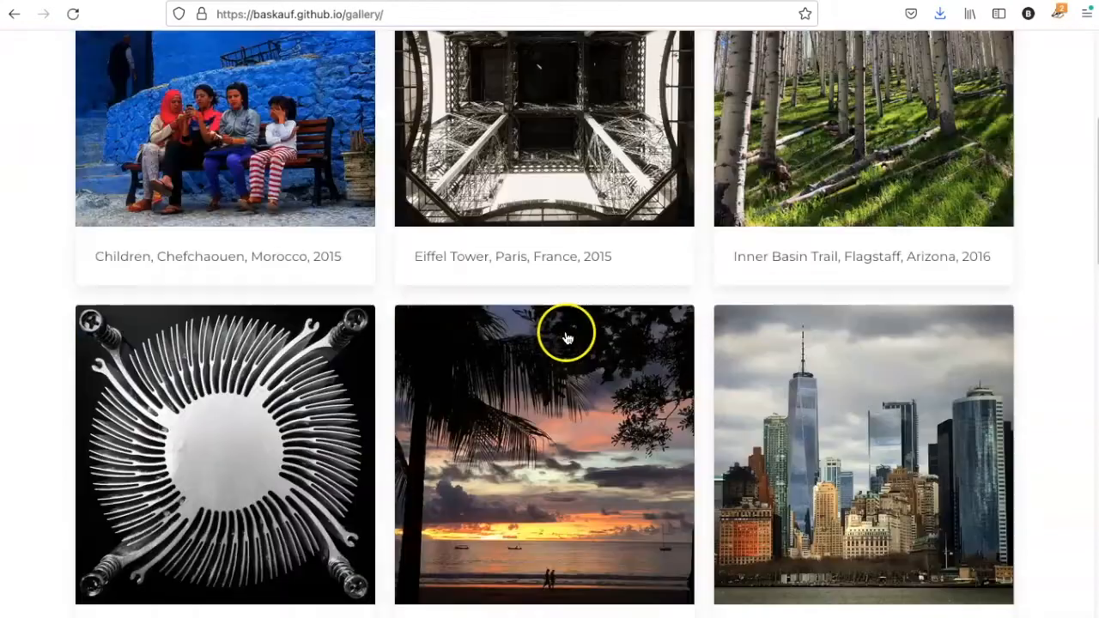
scroll("up", 3)
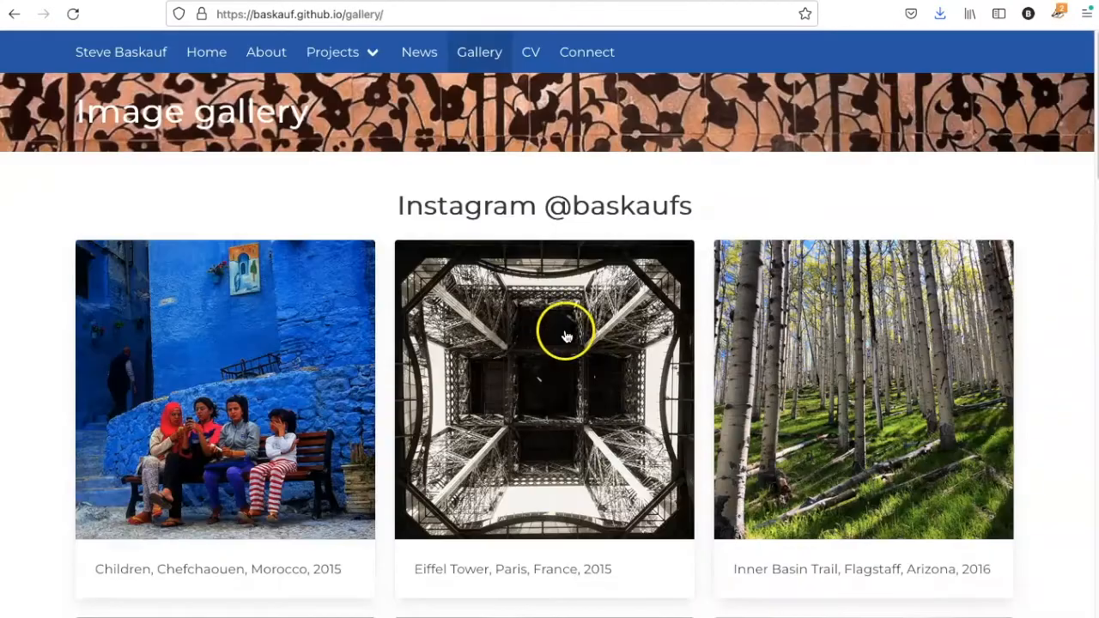
mouse_move(565, 335)
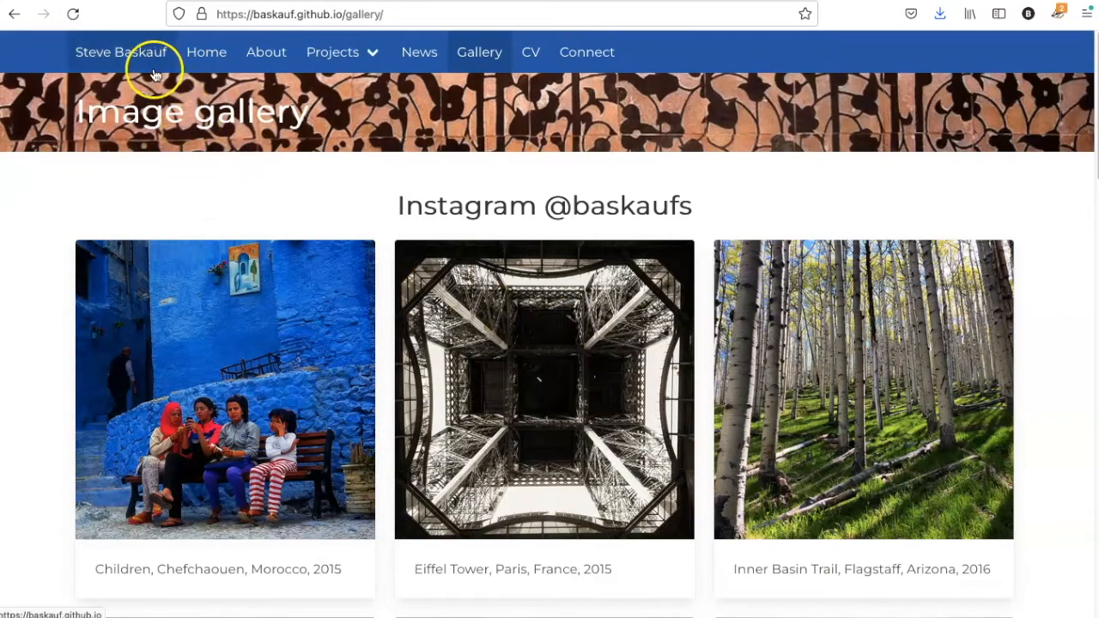
left_click(206, 52)
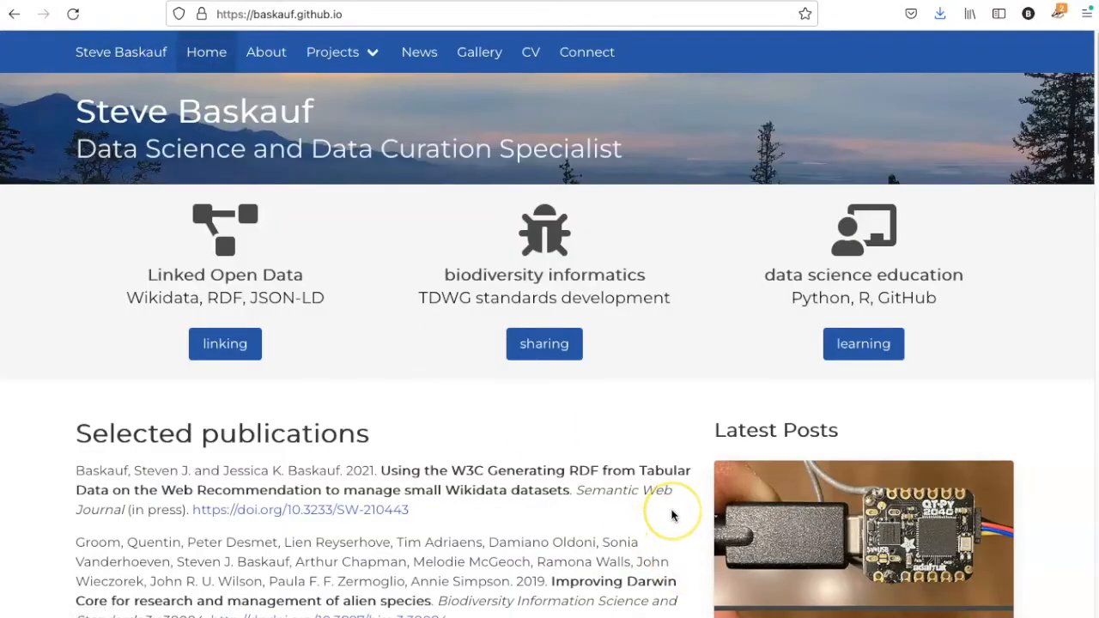
mouse_move(673, 515)
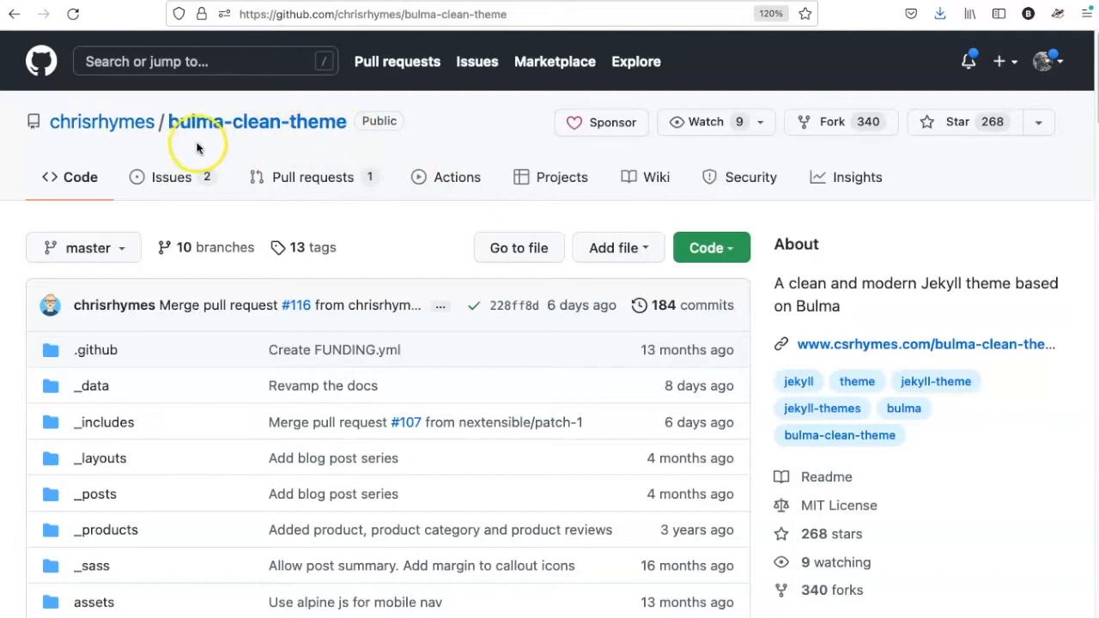
mouse_move(479, 394)
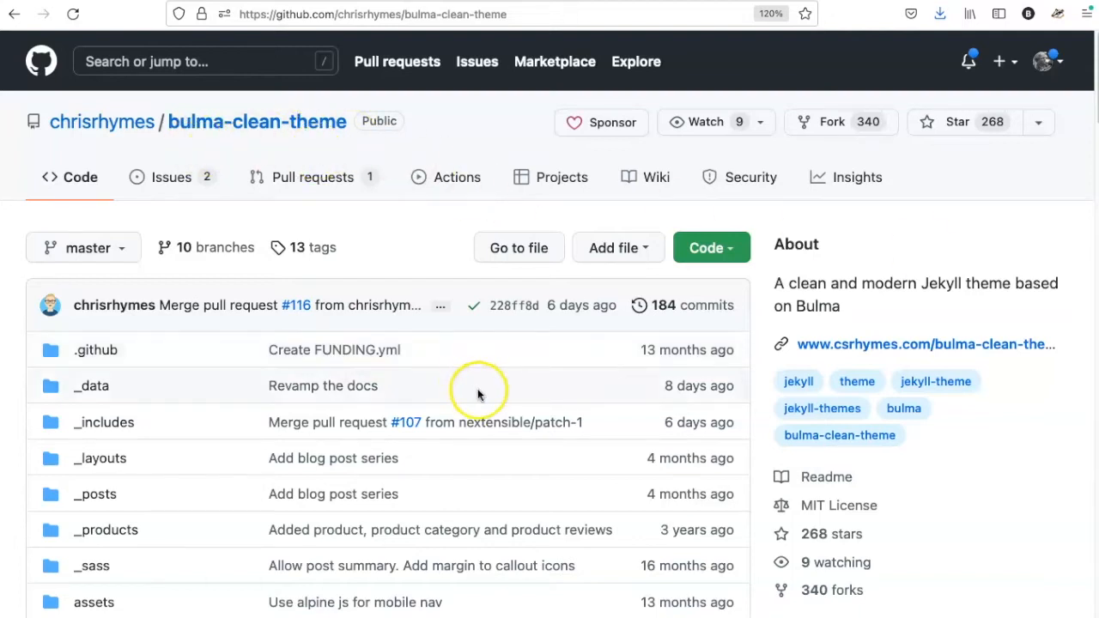
mouse_move(840, 344)
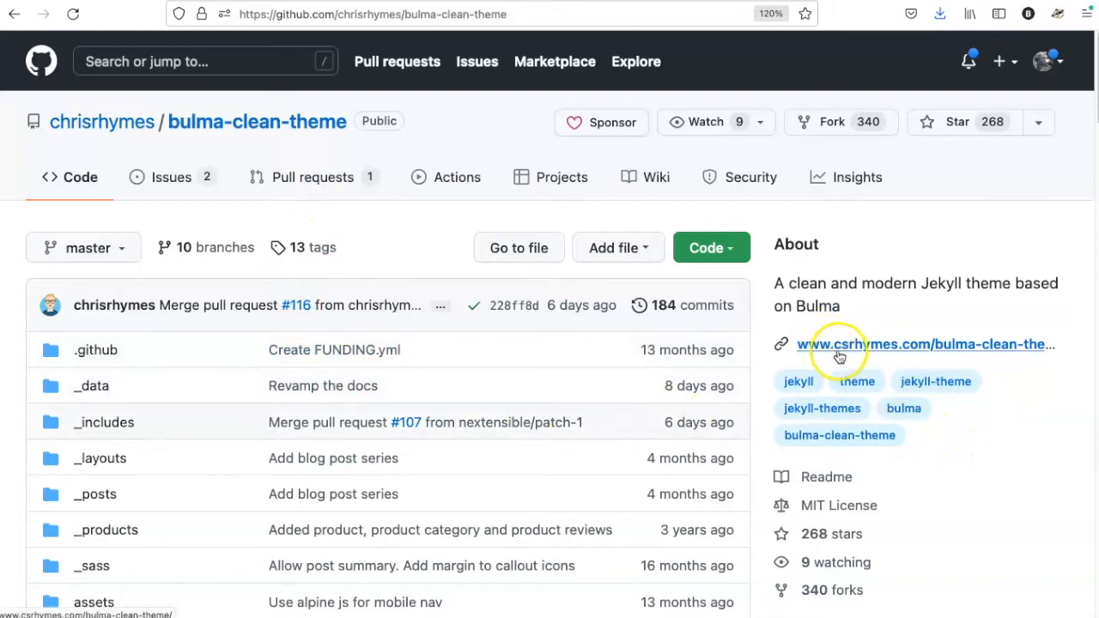
mouse_move(862, 354)
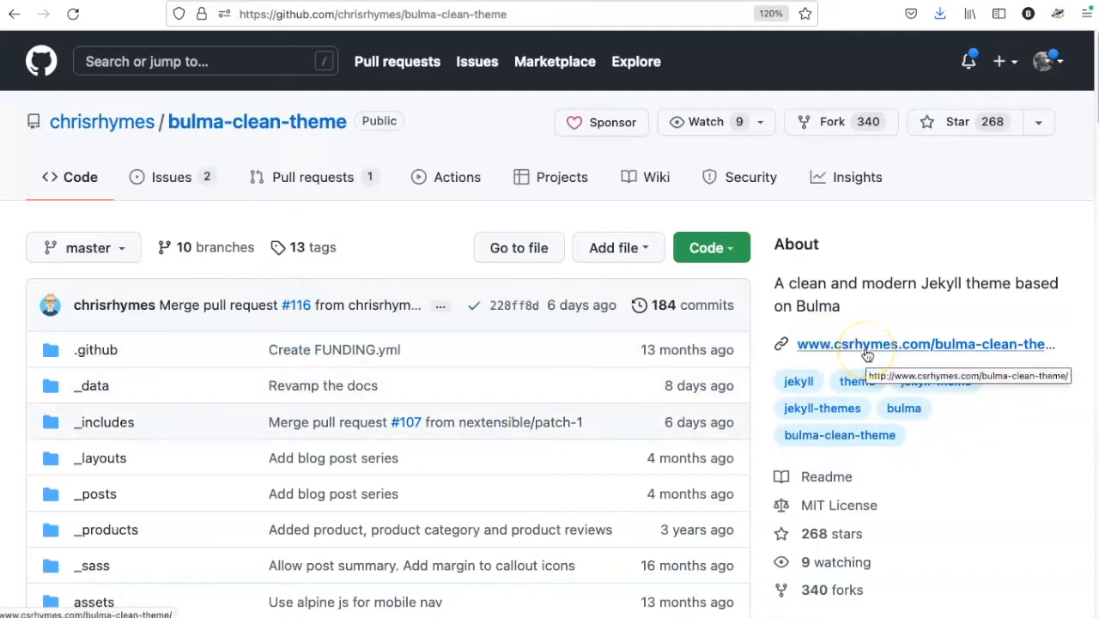
left_click(924, 344)
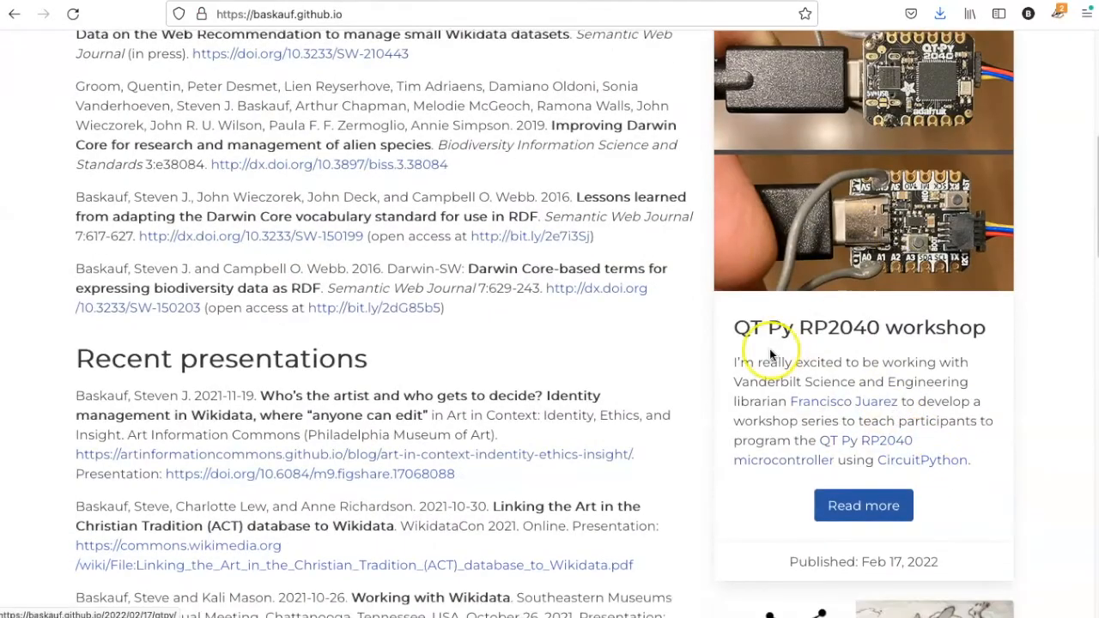
mouse_move(928, 278)
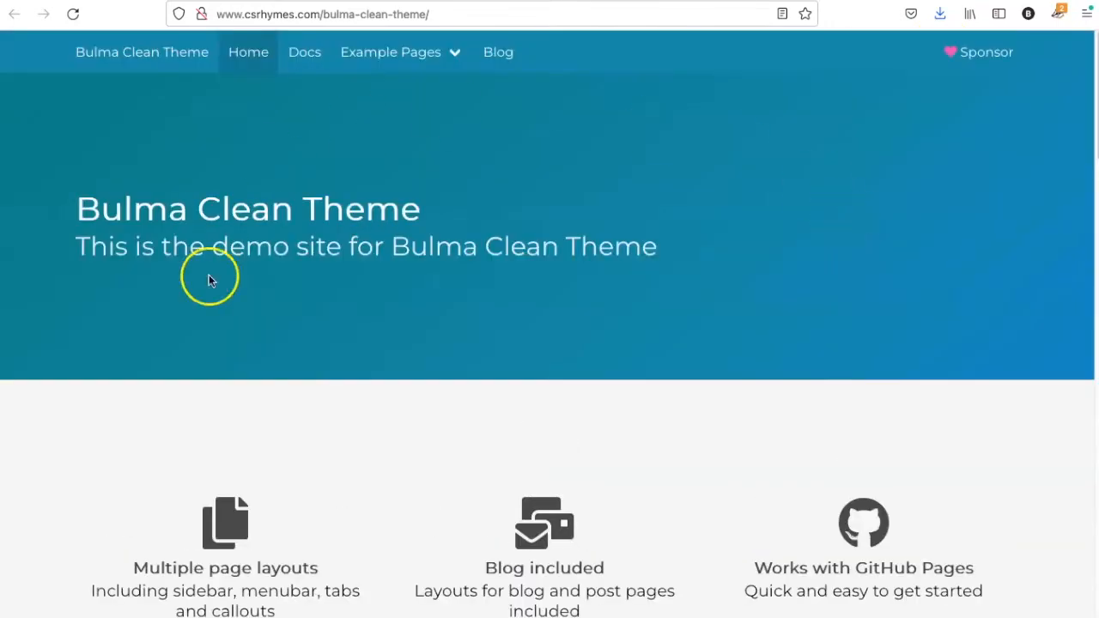
mouse_move(749, 151)
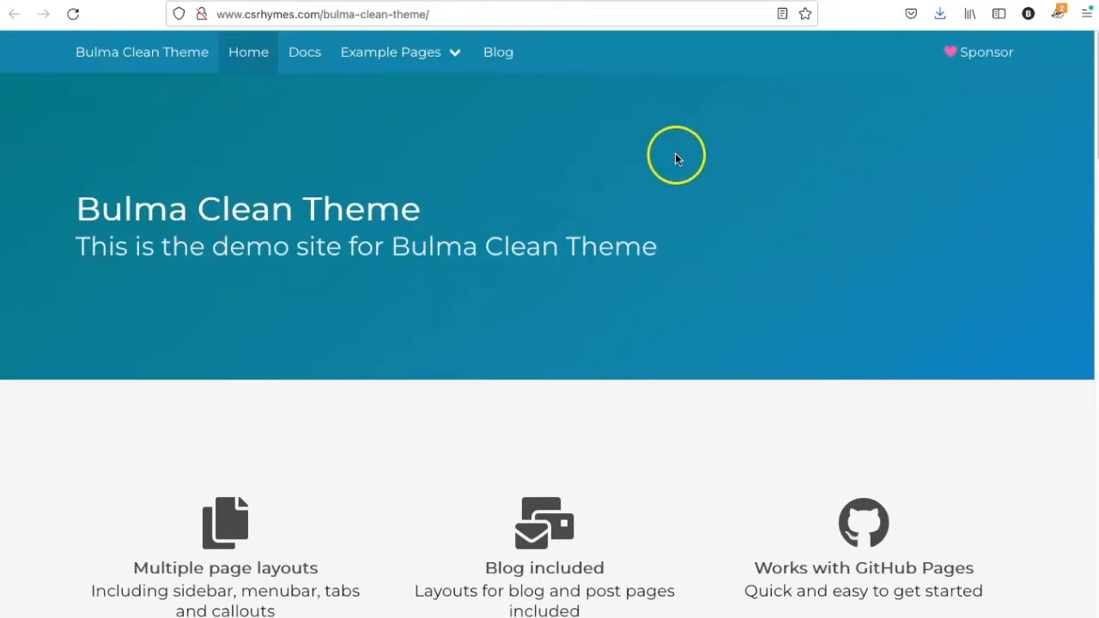
mouse_move(814, 312)
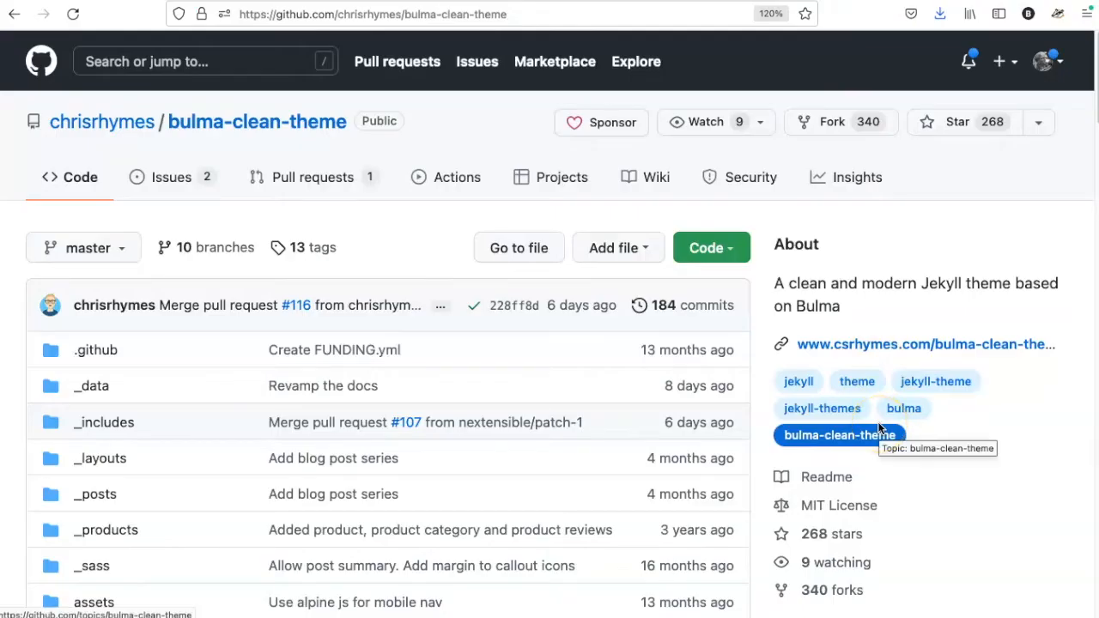
mouse_move(821, 136)
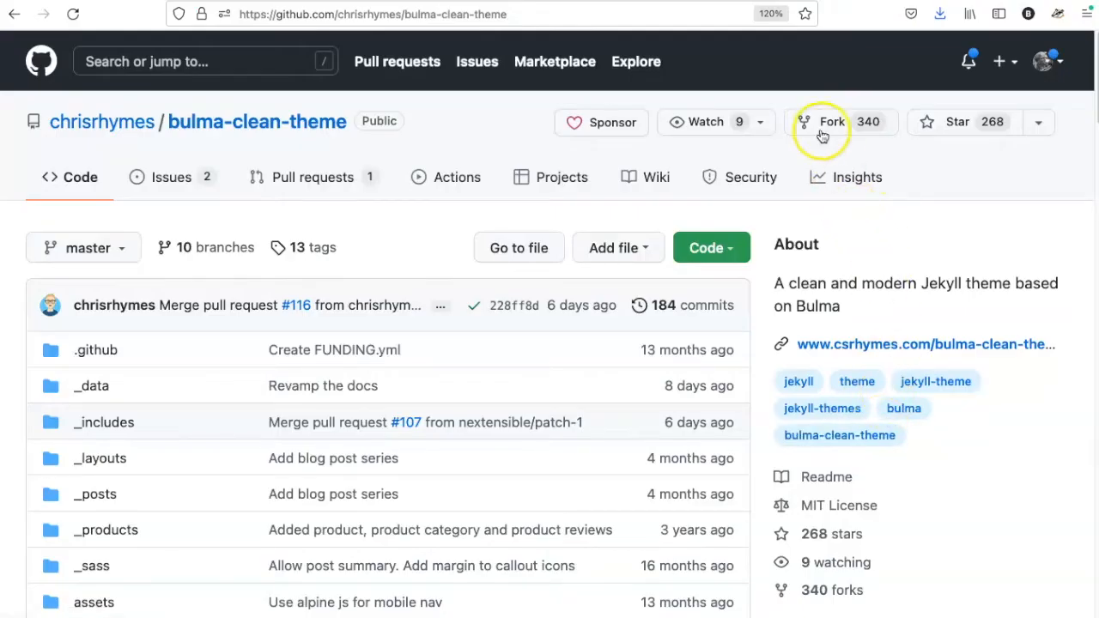
Step: Fork the bulma-clean-theme repository into the baskaufs personal account
left_click(829, 120)
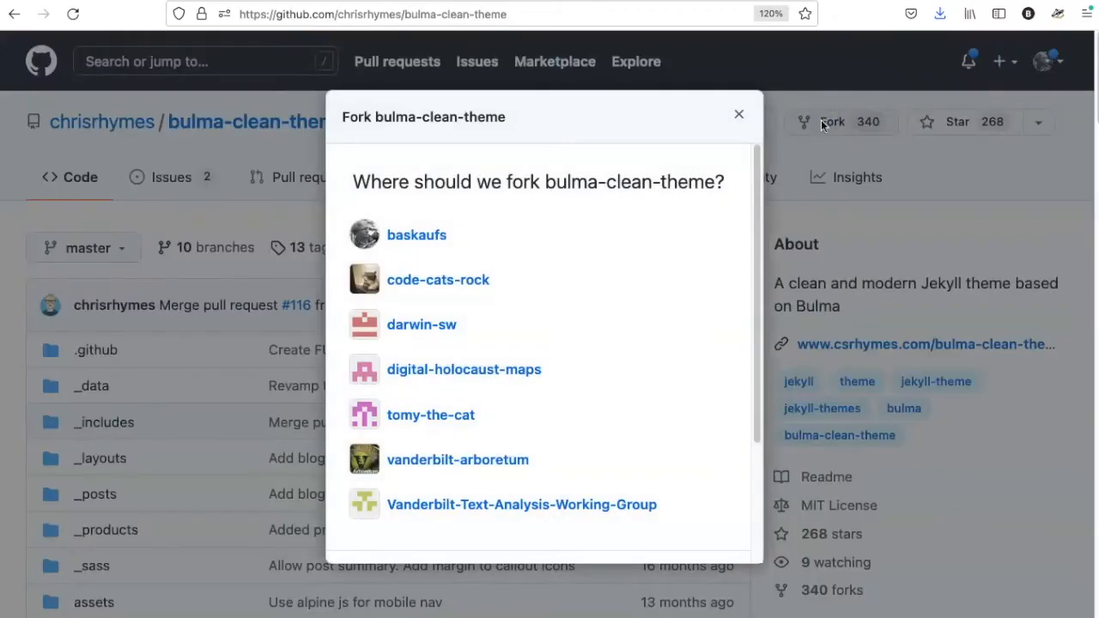
mouse_move(481, 227)
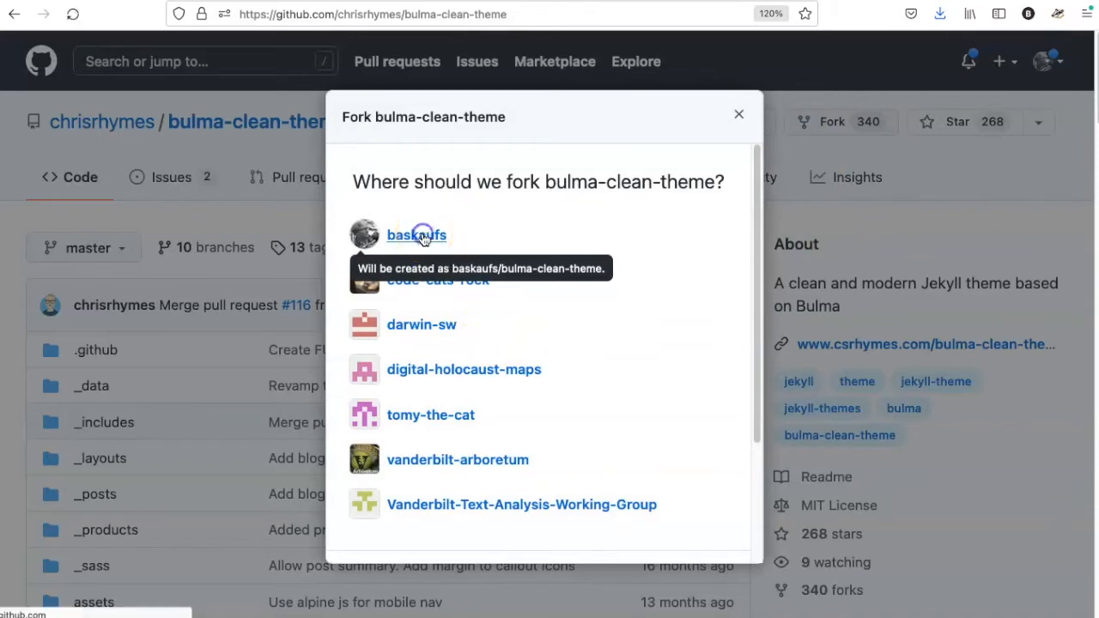
left_click(416, 234)
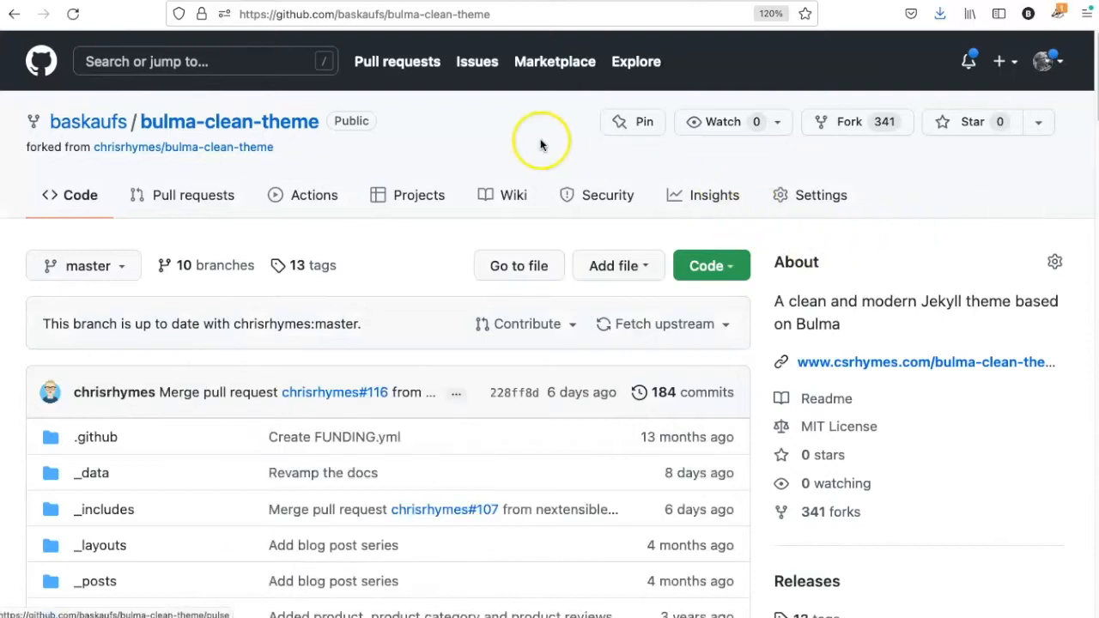
mouse_move(117, 163)
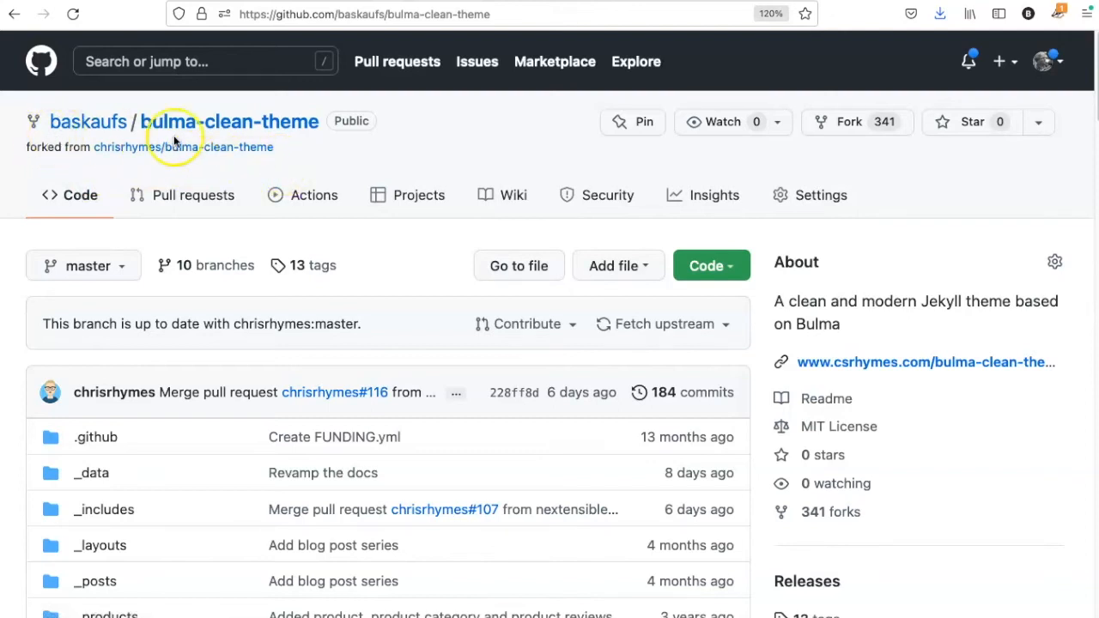
mouse_move(292, 154)
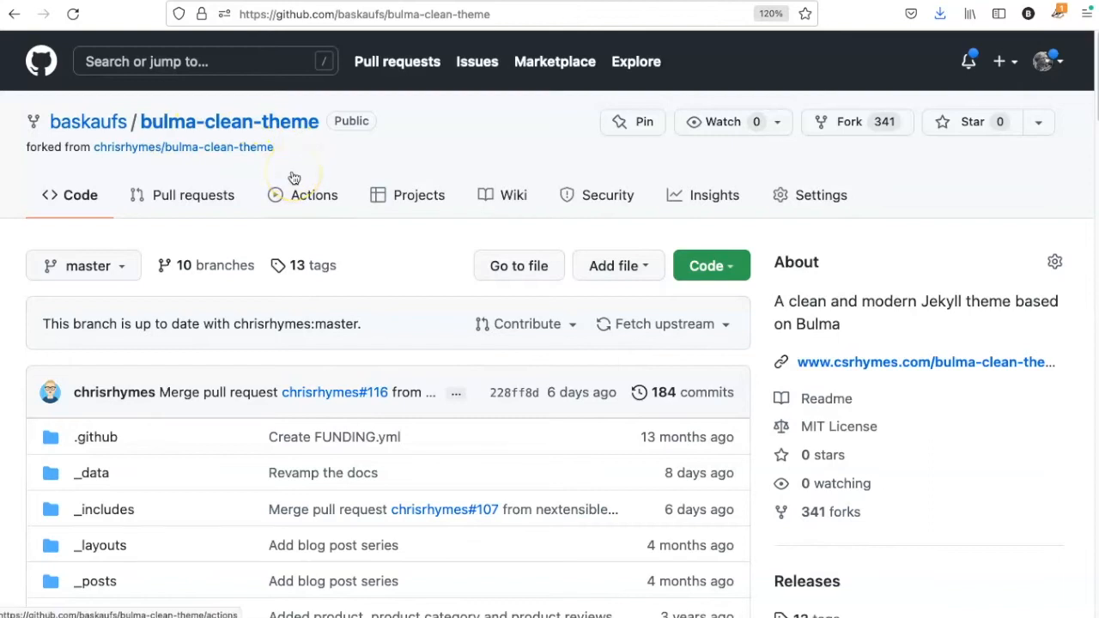
mouse_move(421, 234)
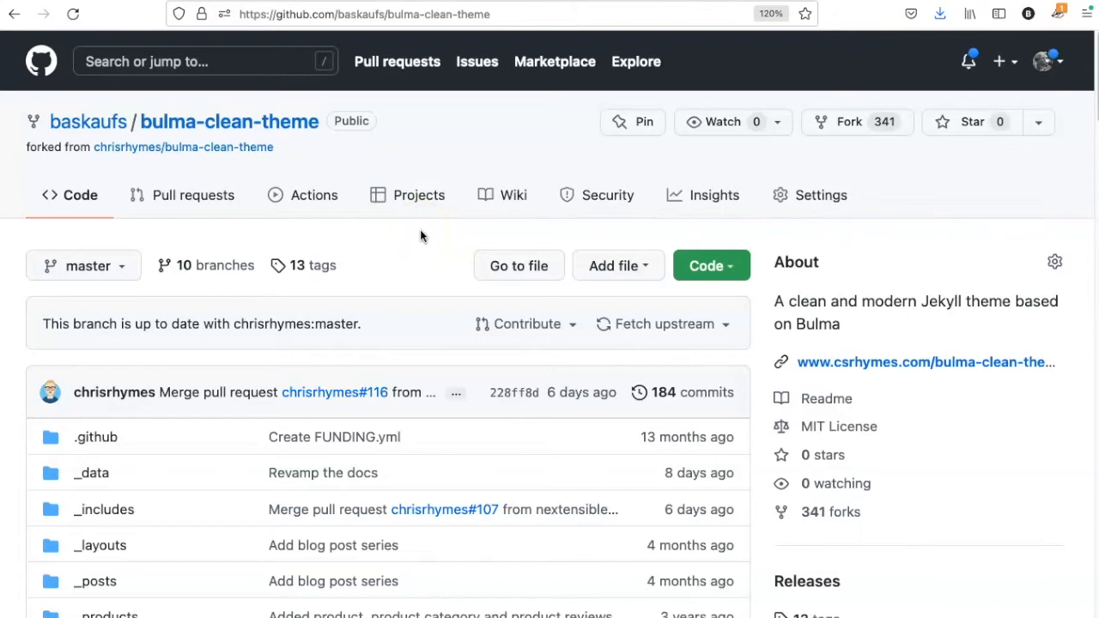
mouse_move(384, 325)
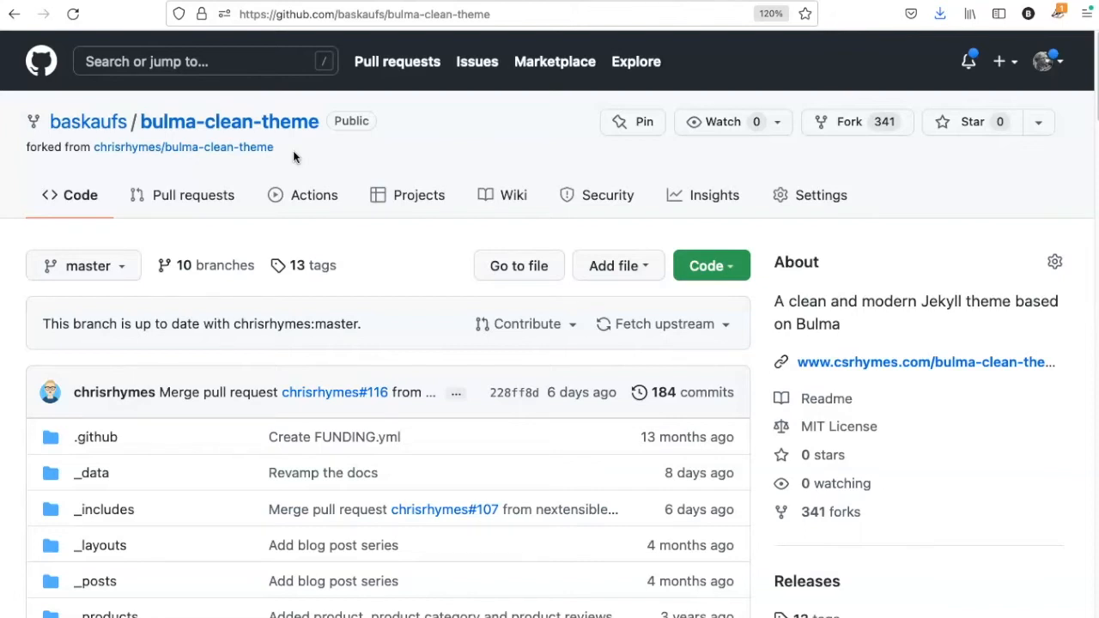
mouse_move(305, 152)
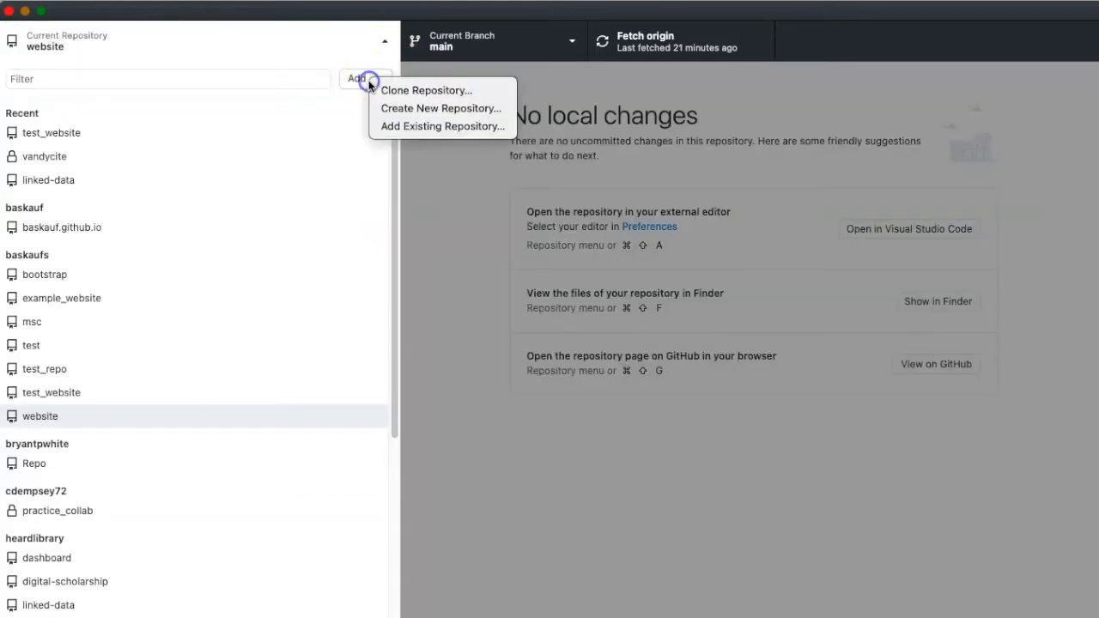
Step: Clone the baskaufs/bulma-clean-theme fork locally, set up for my own purposes
left_click(426, 89)
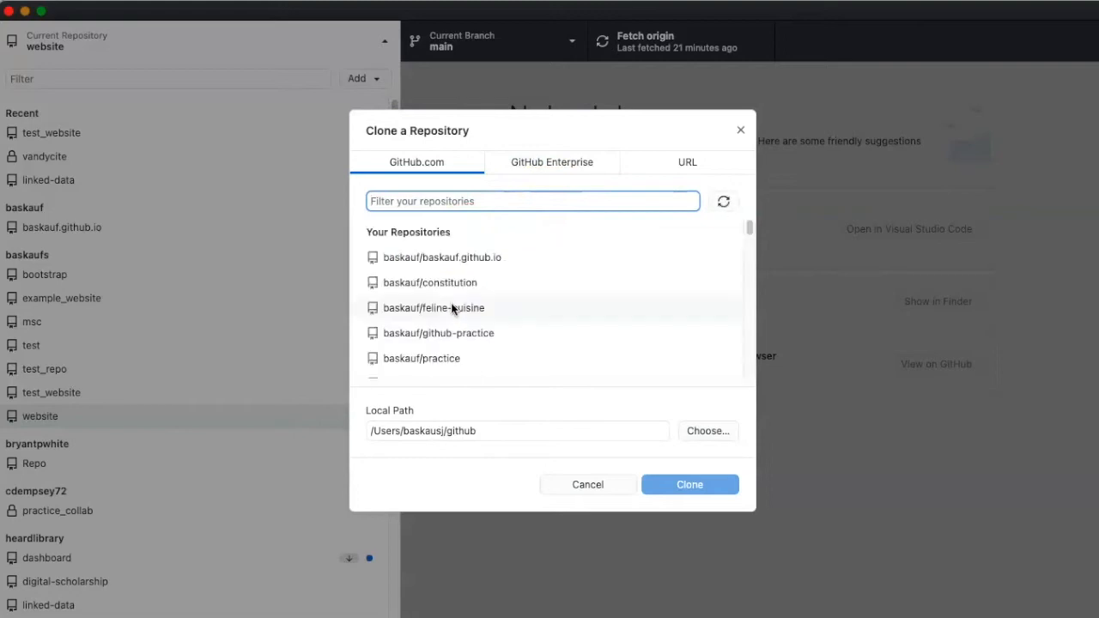
mouse_move(550, 302)
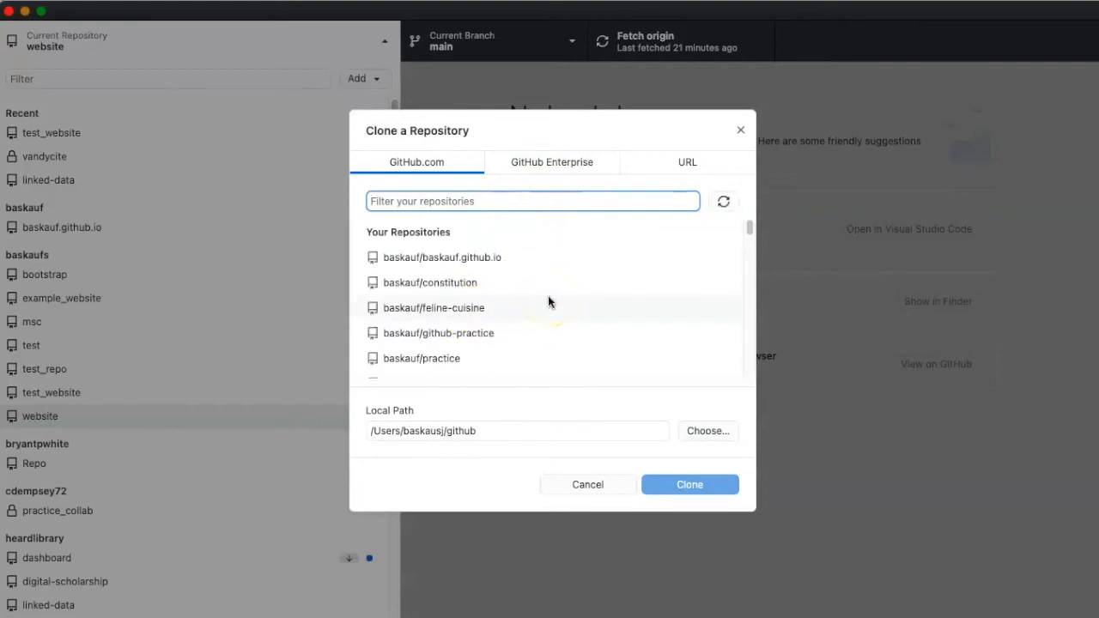
scroll("down", 3)
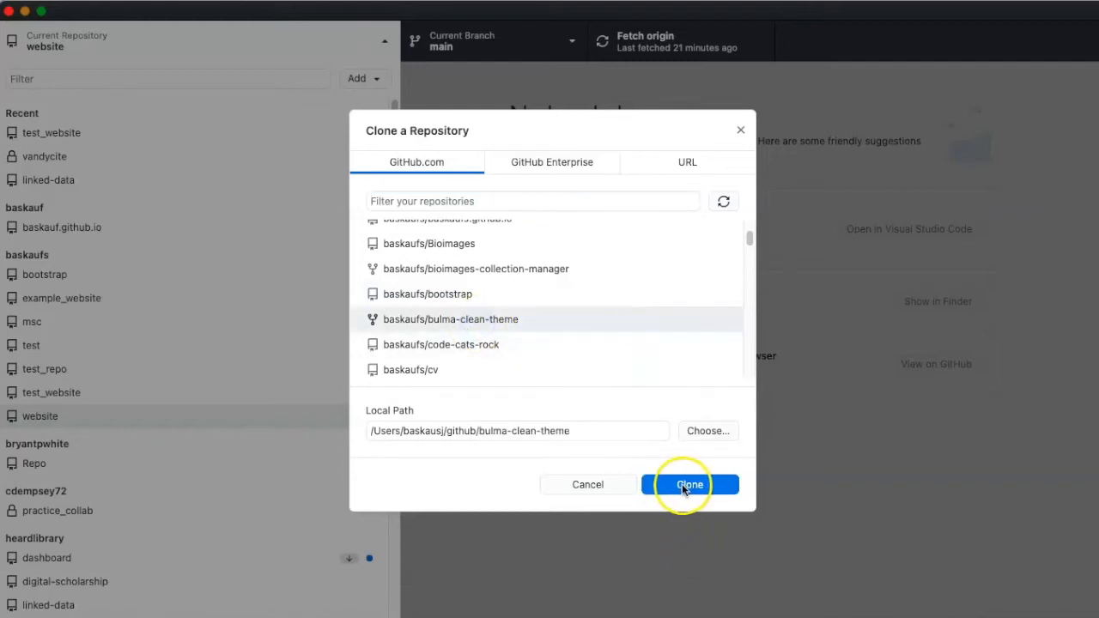
left_click(691, 484)
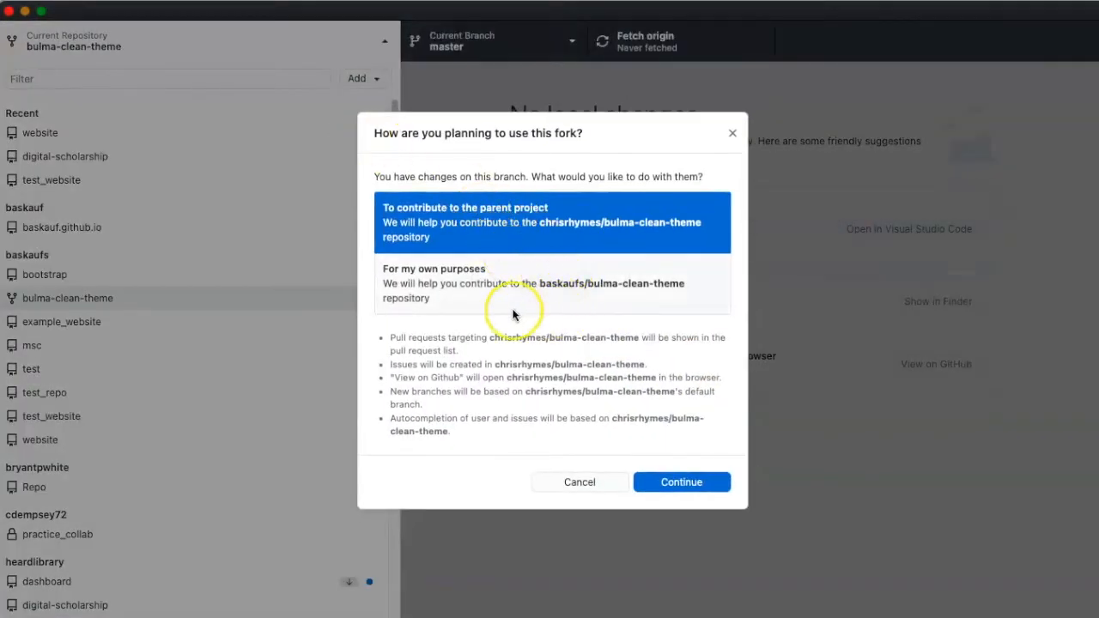
left_click(551, 284)
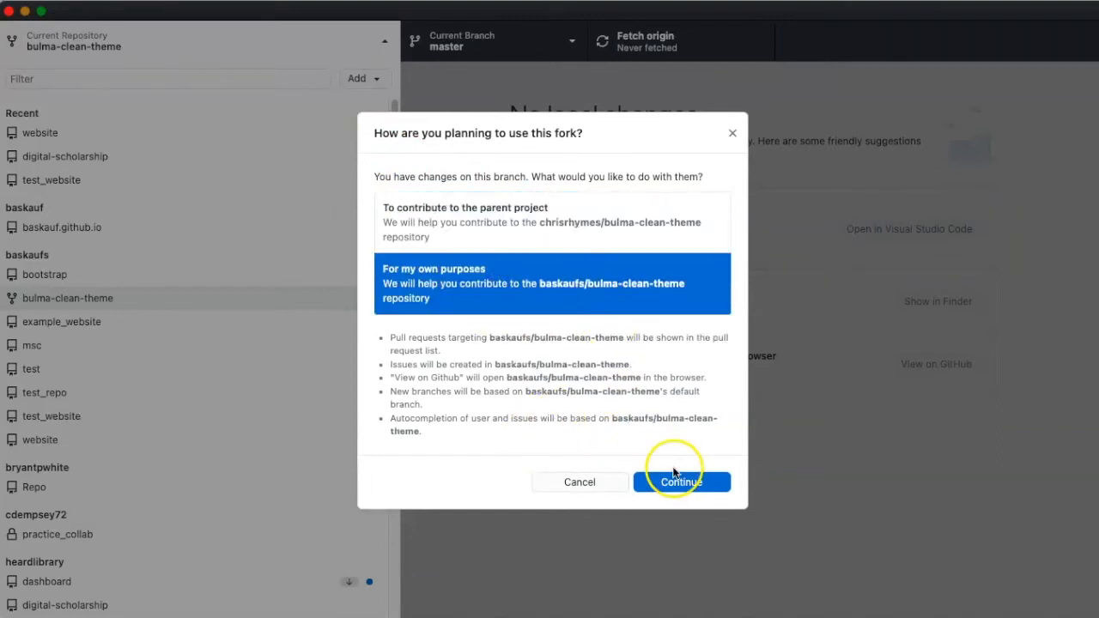
left_click(680, 481)
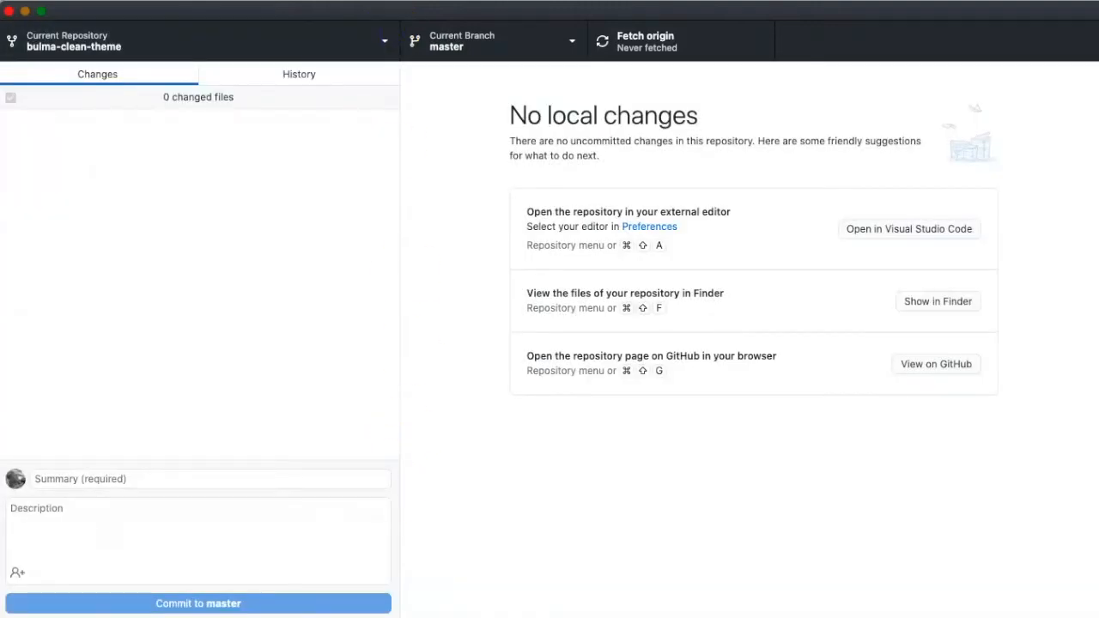
Step: Save the website repo's GitHub Pages source as the main branch, / (root) folder
left_click(937, 302)
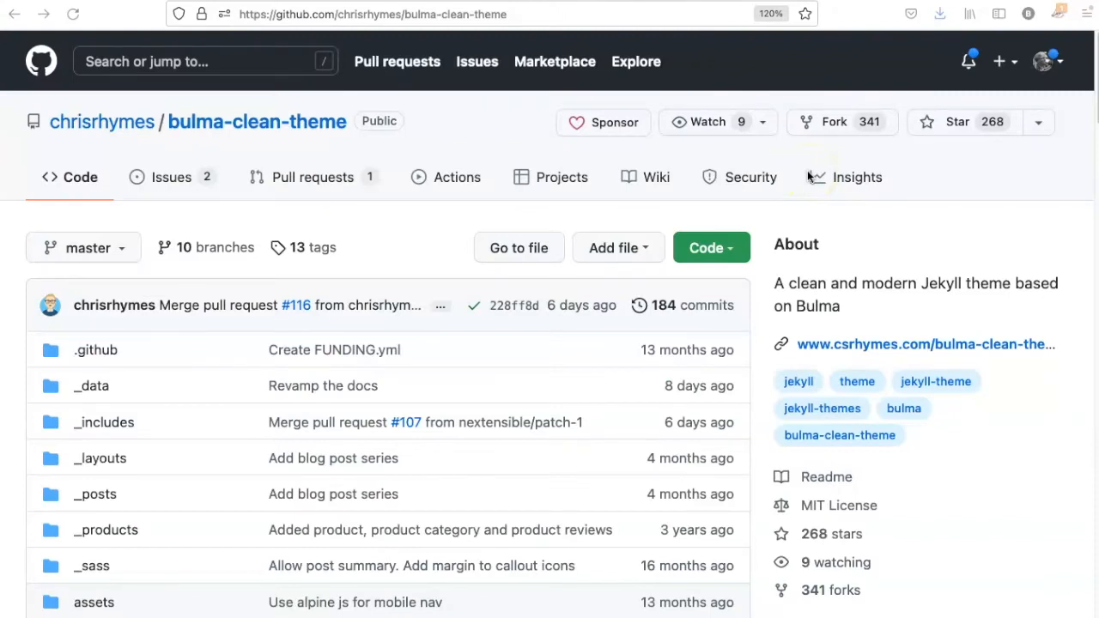
mouse_move(347, 180)
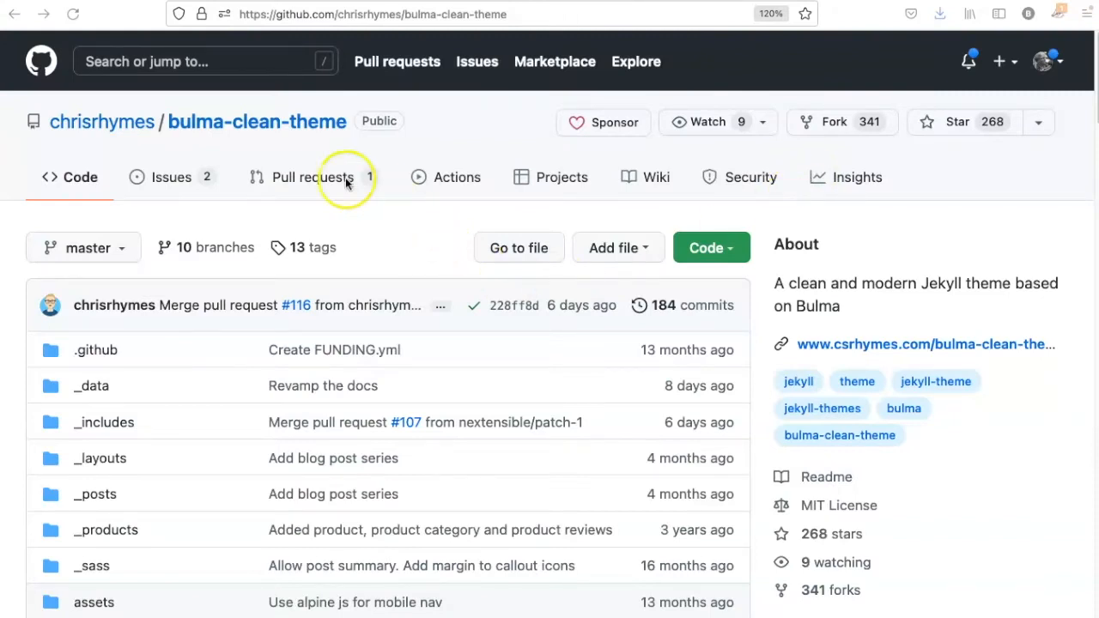
mouse_move(223, 154)
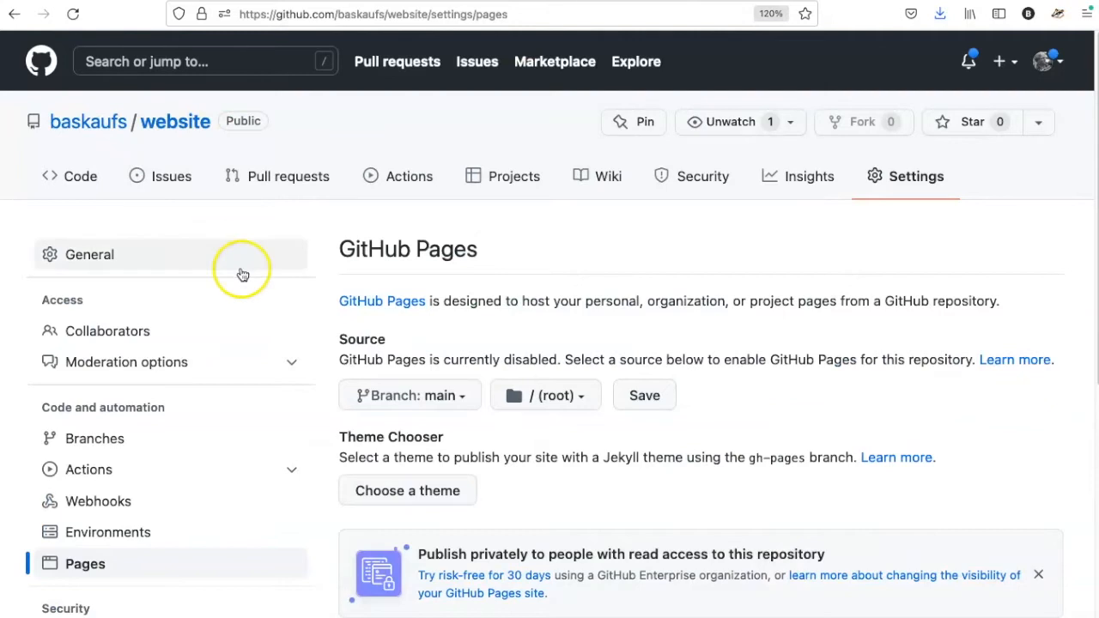
mouse_move(663, 271)
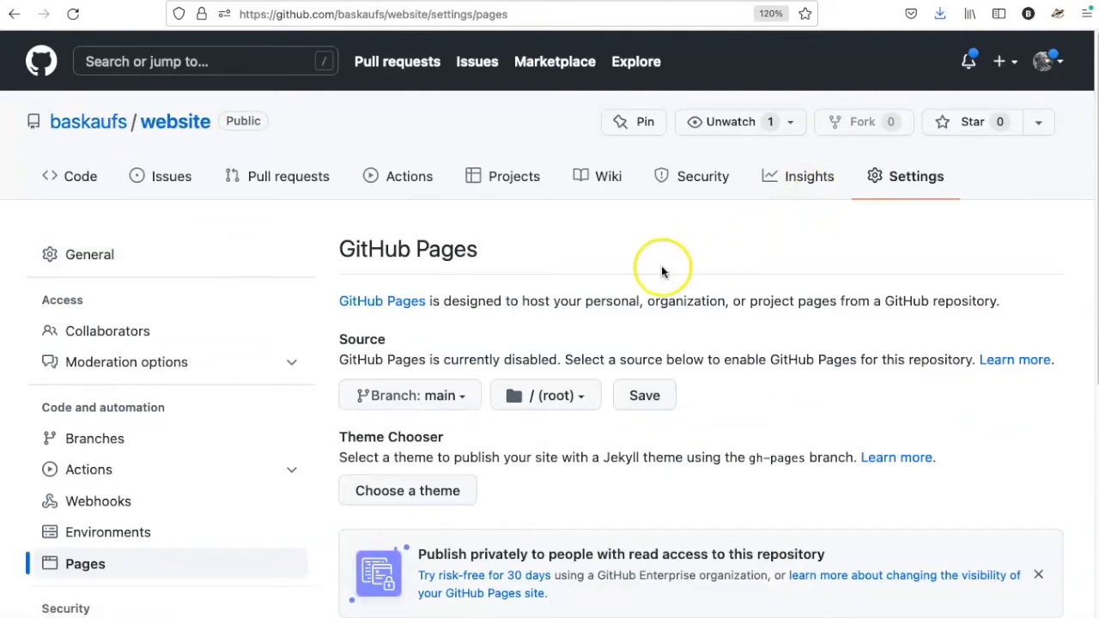
mouse_move(455, 430)
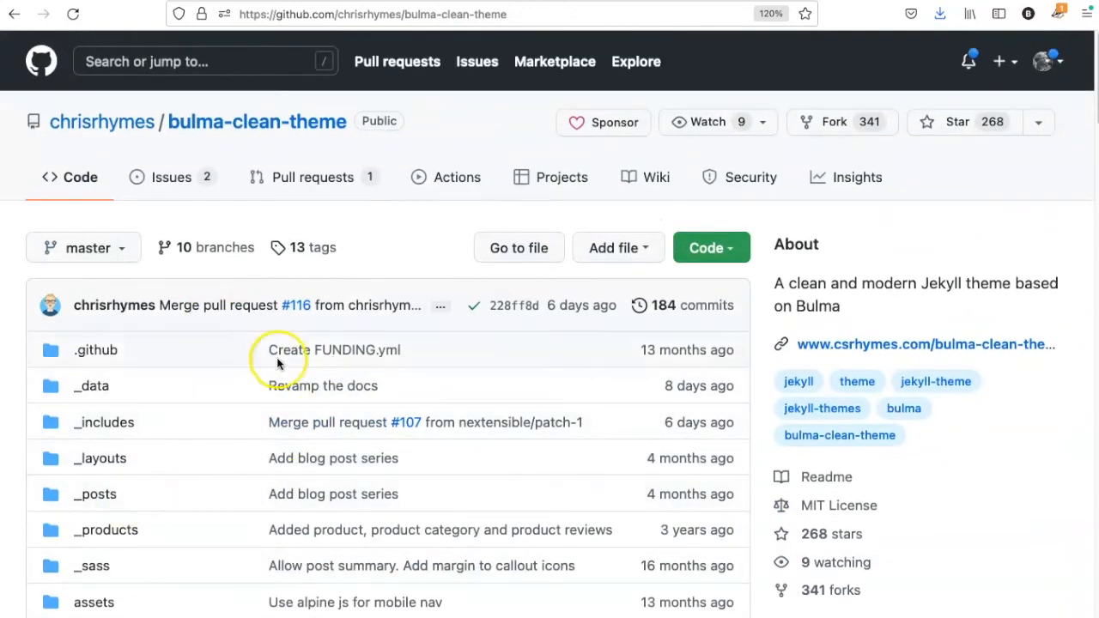
mouse_move(325, 336)
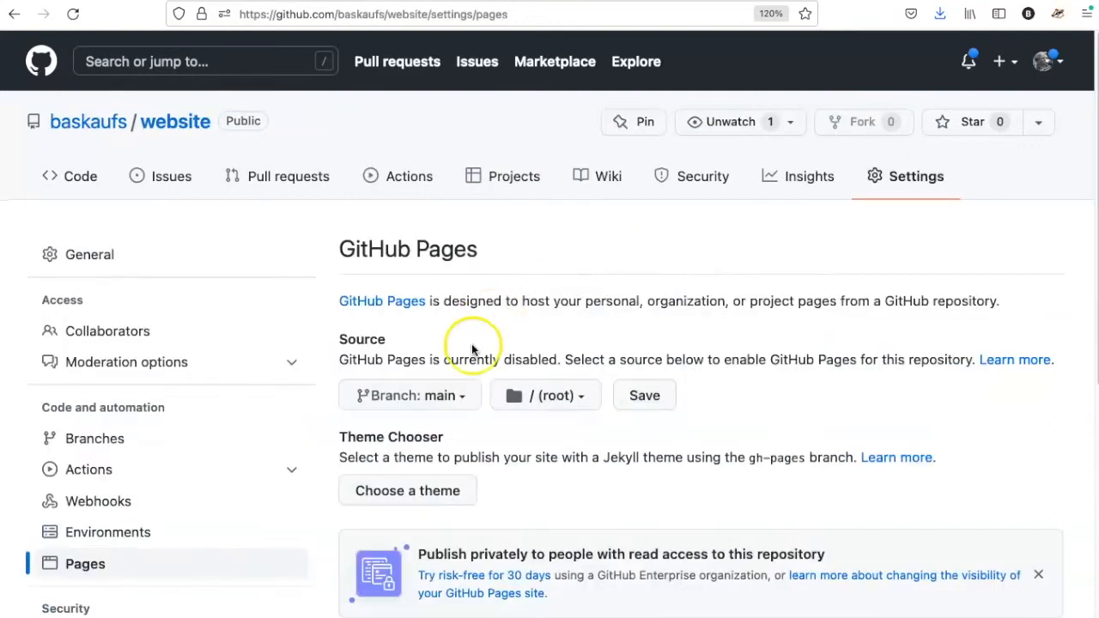
left_click(546, 395)
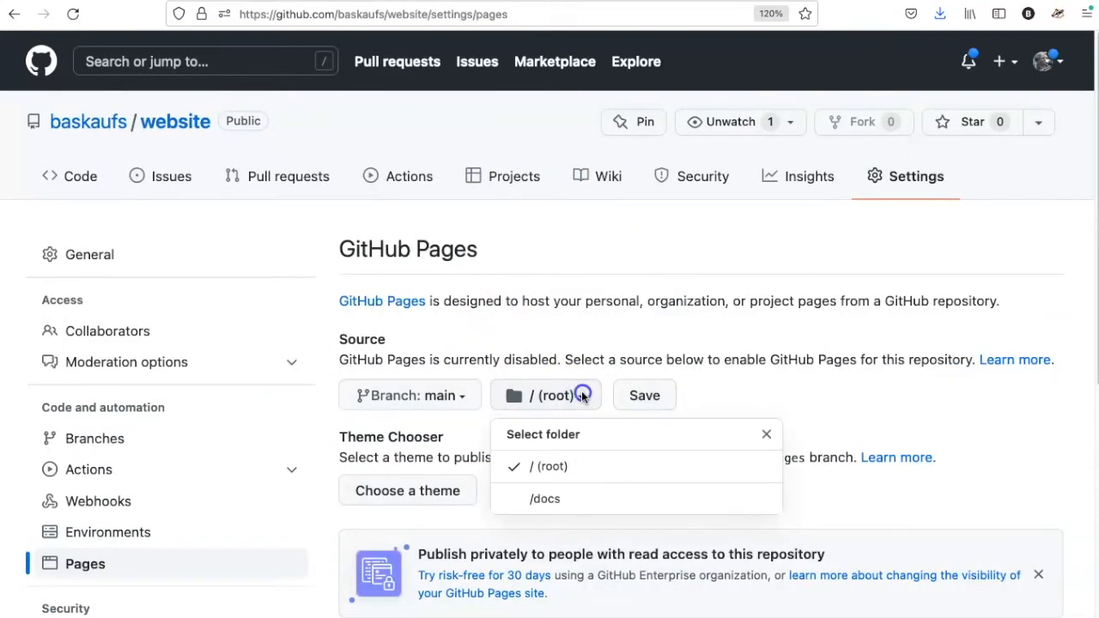
left_click(547, 395)
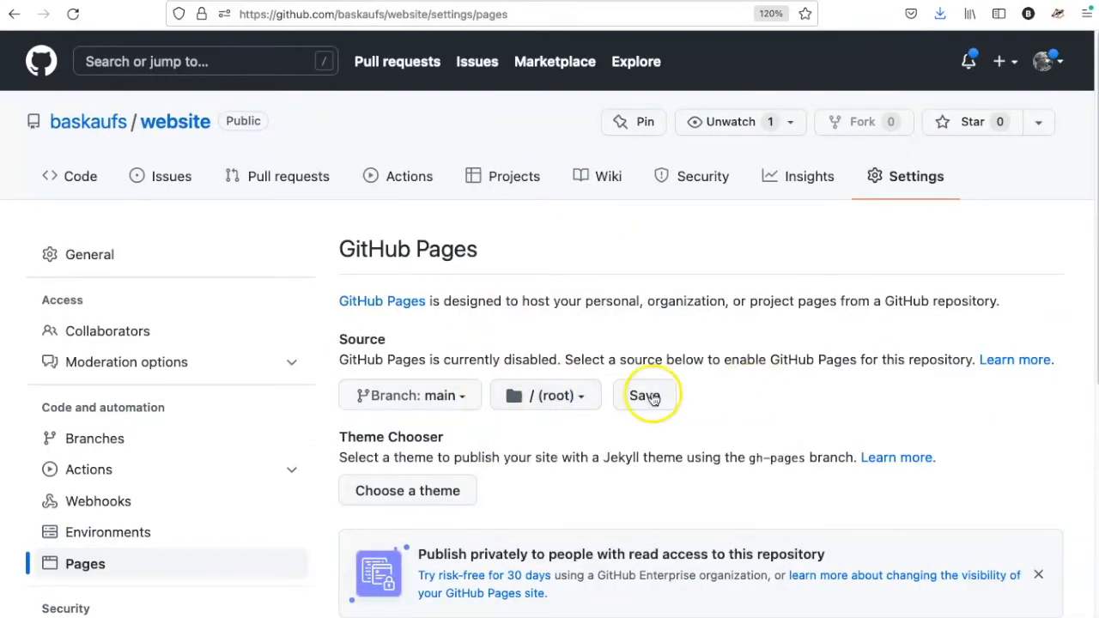
left_click(644, 395)
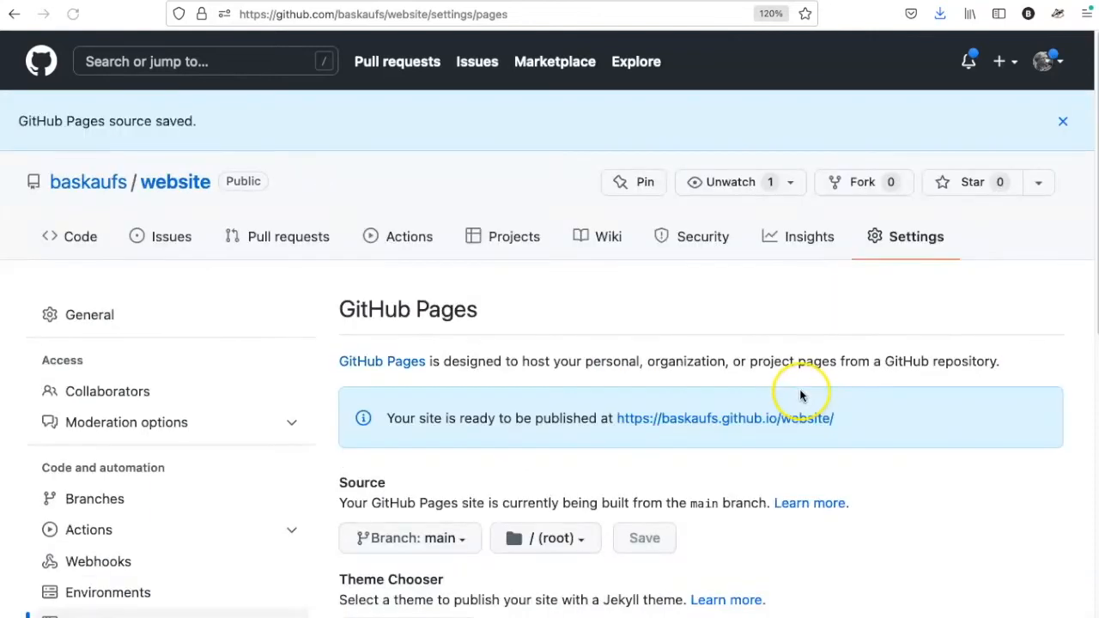
mouse_move(460, 564)
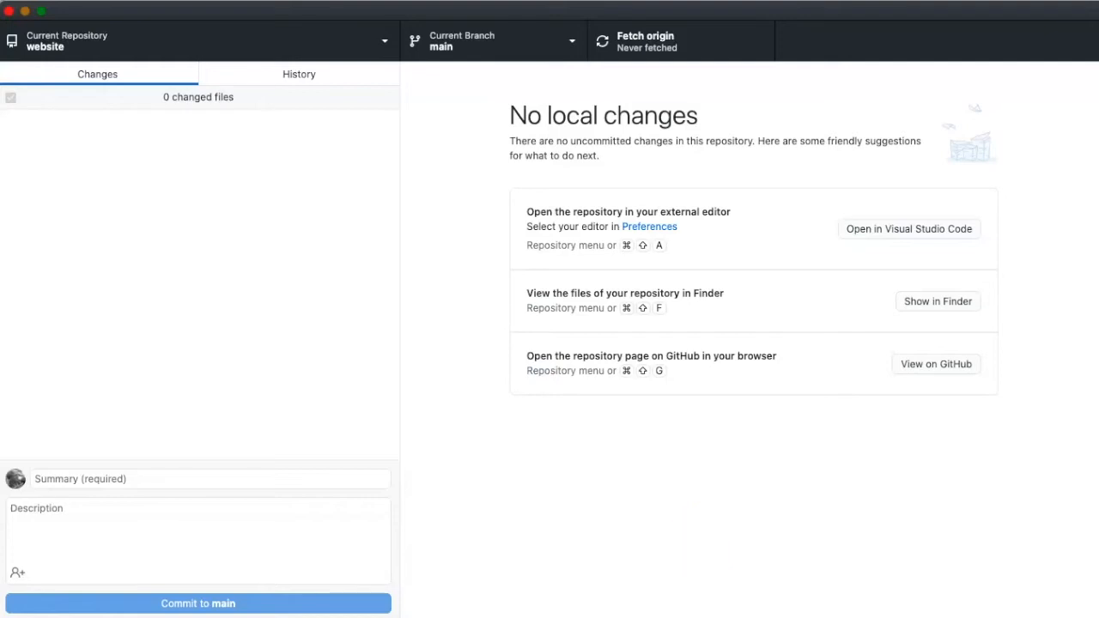
Step: Show the cloned bulma-clean-theme repository folder in Finder
left_click(938, 303)
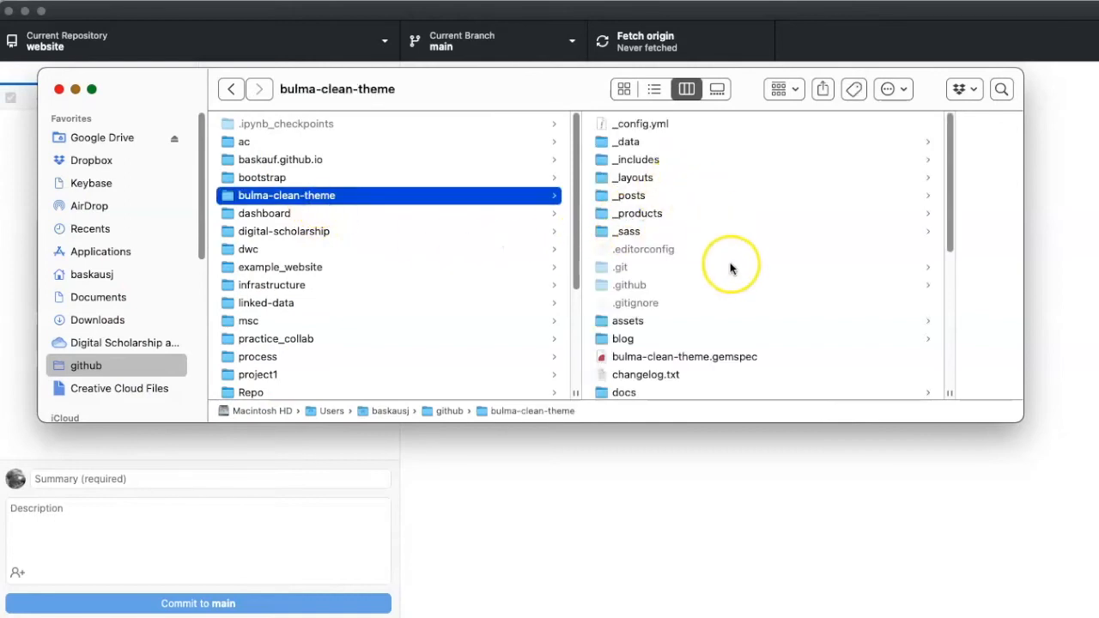
mouse_move(706, 230)
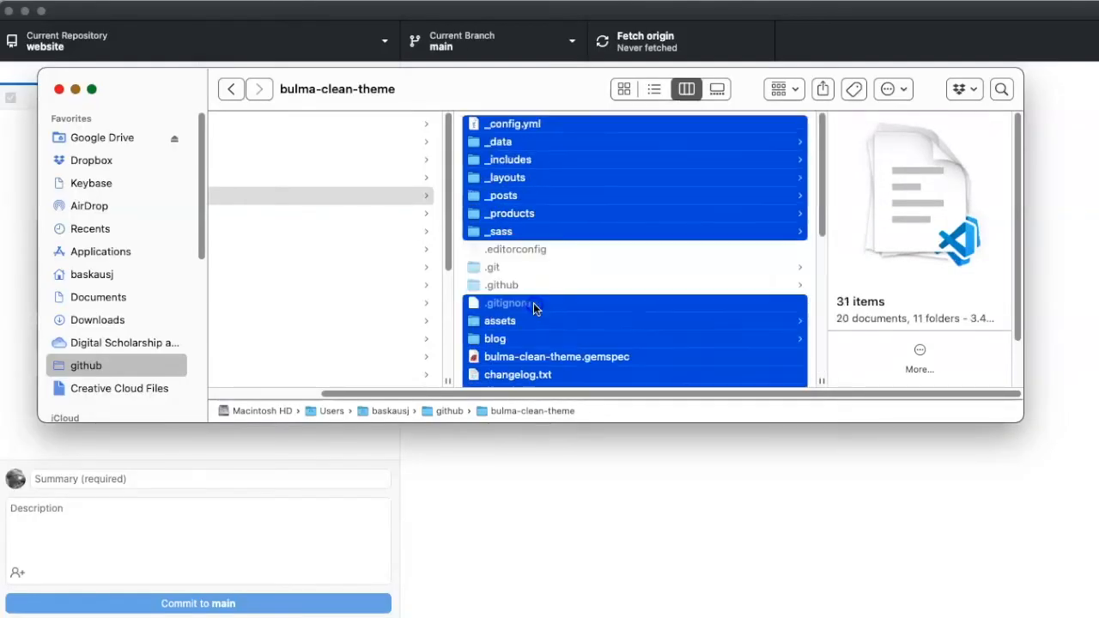
Step: Copy all selected bulma-clean-theme files for pasting into the website folder
right_click(567, 176)
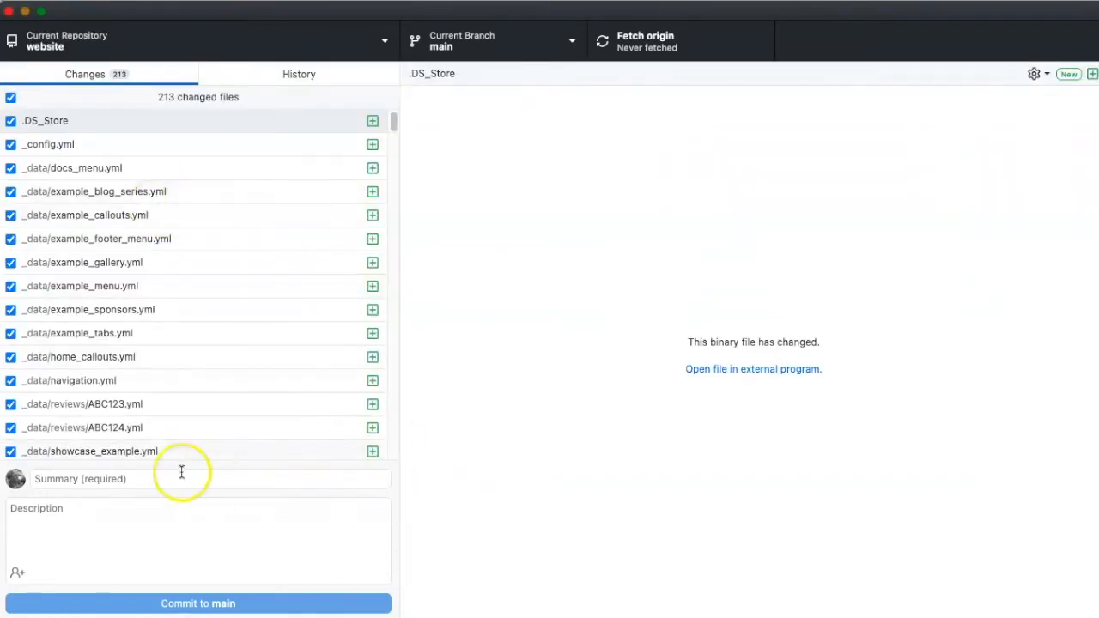
Step: Commit the 213 theme files to main as 'push new website' and push to origin
type("p")
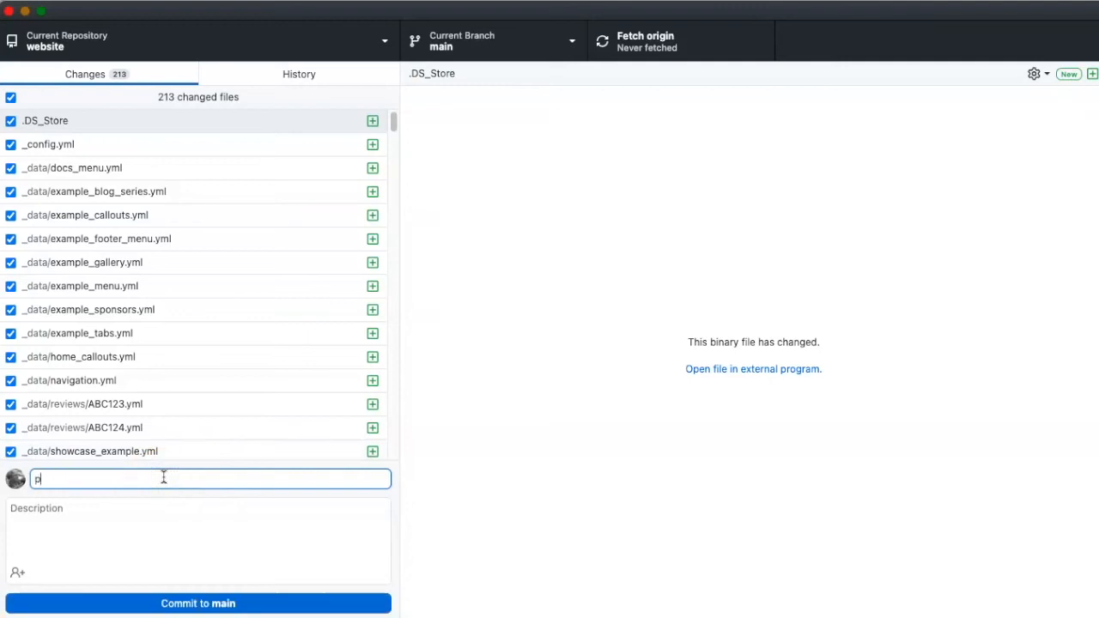
type("ush new website")
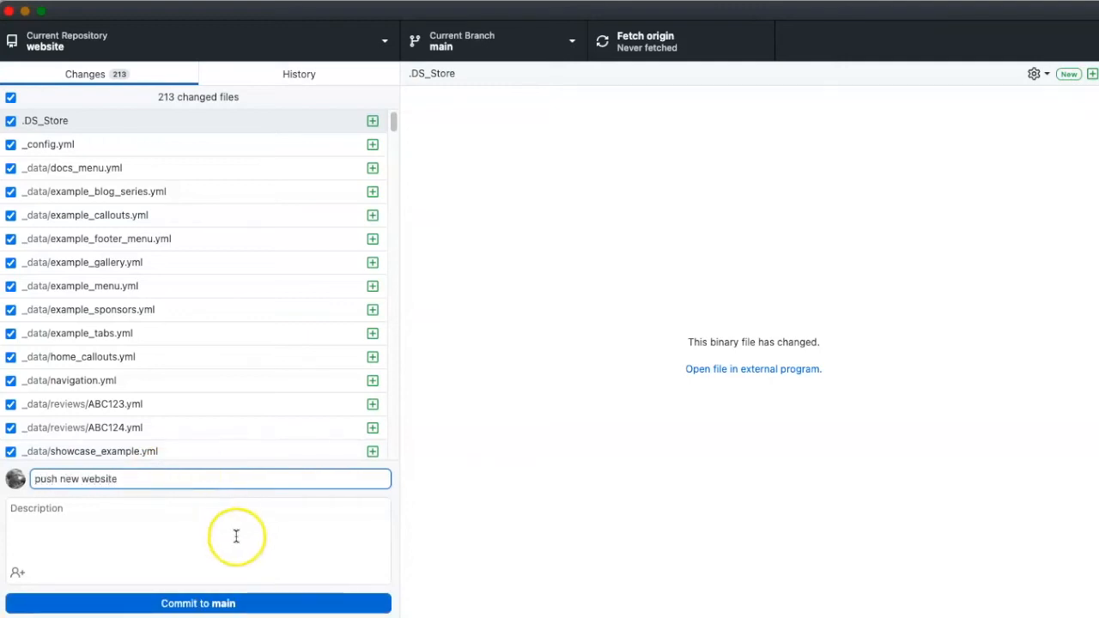
left_click(197, 603)
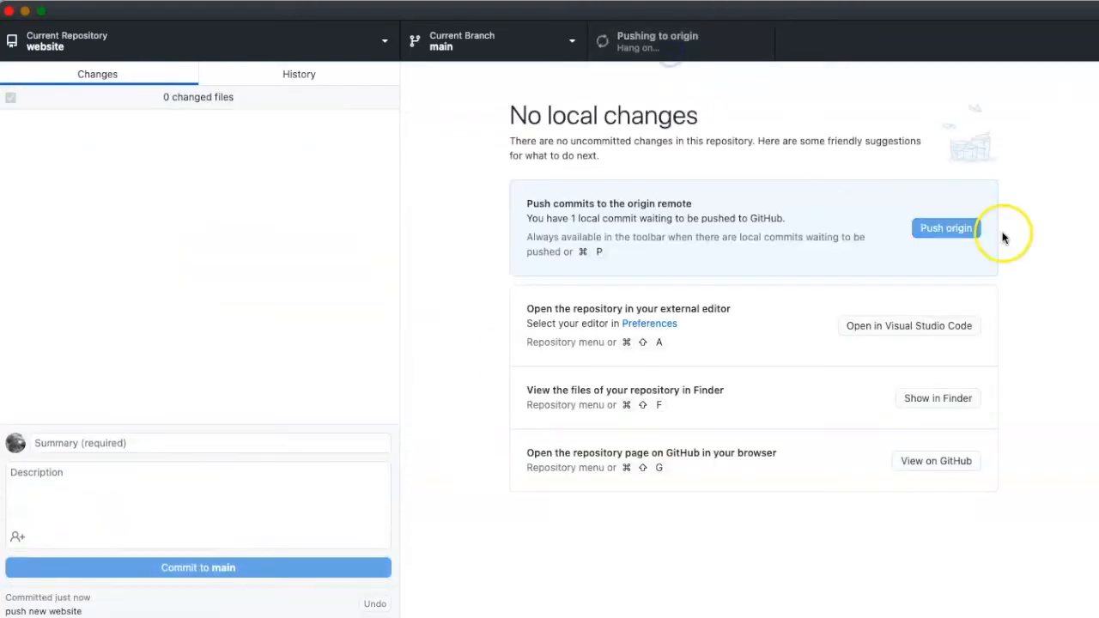
left_click(944, 227)
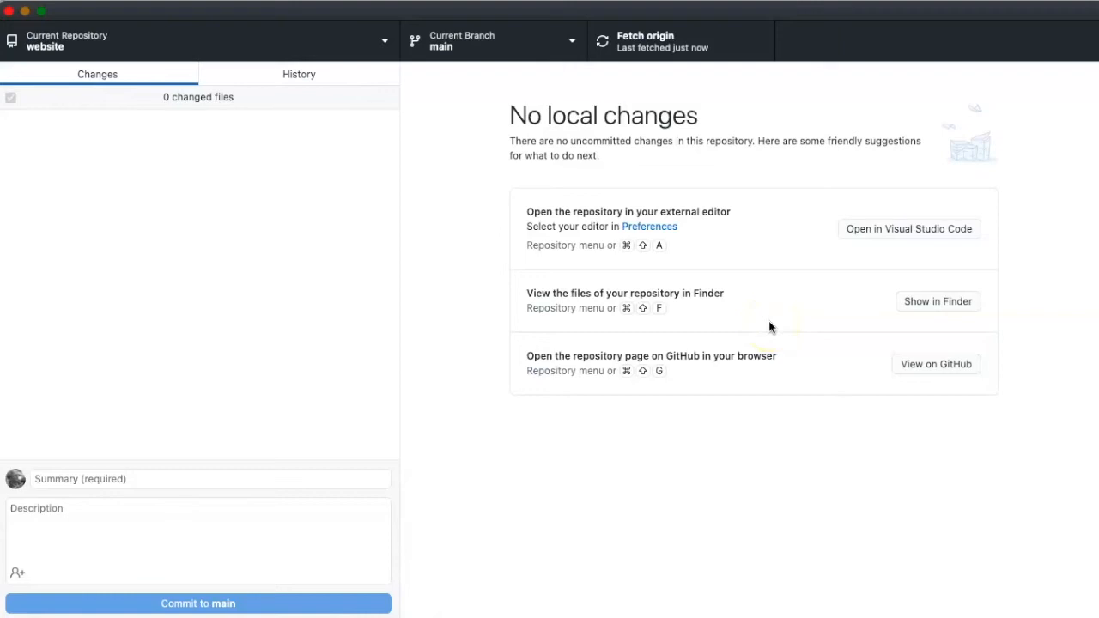
mouse_move(705, 343)
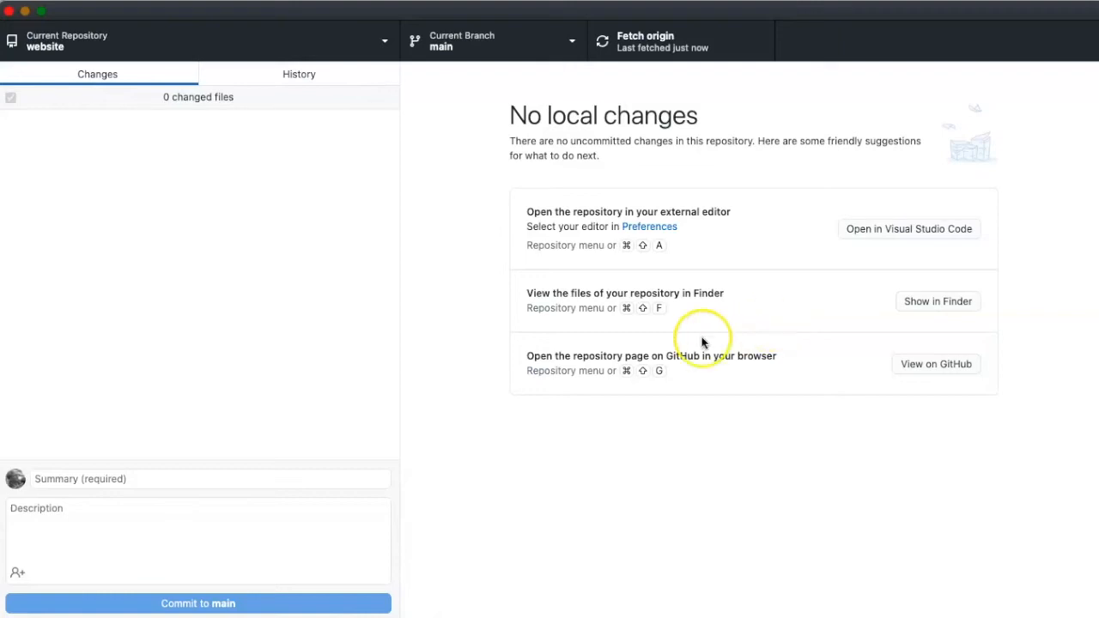
Step: Add 'remote_theme: chrisrhymes/bulma-clean-theme' to _config.yml in VS Code and commit it
left_click(908, 228)
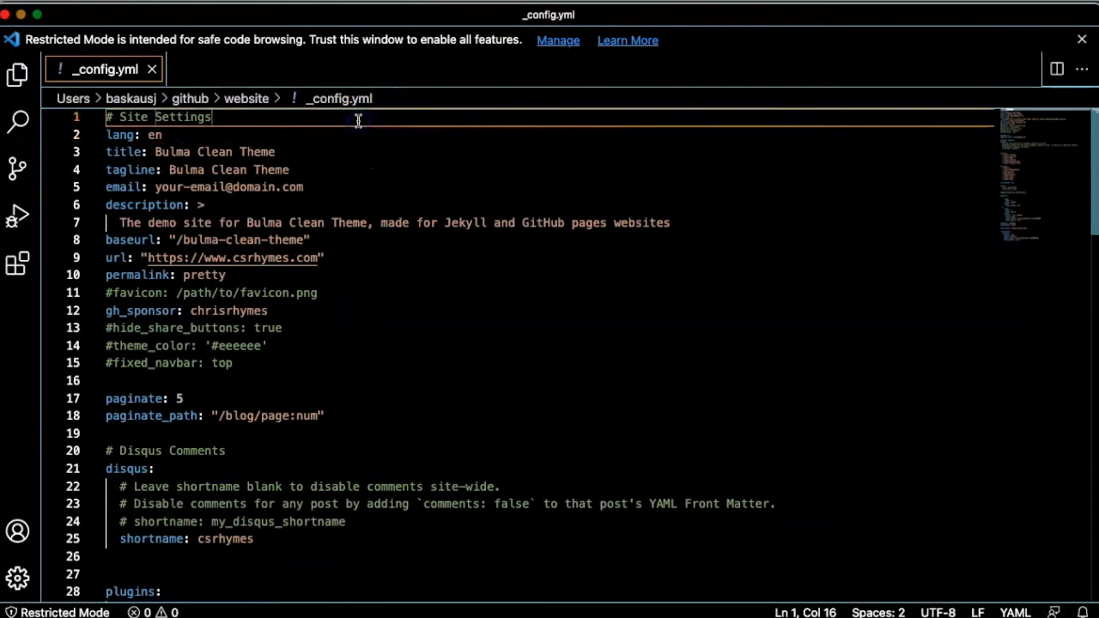
key("Enter")
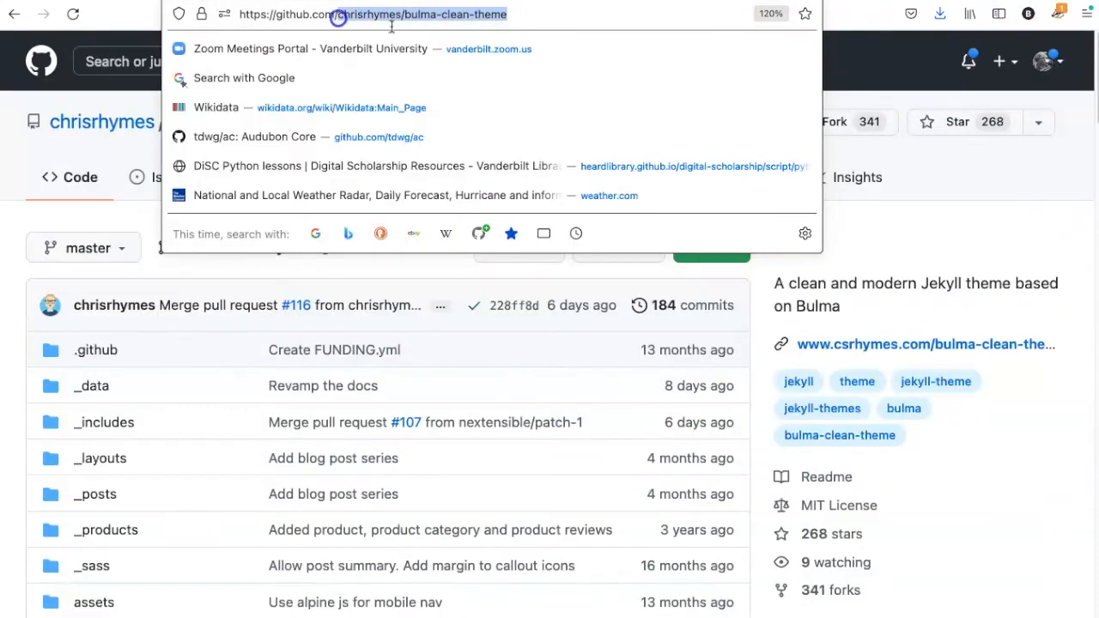
mouse_move(683, 134)
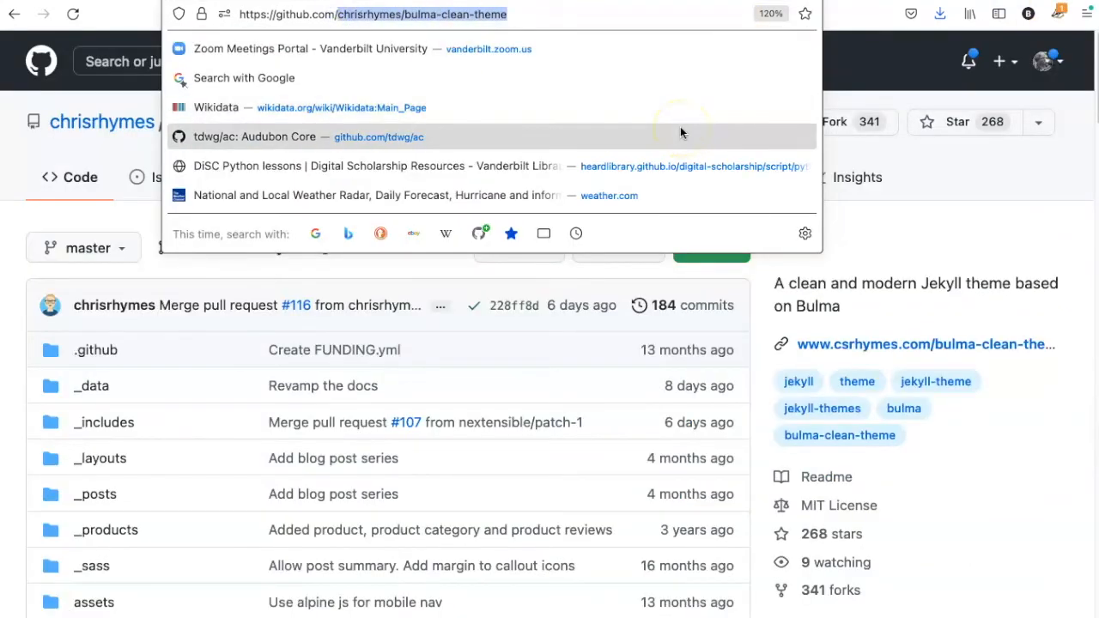
mouse_move(567, 601)
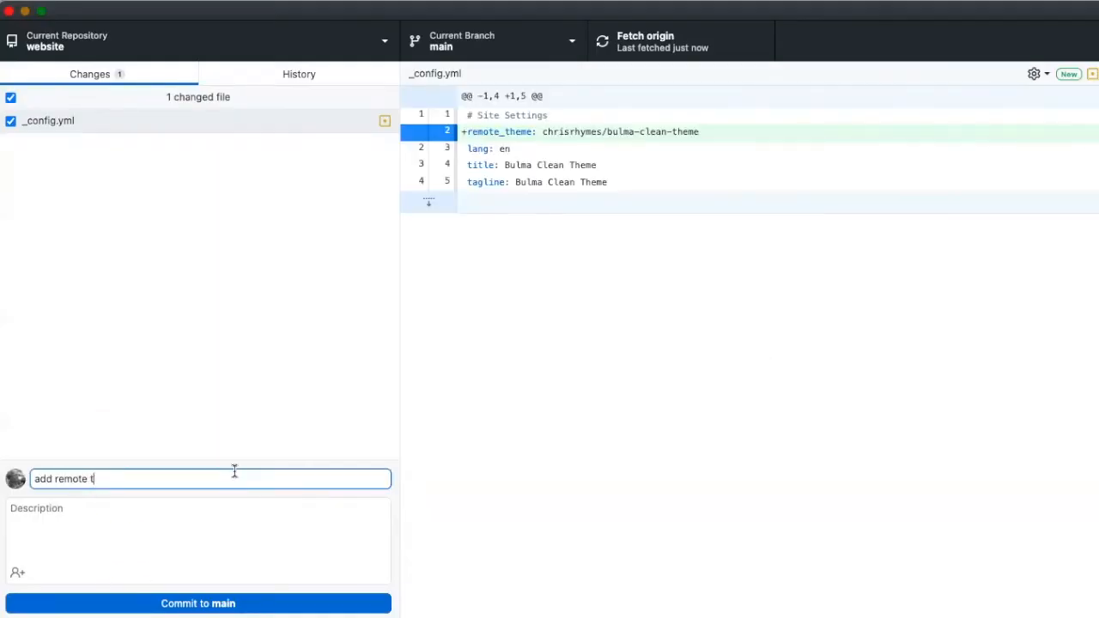
left_click(198, 603)
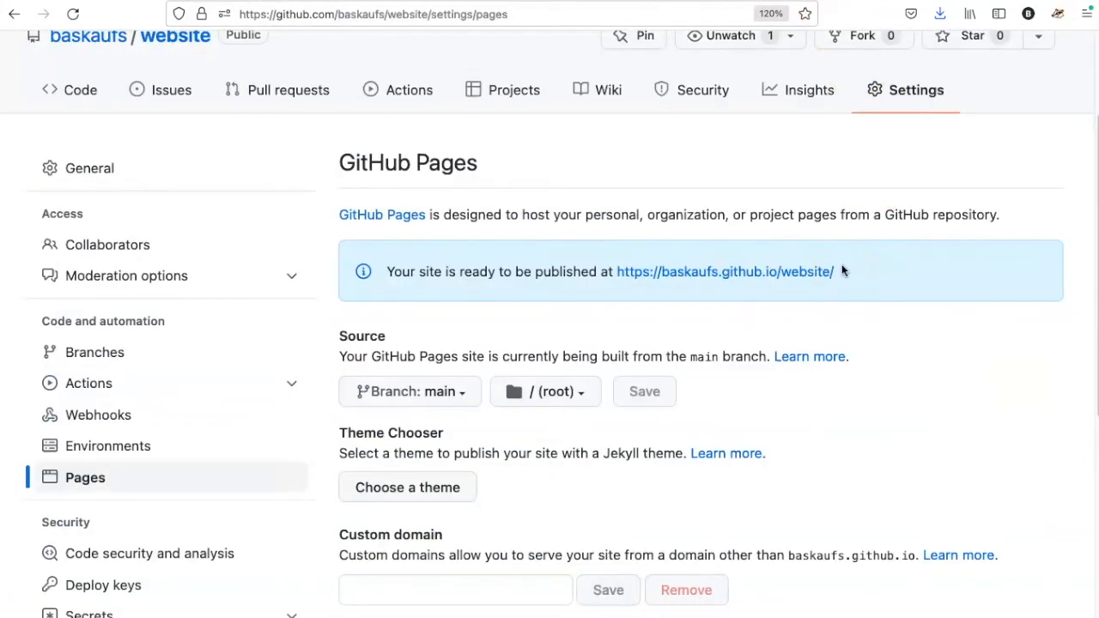
Step: Open the published site address baskaufs.github.io/website/ from the Pages settings
left_click(725, 271)
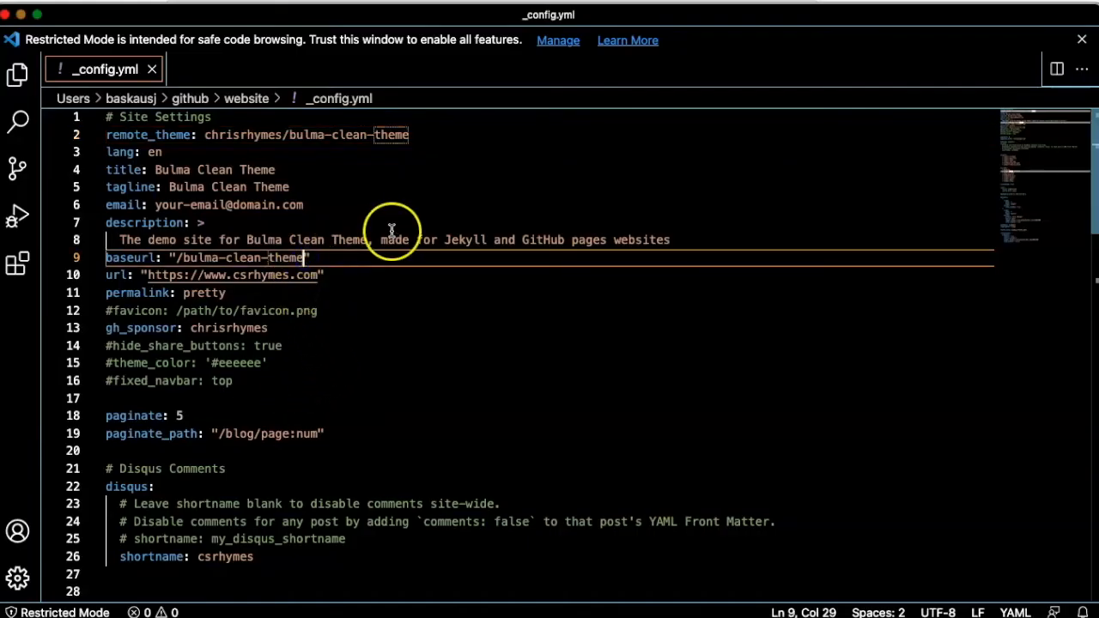
Step: Change the _config.yml baseurl value from /bulma-clean-theme to /website
key("Backspace")
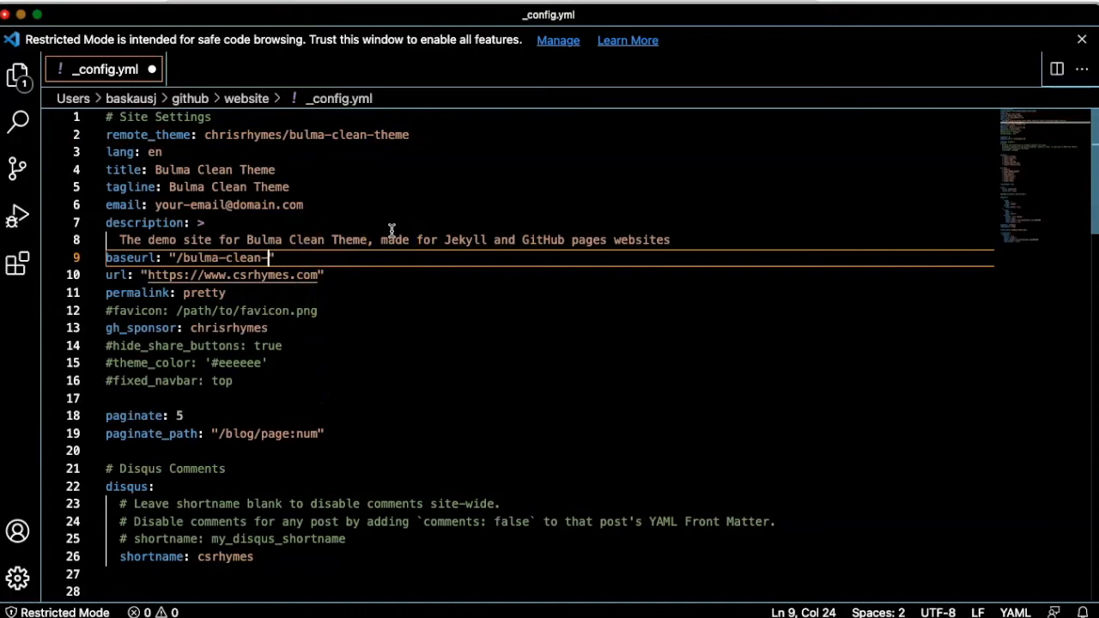
key("BackSpace")
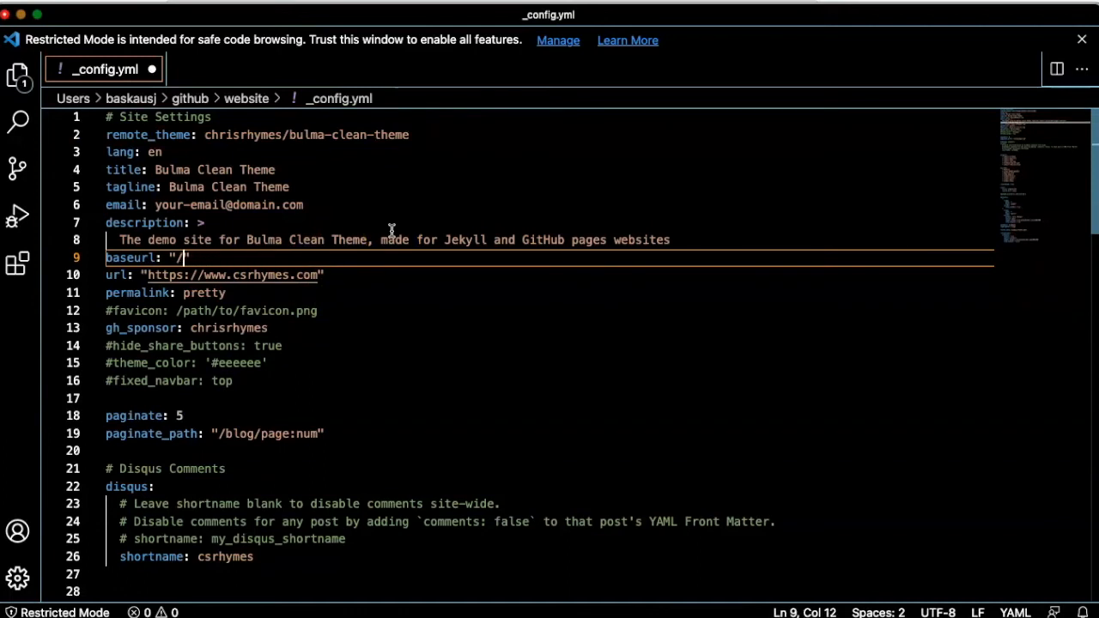
type("website/")
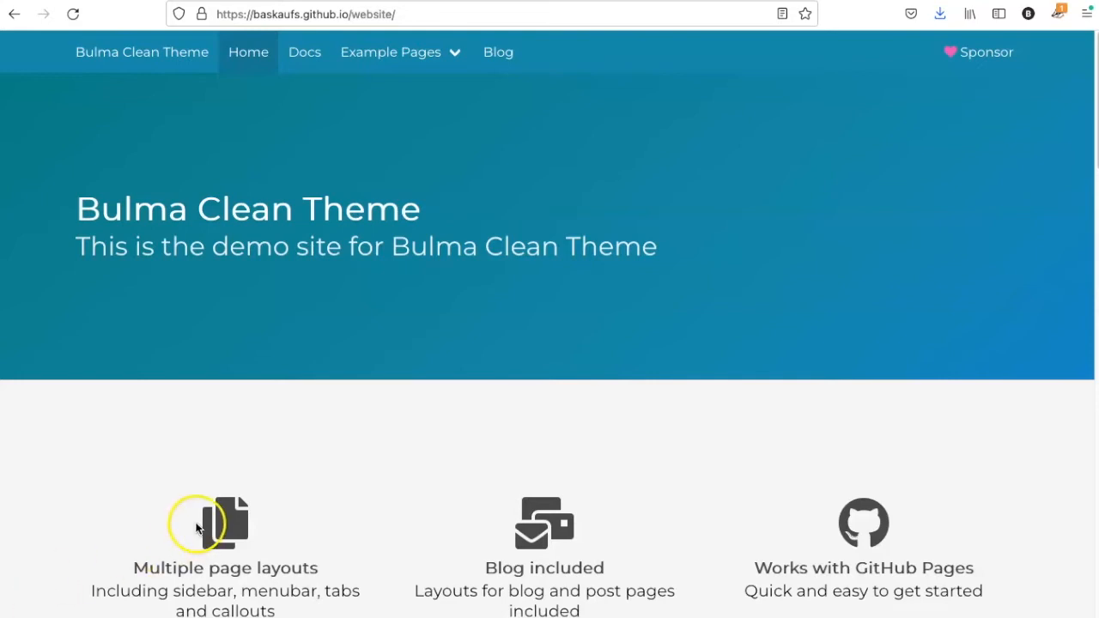
mouse_move(577, 395)
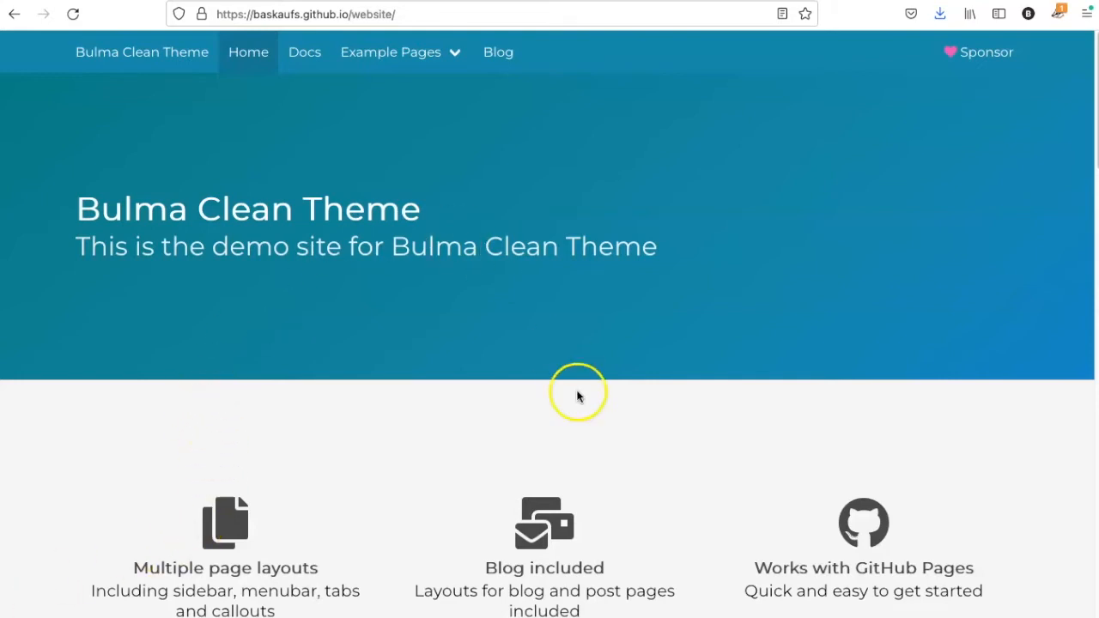
mouse_move(584, 413)
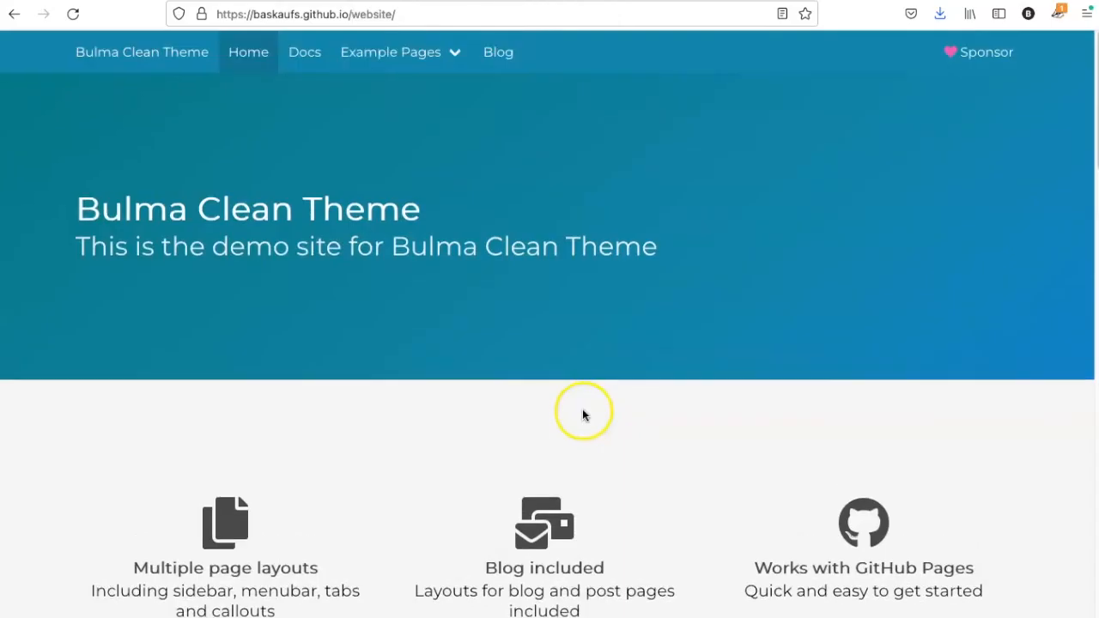
scroll("down", 3)
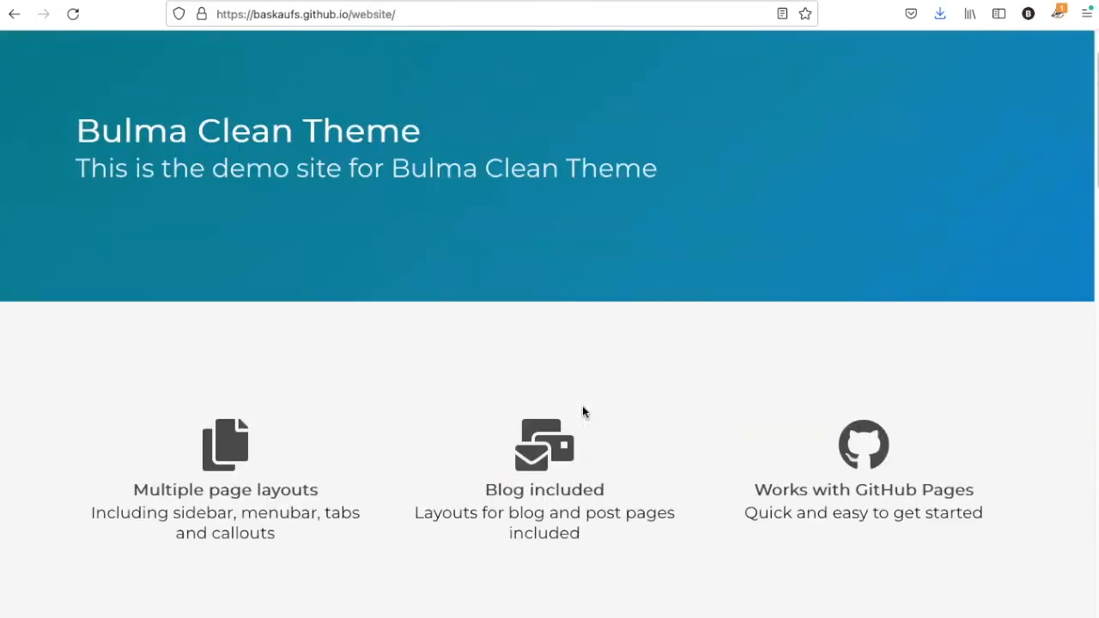
left_click(306, 14)
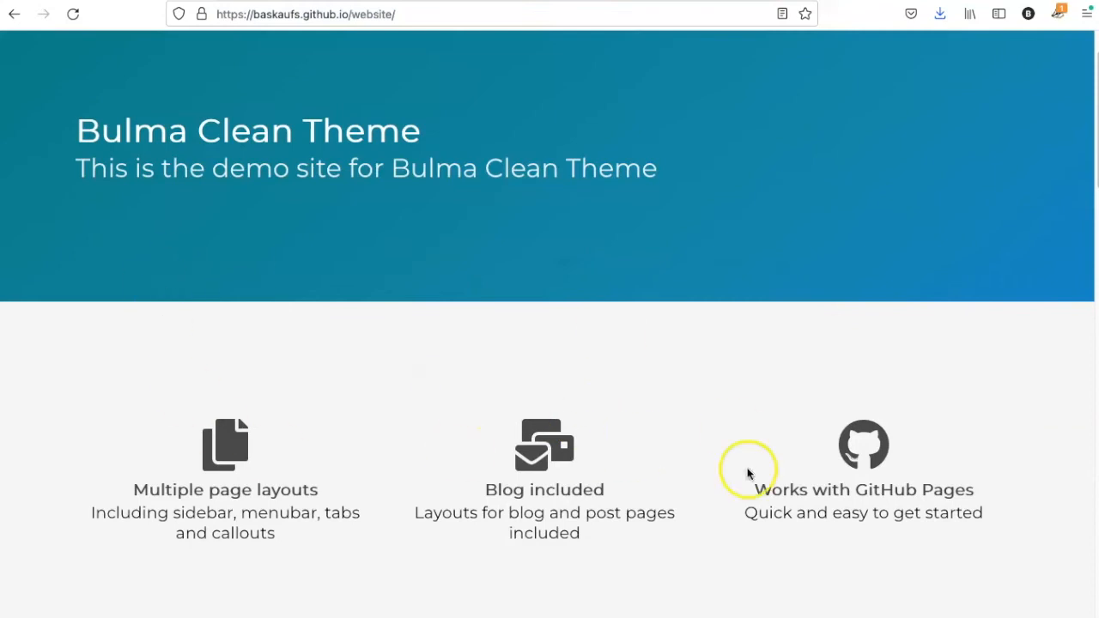
mouse_move(347, 453)
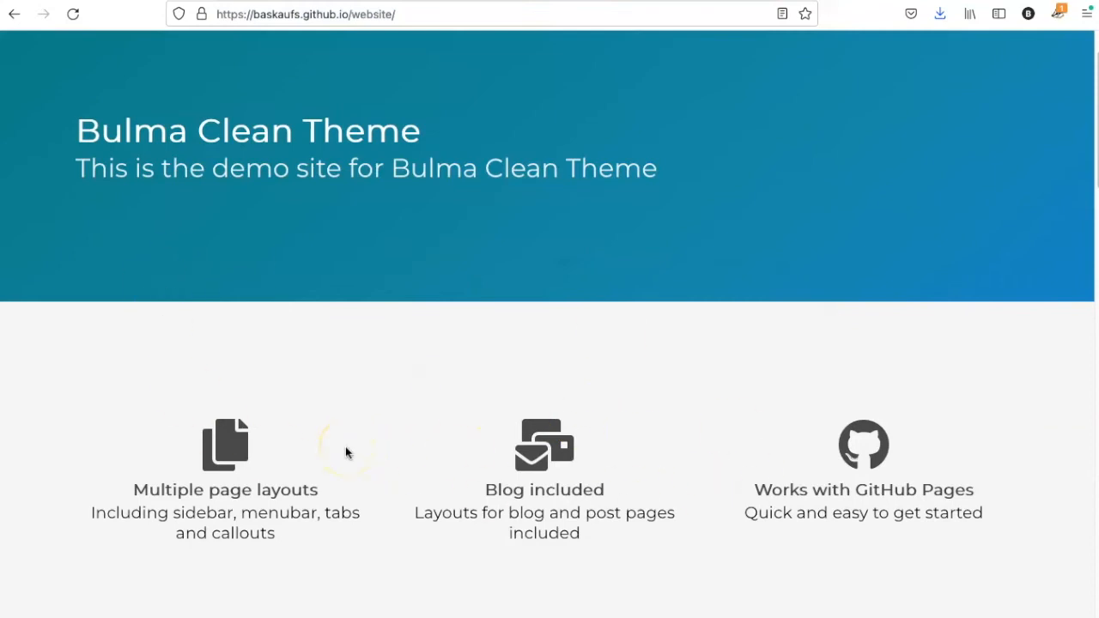
mouse_move(495, 280)
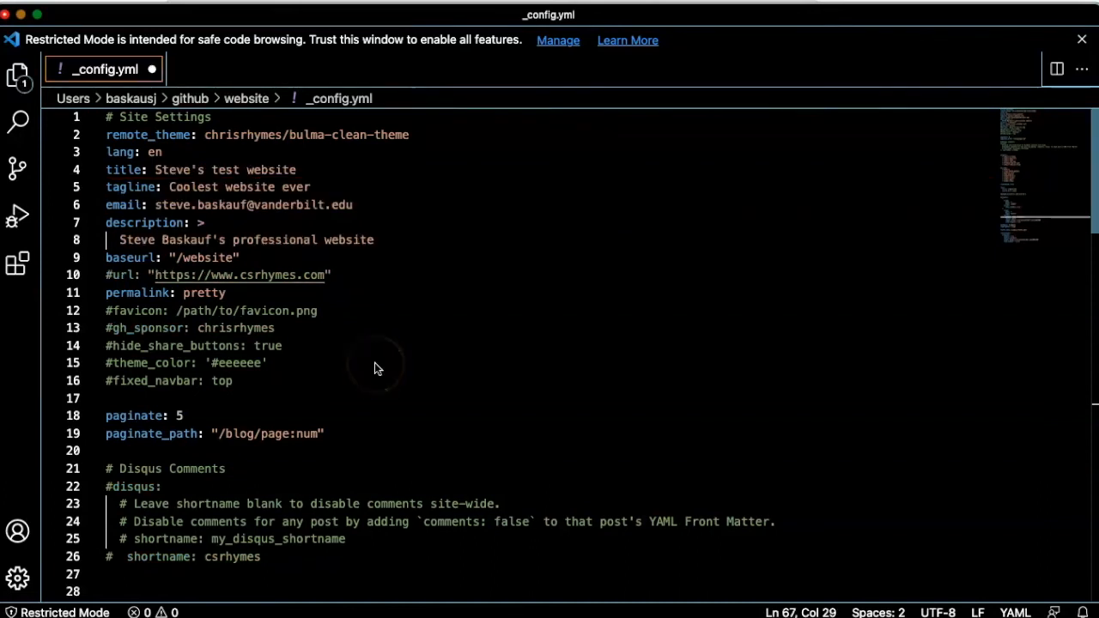
mouse_move(258, 158)
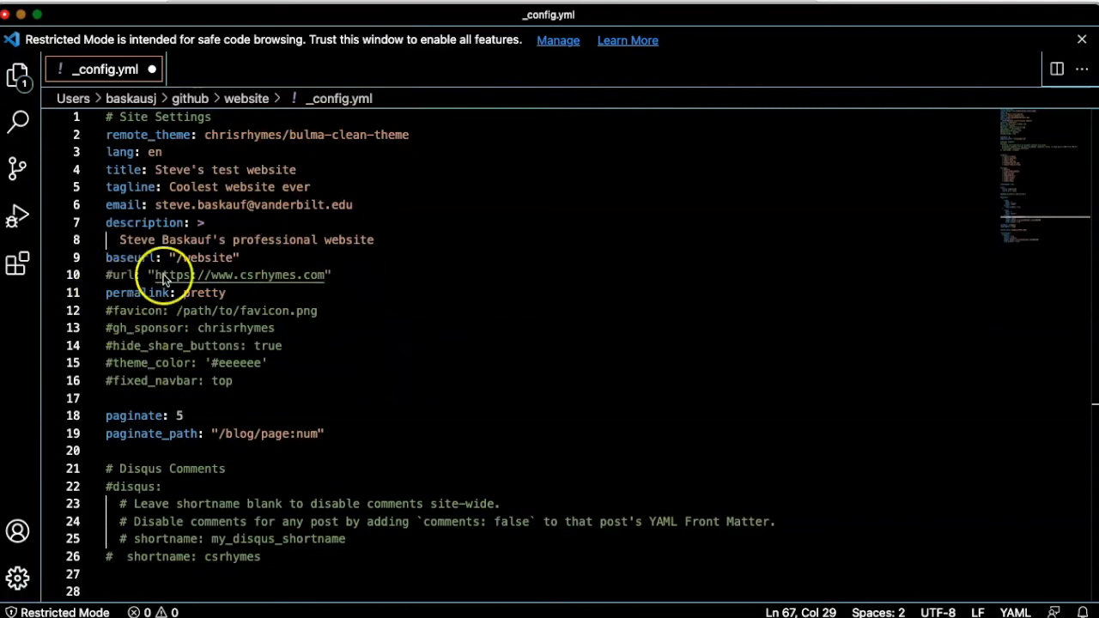
Step: Comment out the url line, then reach the sponsor and Disqus settings further down _config.yml
left_click_drag(155, 275, 325, 275)
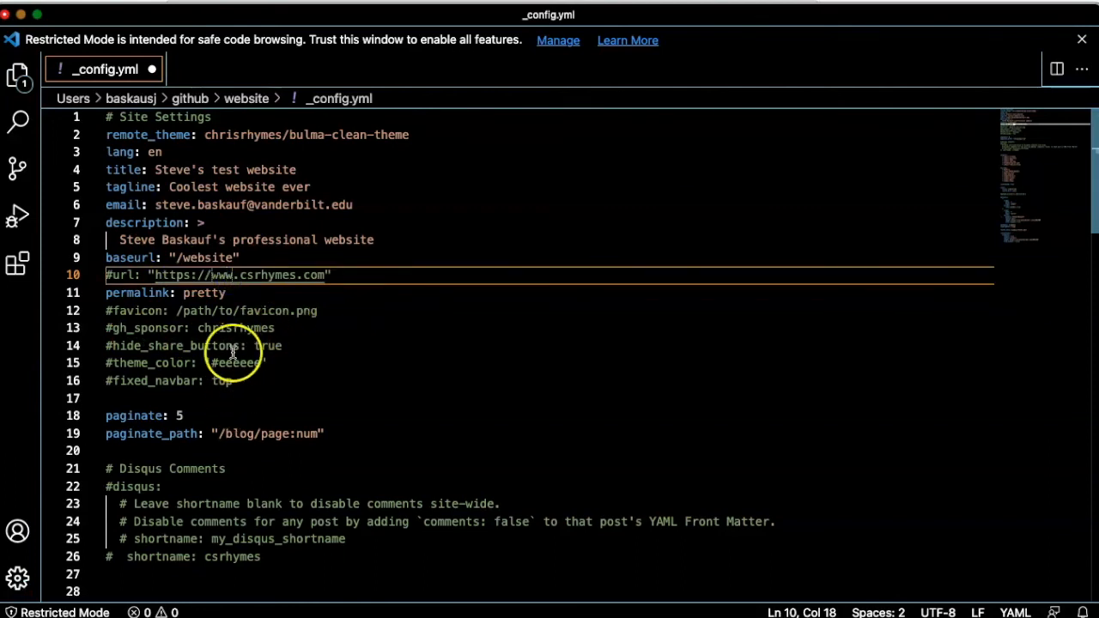
mouse_move(308, 363)
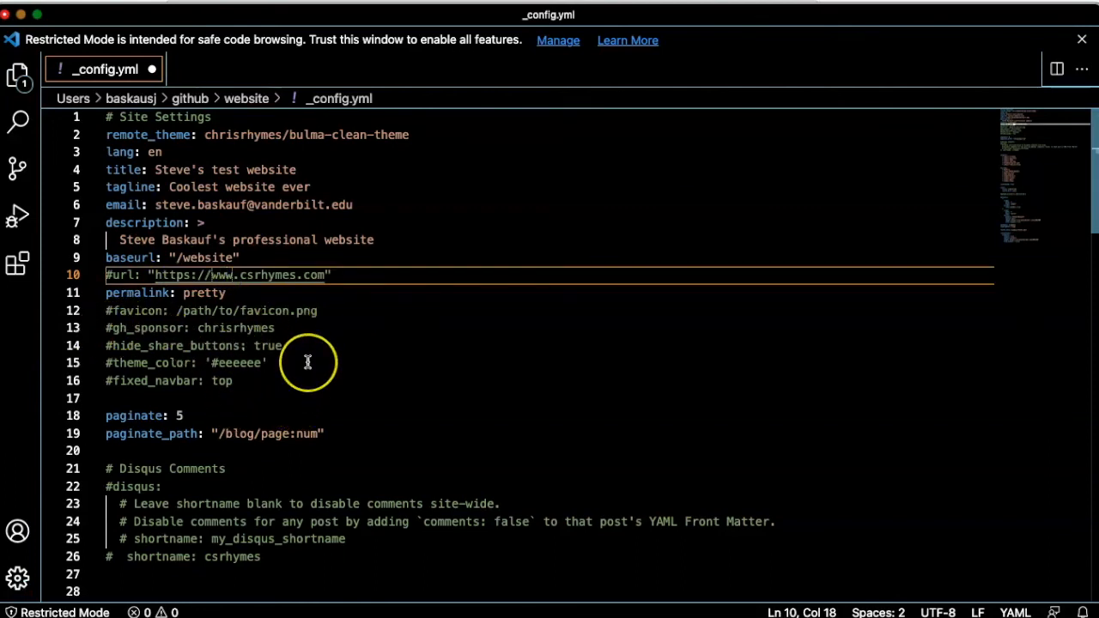
scroll("down", 3)
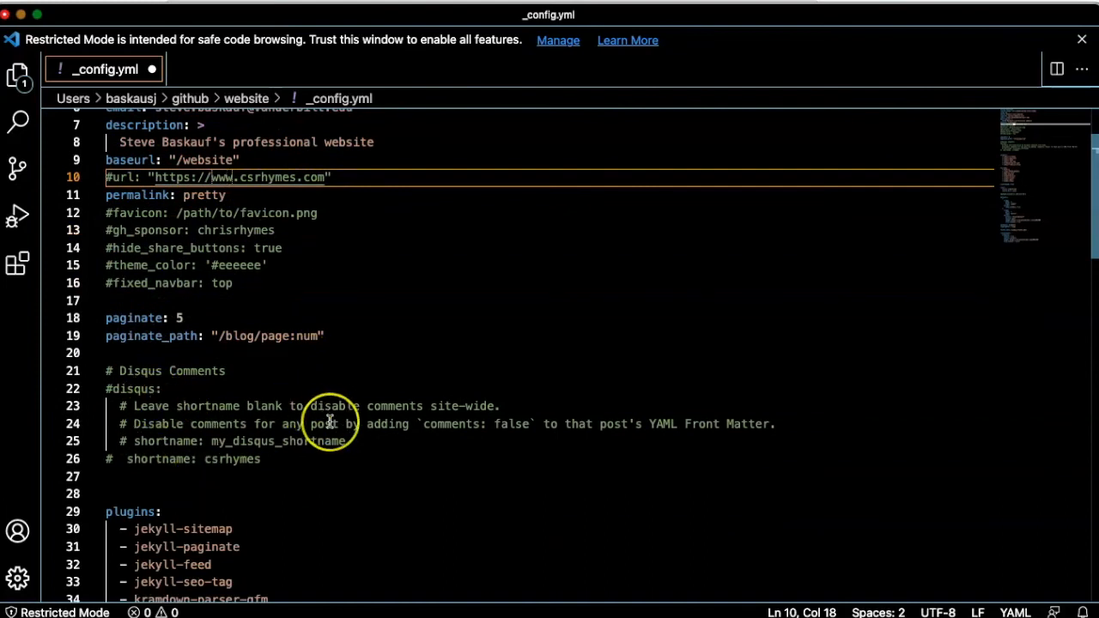
scroll("down", 3)
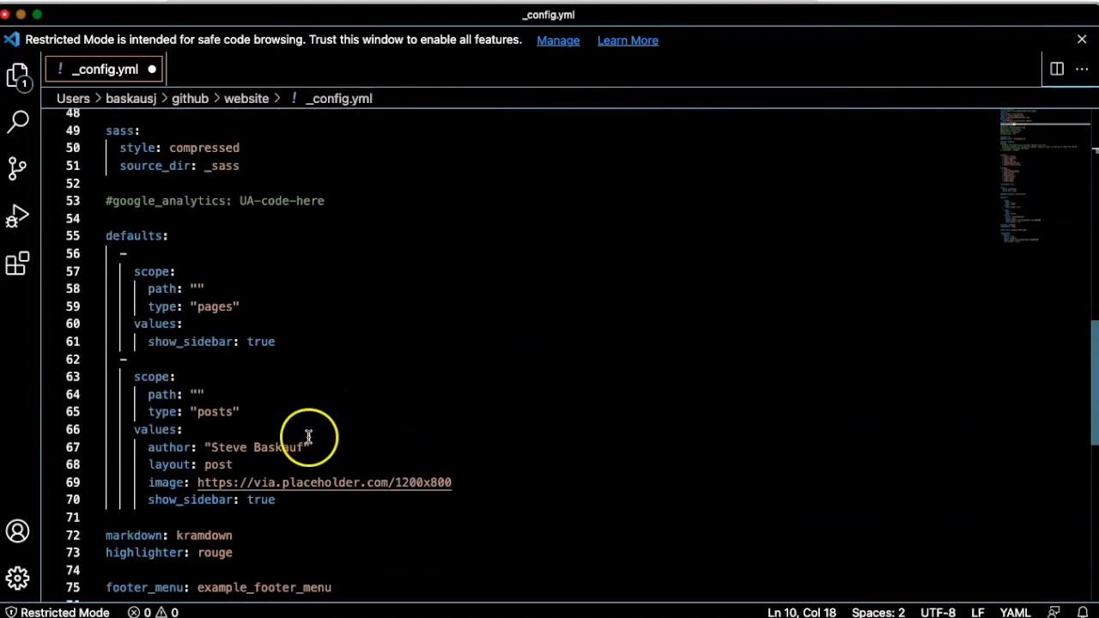
left_click(182, 429)
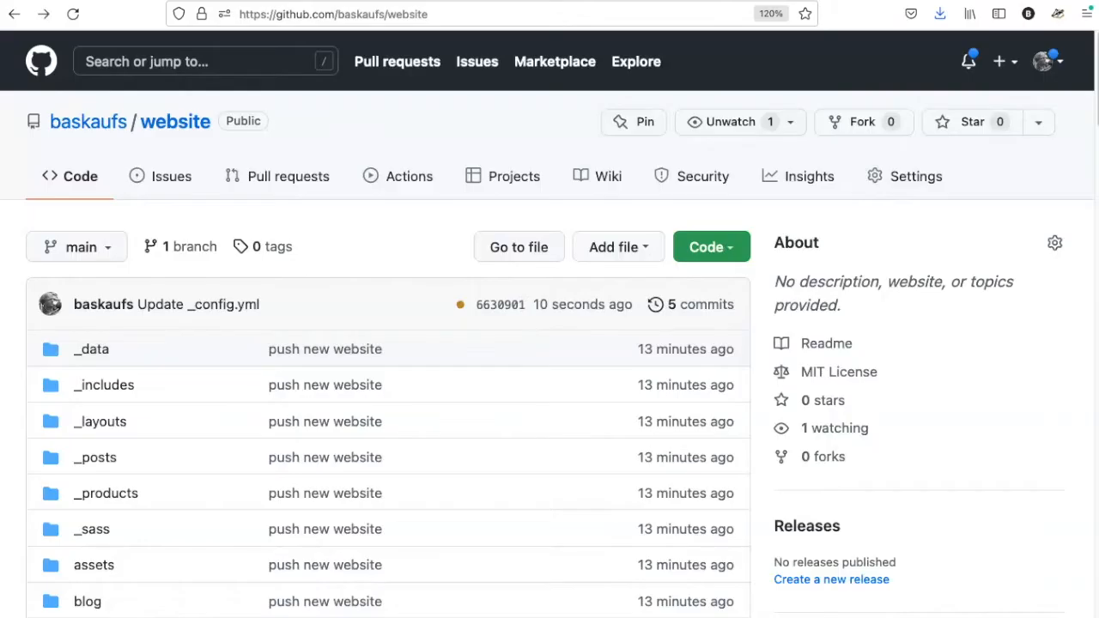
Step: Scroll down the repository page toward the Environments / github-pages section
scroll("down", 3)
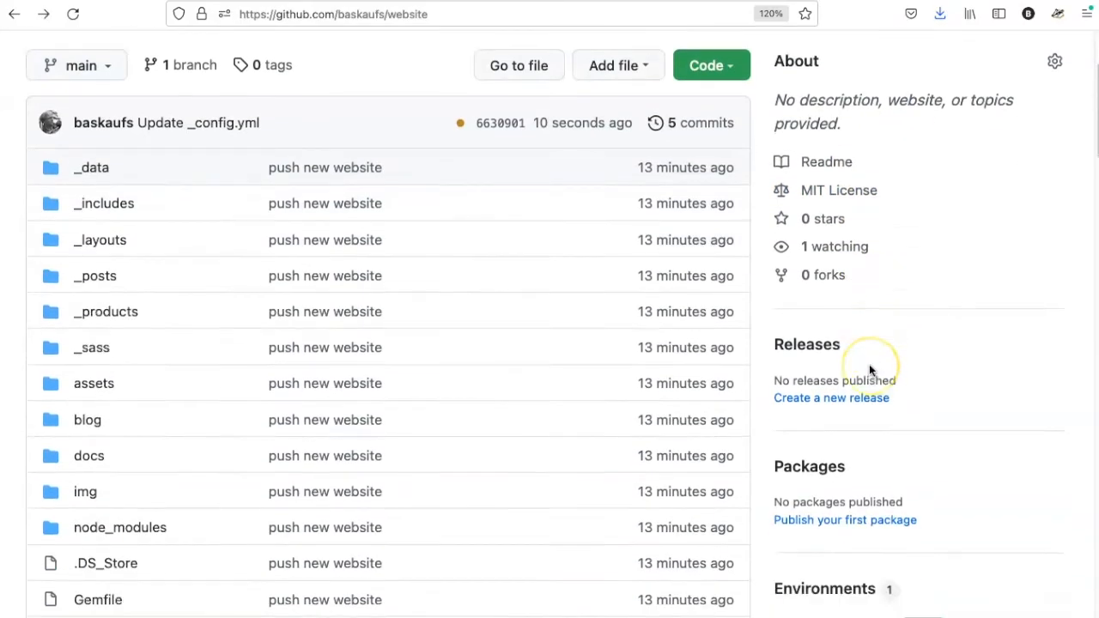
scroll("down", 3)
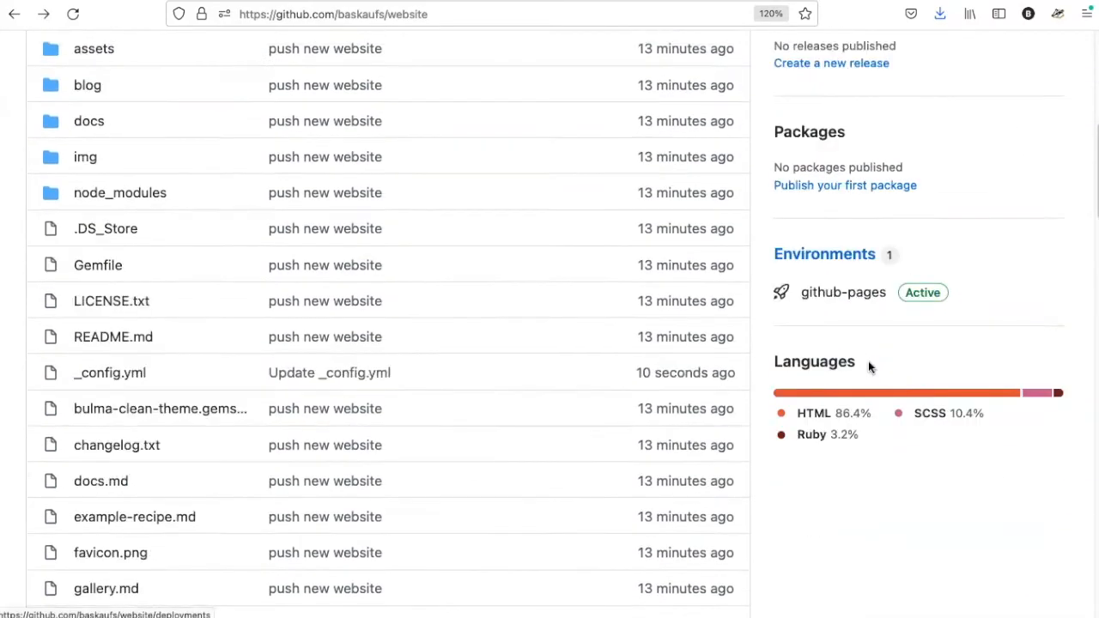
scroll("down", 3)
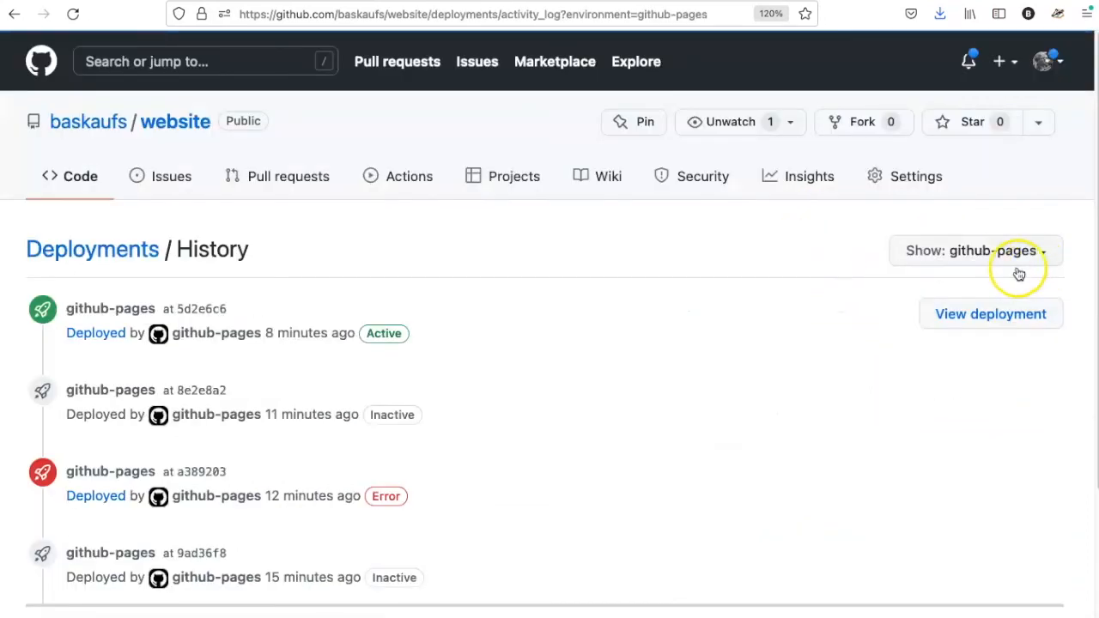
mouse_move(421, 360)
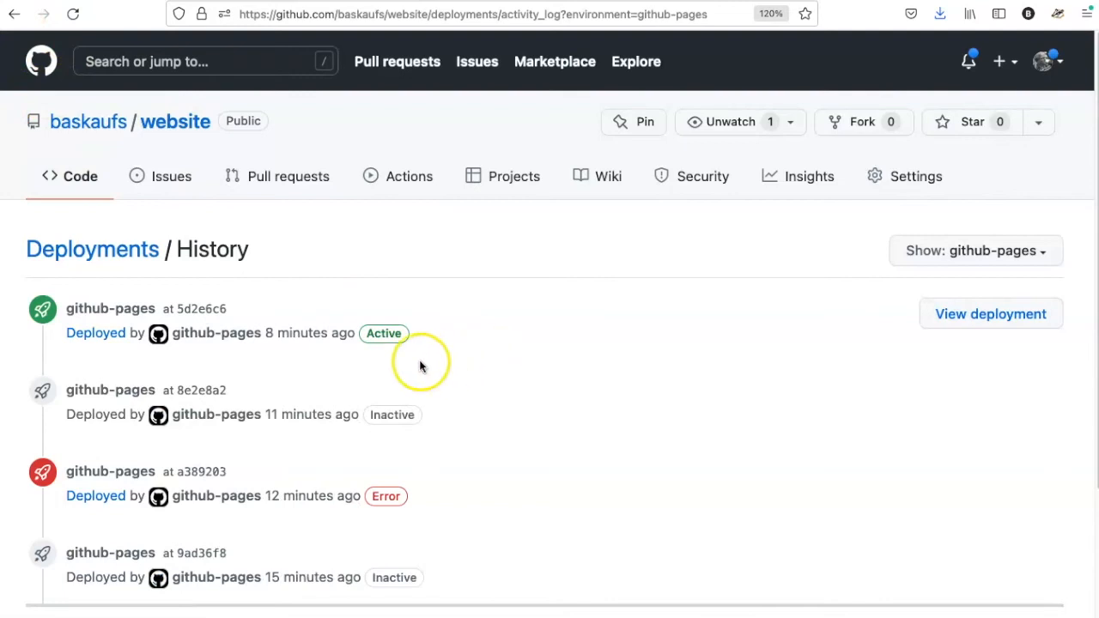
mouse_move(333, 368)
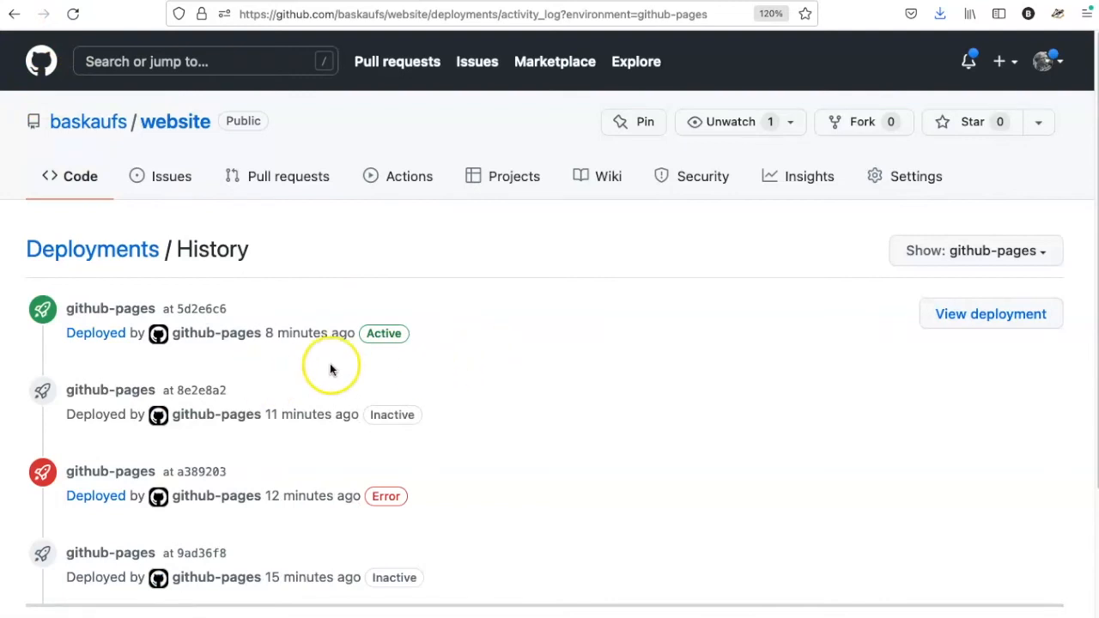
mouse_move(291, 323)
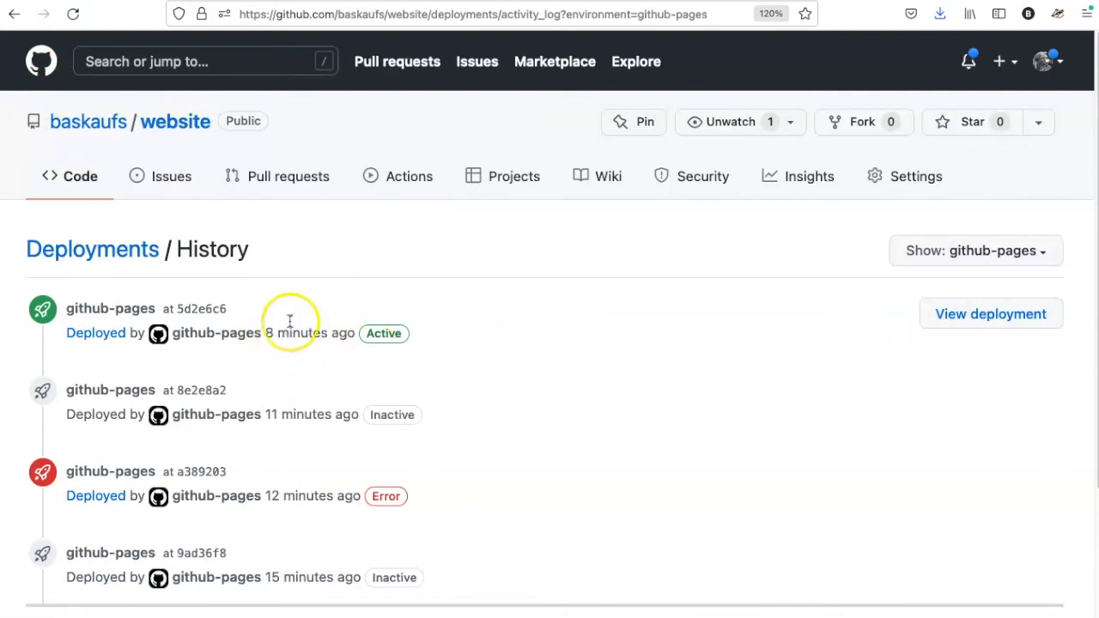
mouse_move(661, 296)
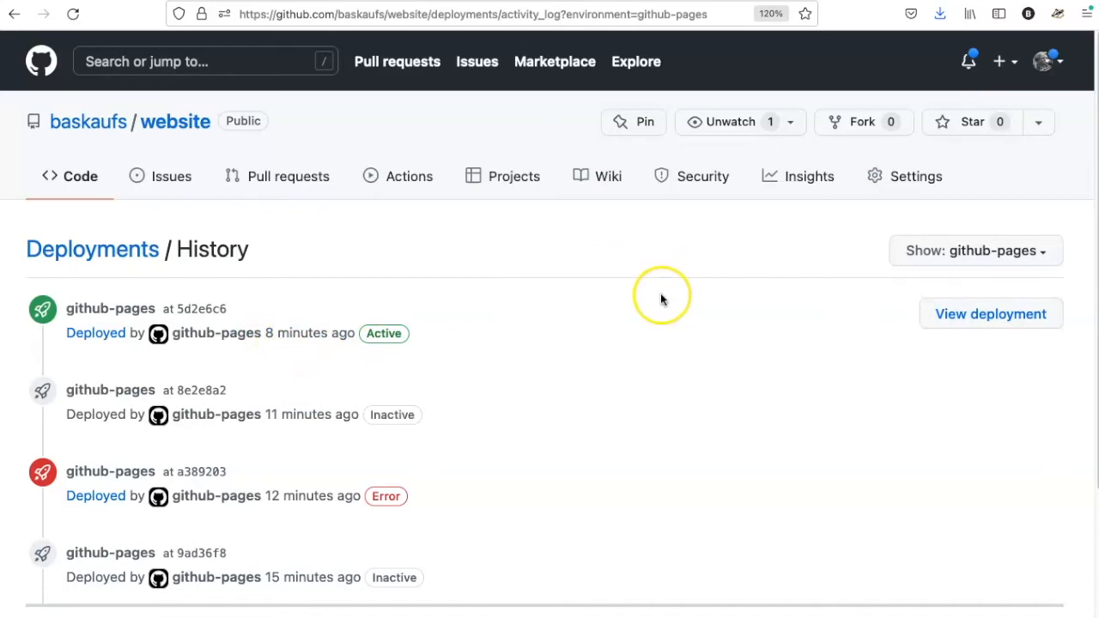
mouse_move(224, 258)
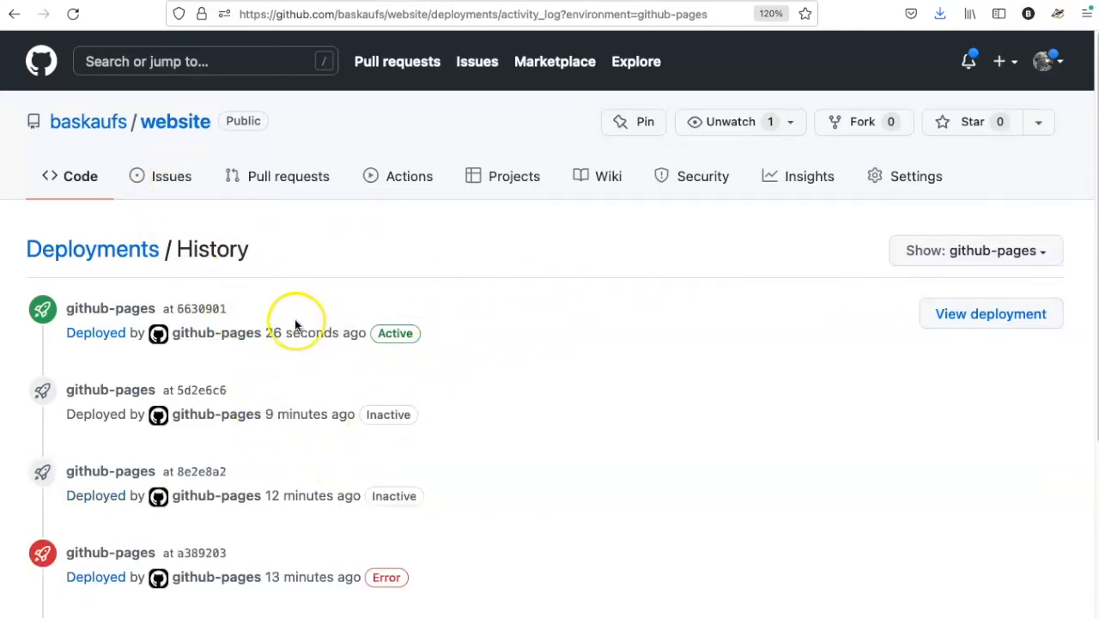
mouse_move(507, 295)
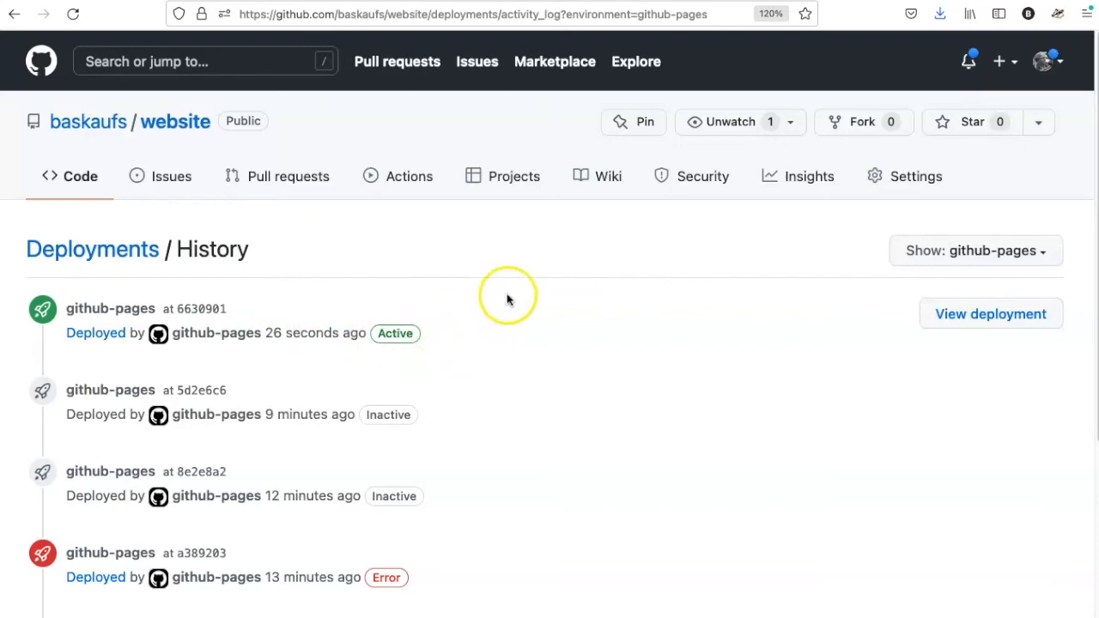
Step: Reload baskaufs.github.io/website until it shows 'Steve's test website', then return to chrisrhymes/bulma-clean-theme
left_click(990, 313)
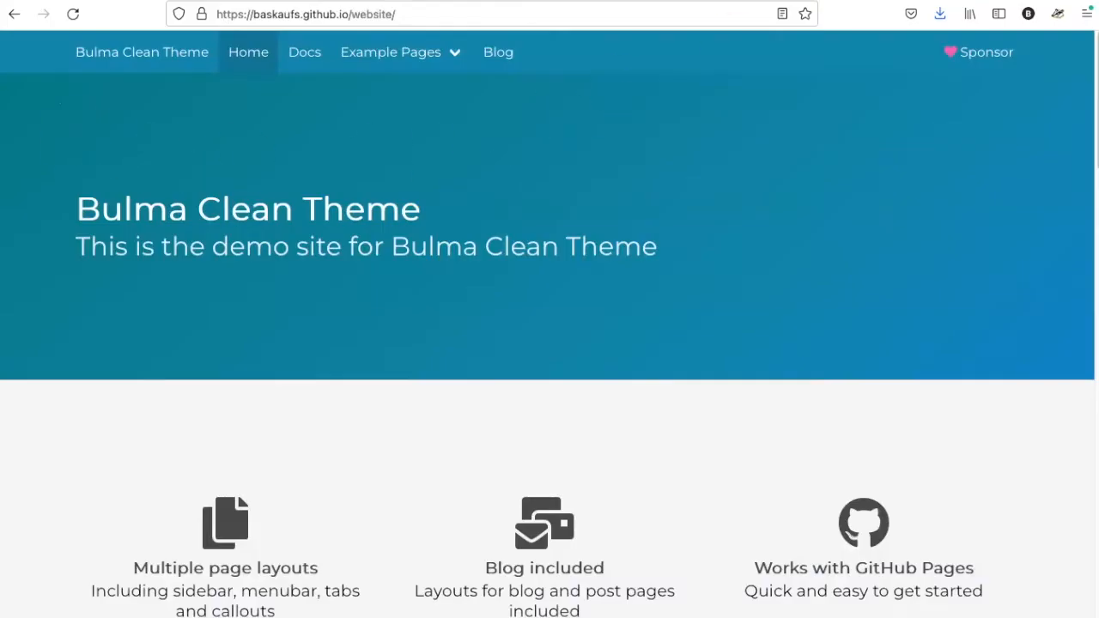
left_click(72, 14)
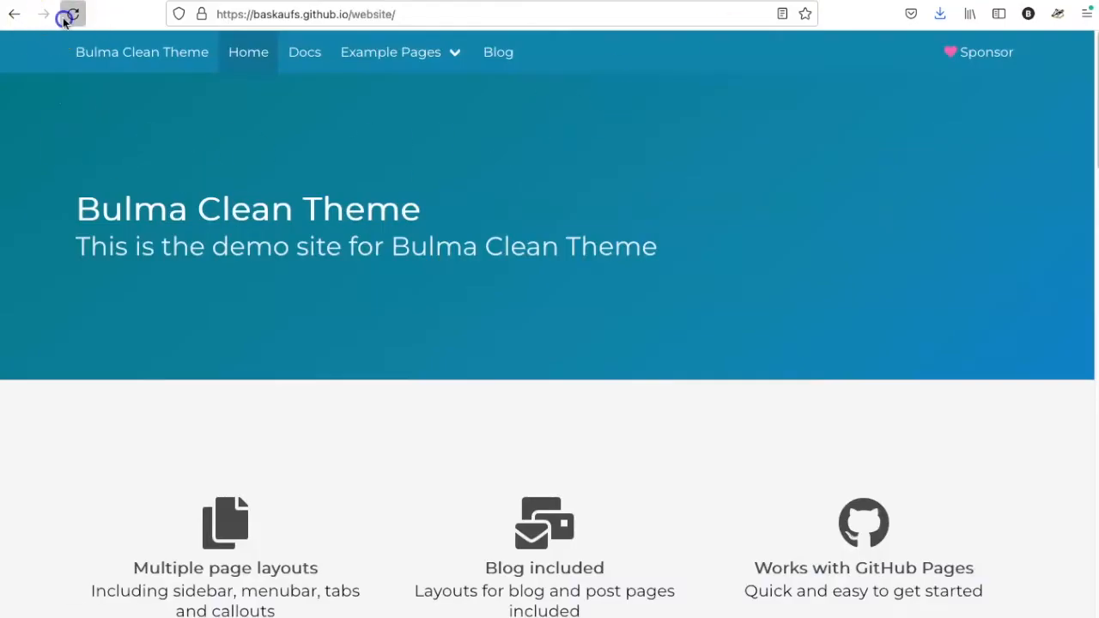
left_click(72, 13)
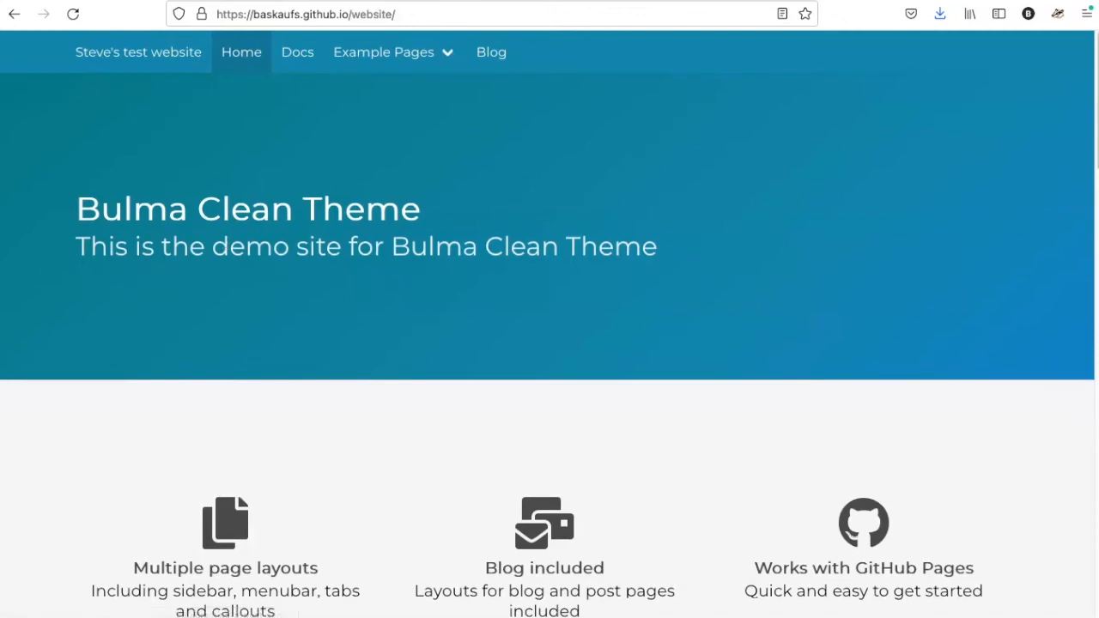
mouse_move(261, 177)
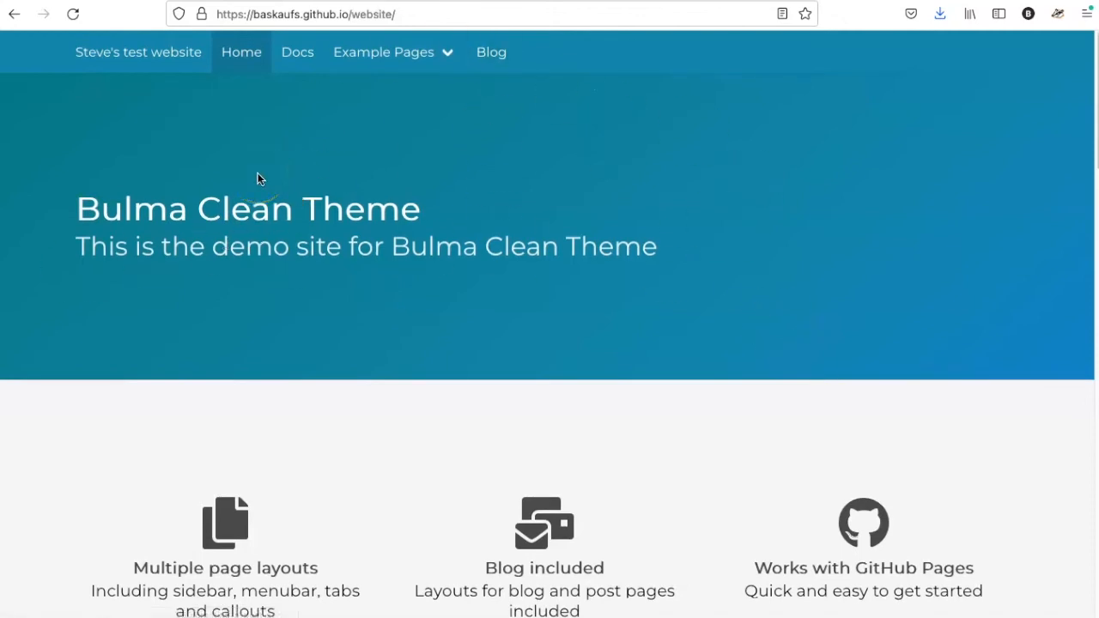
left_click(273, 158)
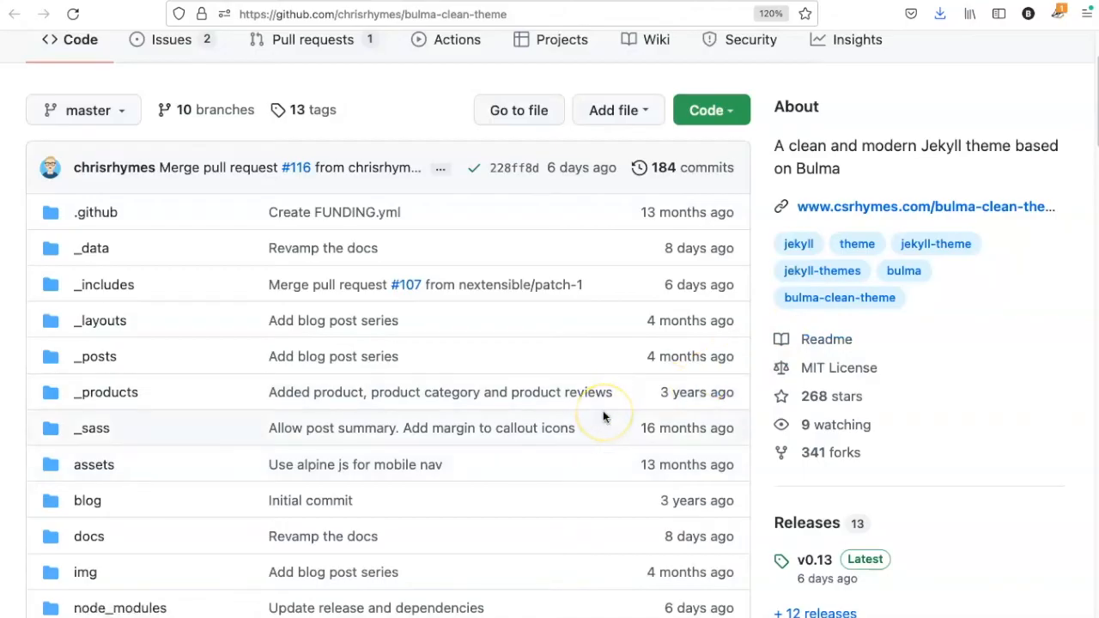
Step: From the bulma-clean-theme README, reach the theme's documentation site
scroll("down", 3)
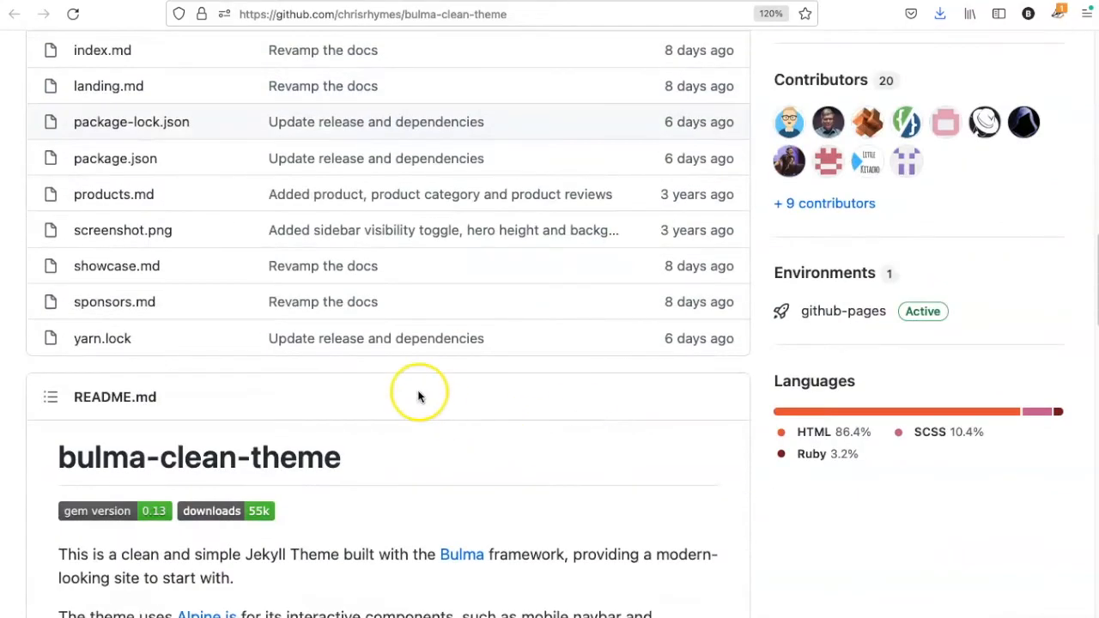
scroll("down", 3)
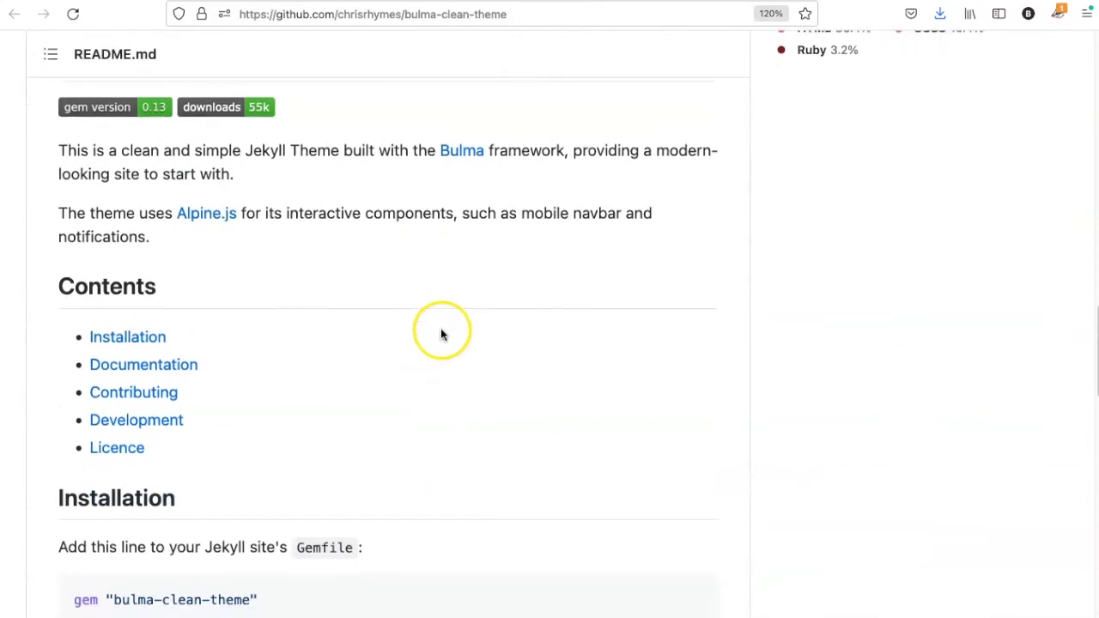
scroll("down", 3)
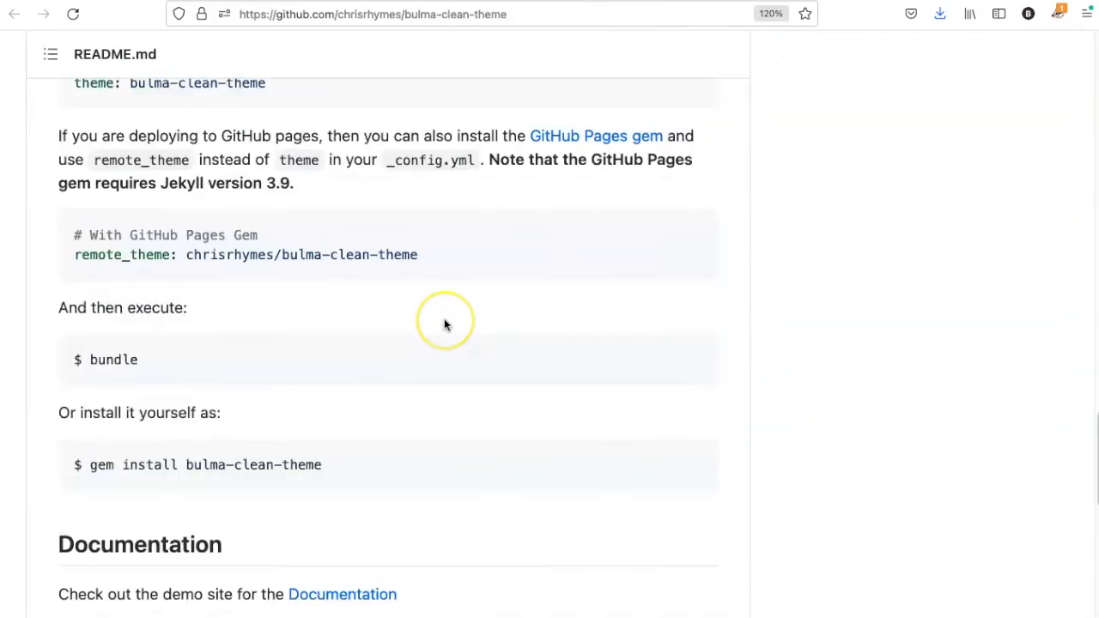
scroll("down", 3)
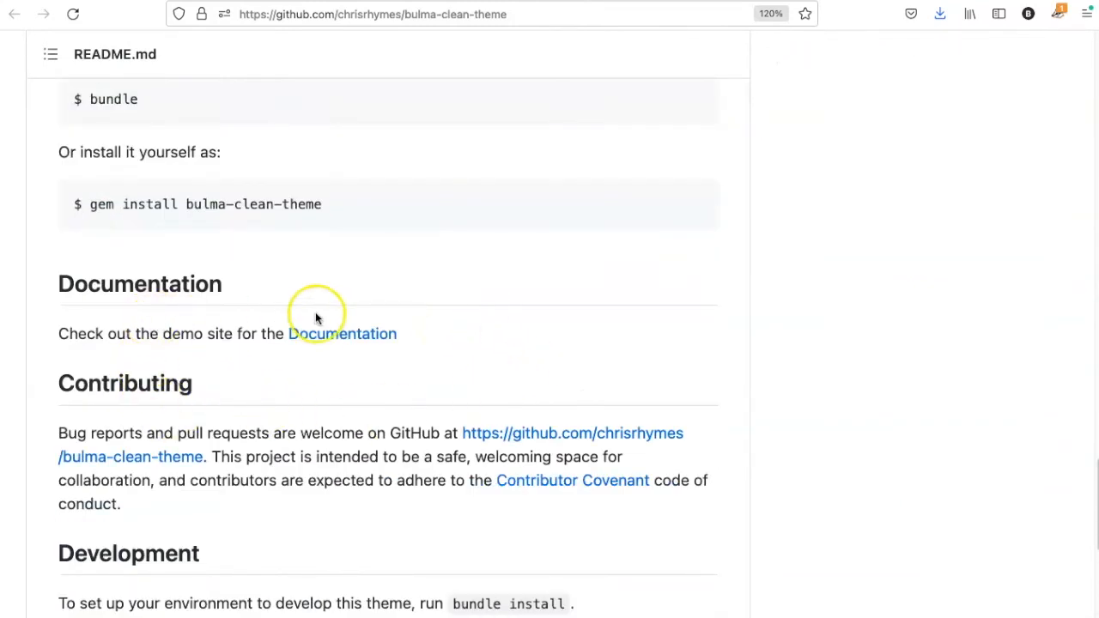
left_click(342, 333)
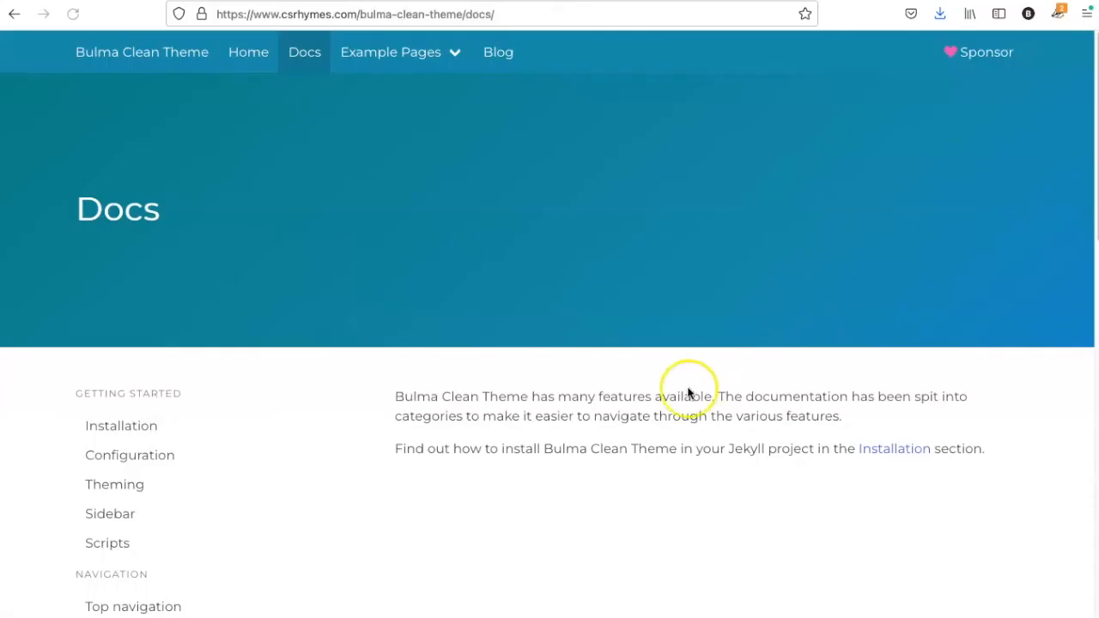
scroll("down", 3)
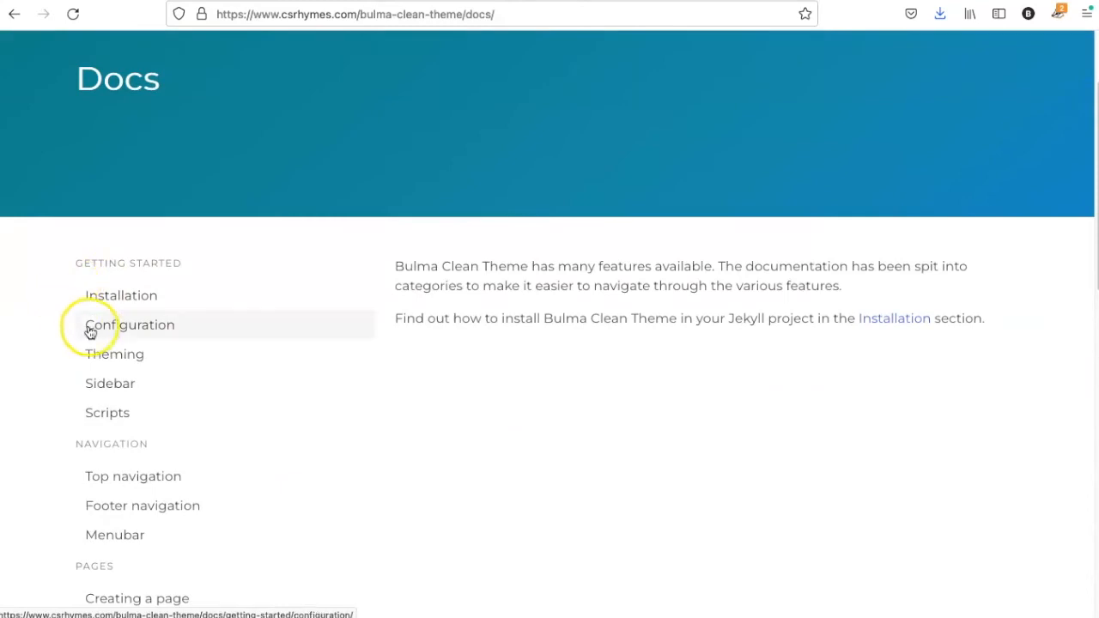
Step: Read the Configuration (General Configuration) and Theming (Setting the Primary Colour) doc pages
left_click(130, 325)
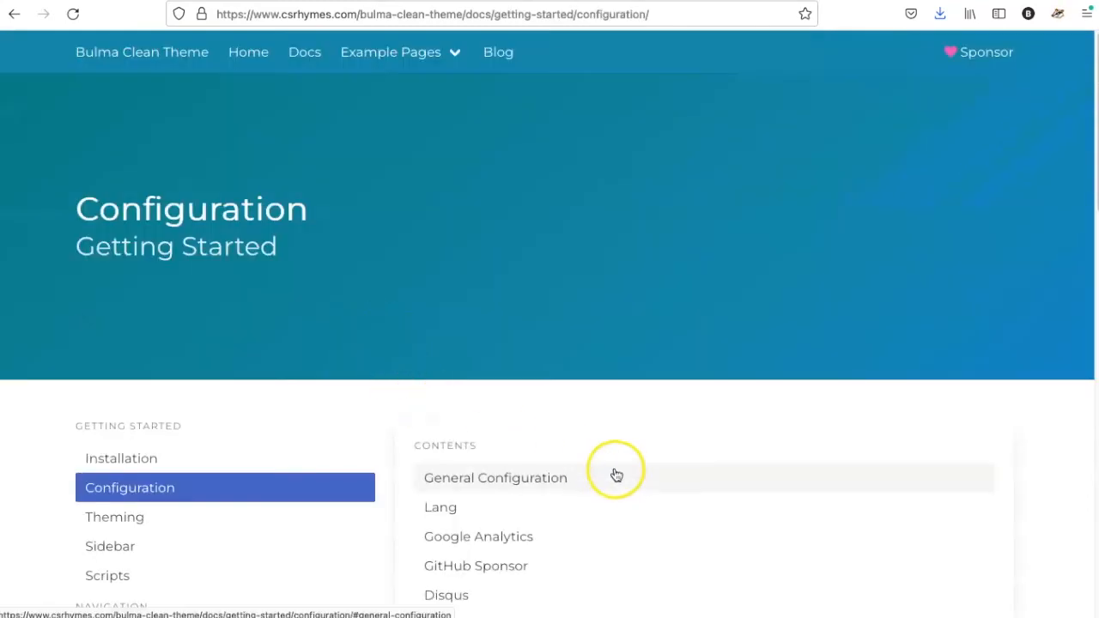
left_click(494, 477)
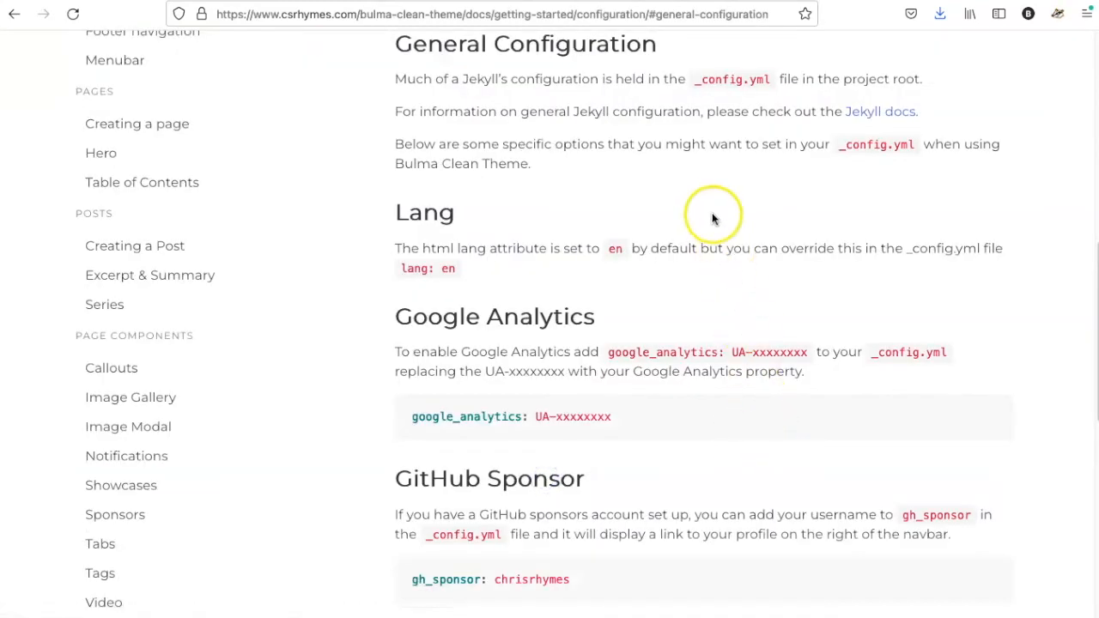
scroll("down", 3)
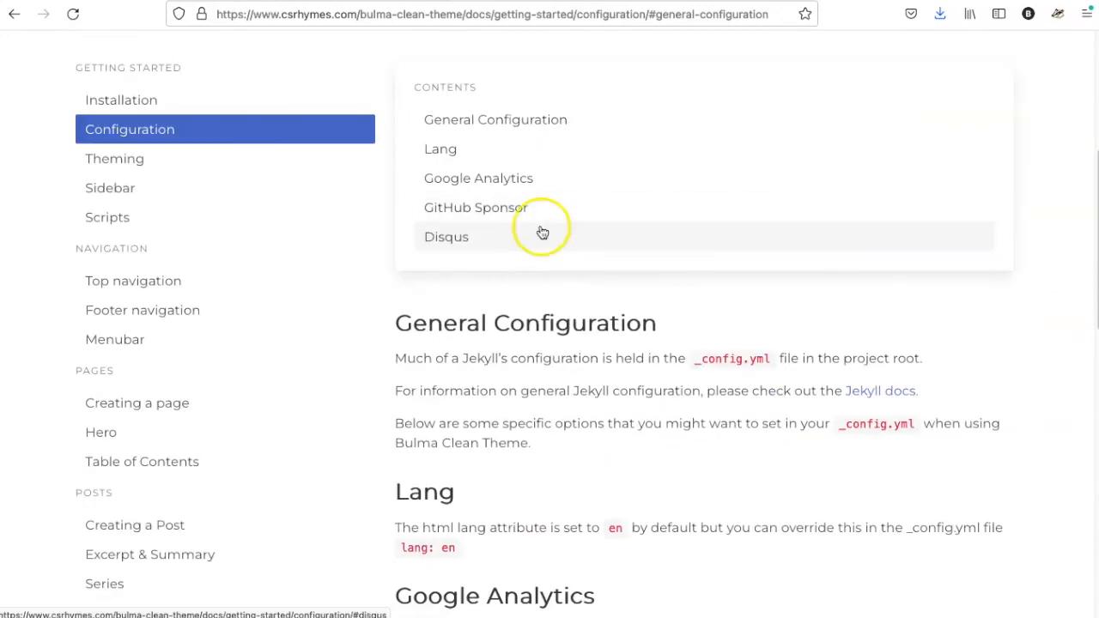
left_click(113, 158)
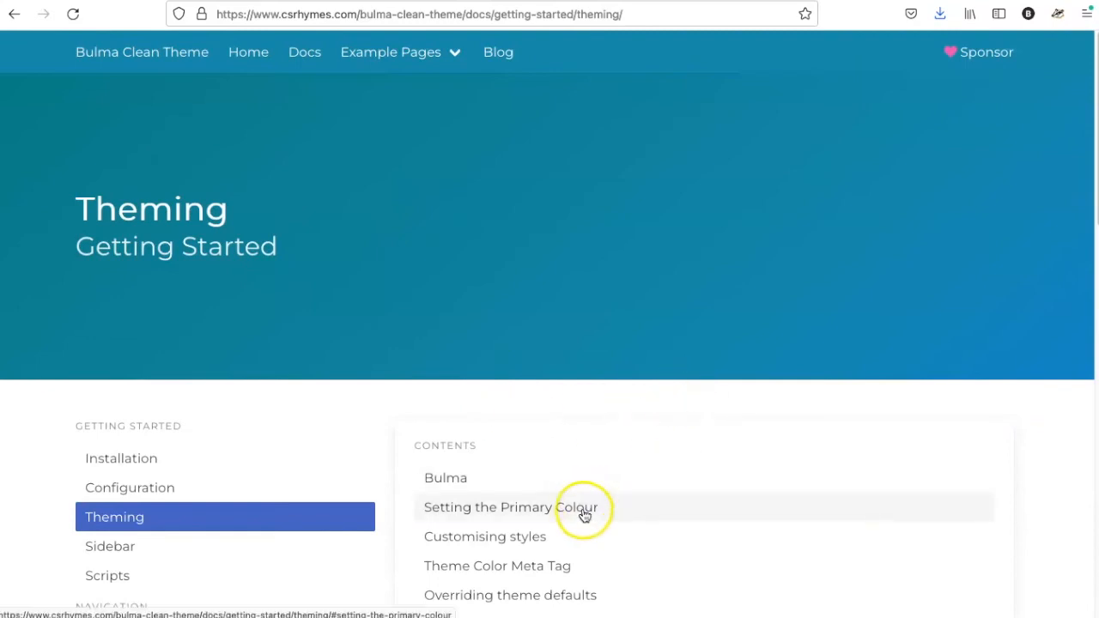
left_click(510, 507)
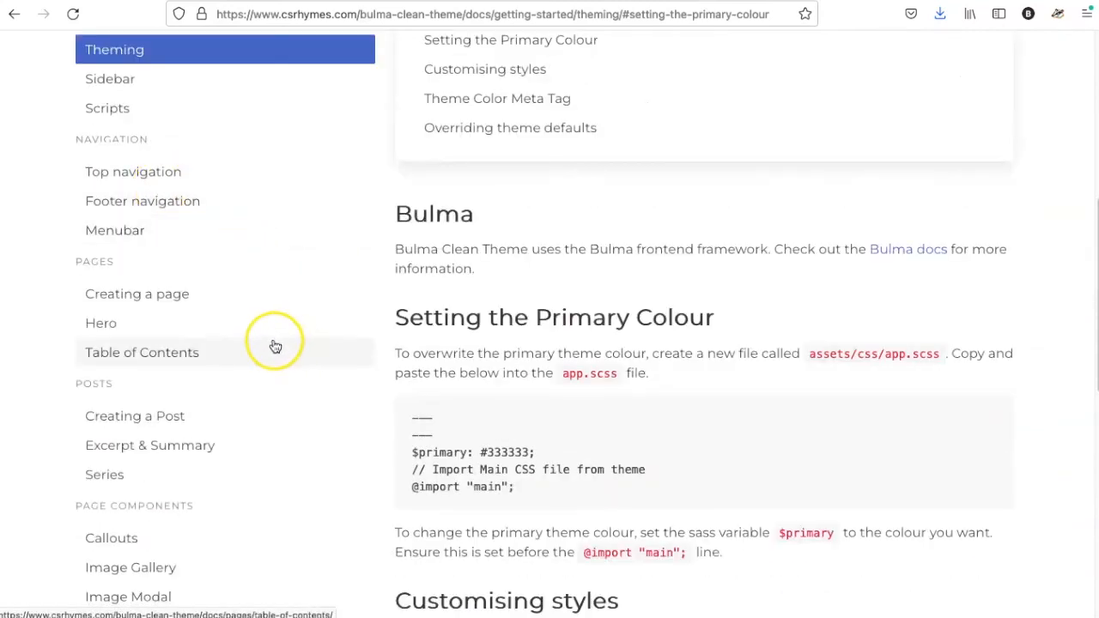
scroll("up", 3)
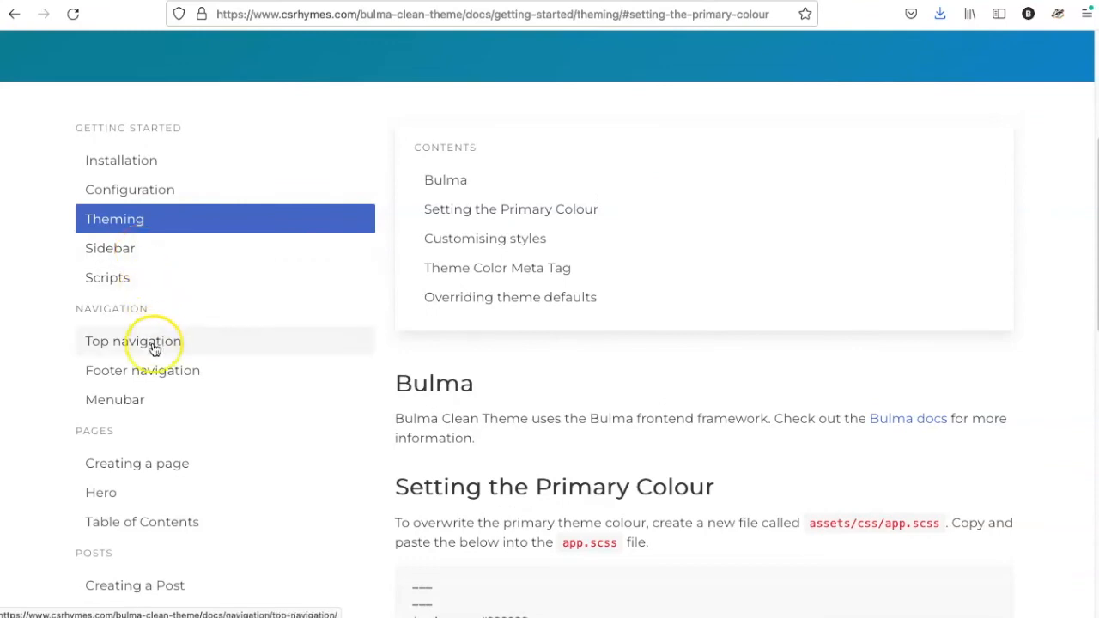
Step: Read the Top navigation page explaining how the menu is built from navigation.yml
left_click(134, 340)
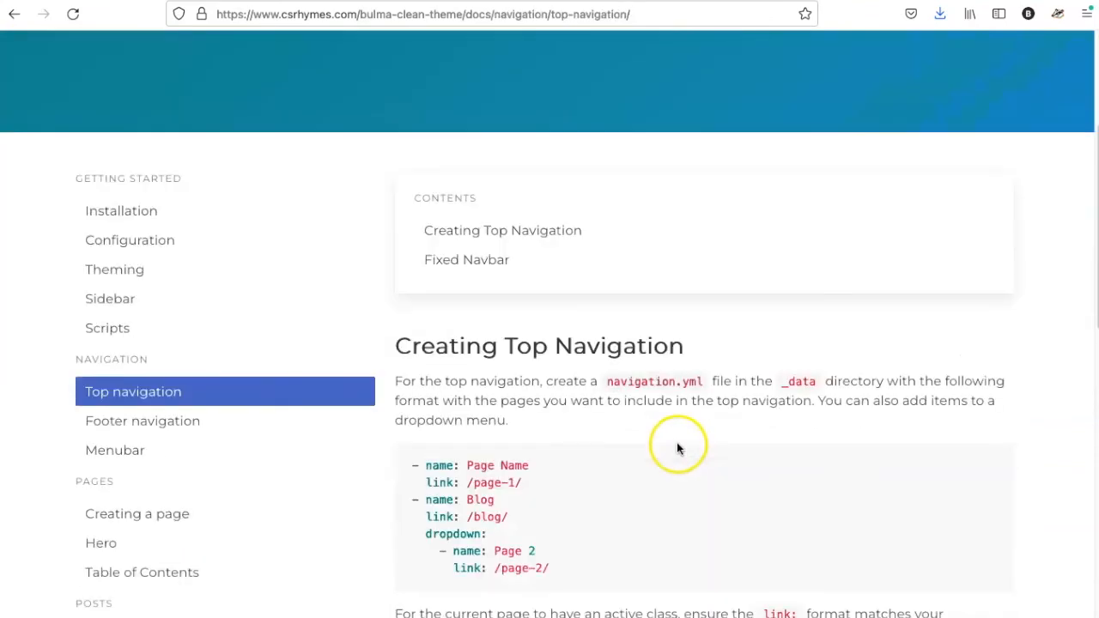
scroll("down", 3)
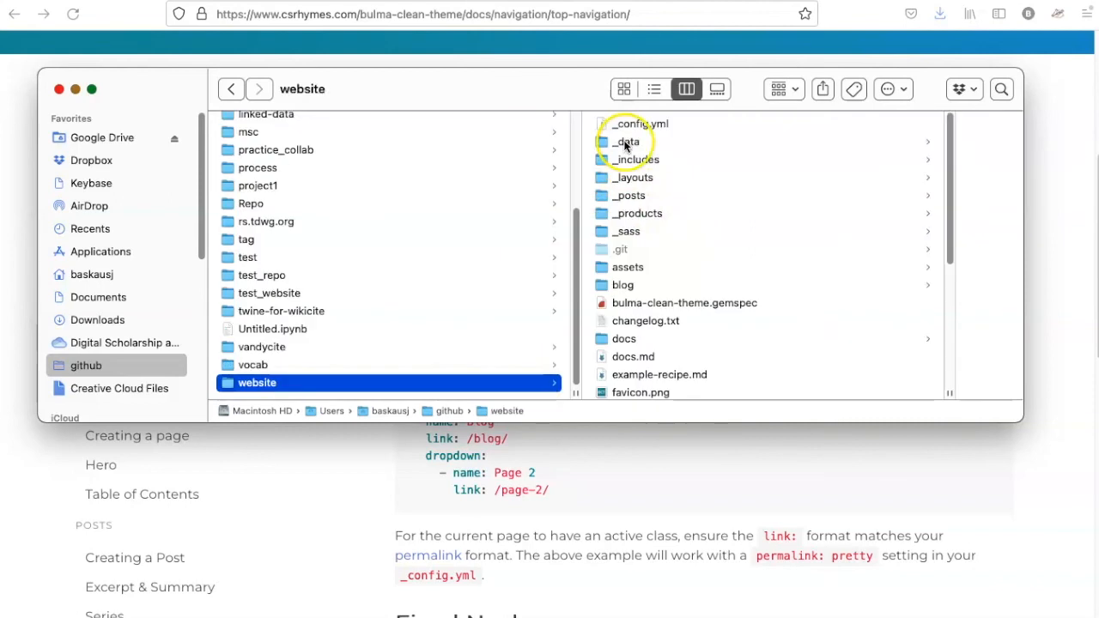
Step: In website/_data/navigation.yml, replace the Blog menu entry name with News
left_click(628, 140)
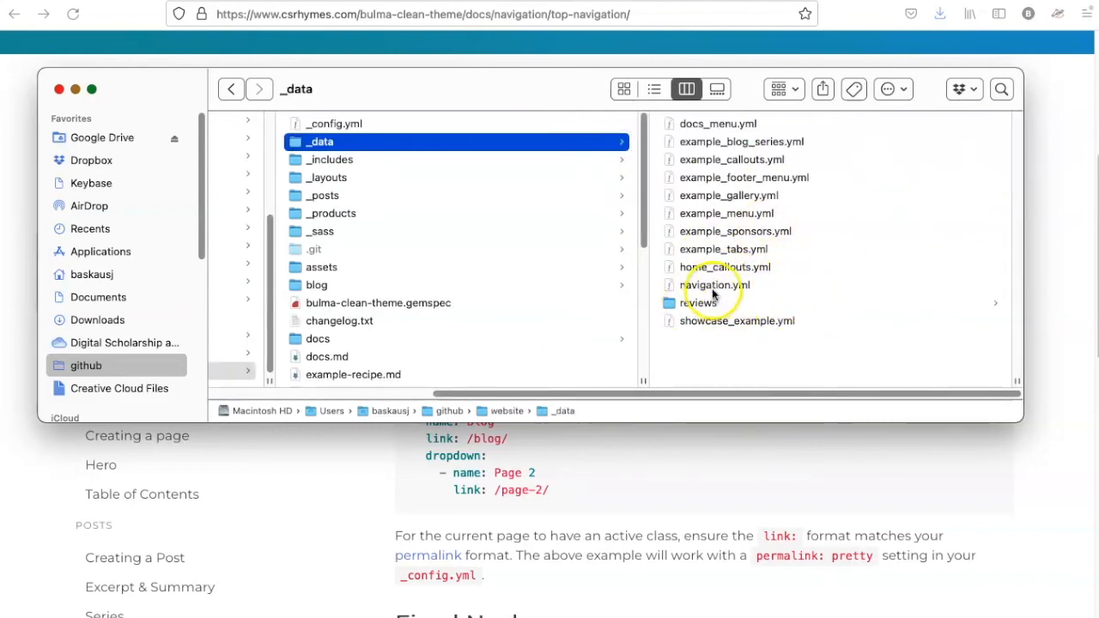
double_click(714, 285)
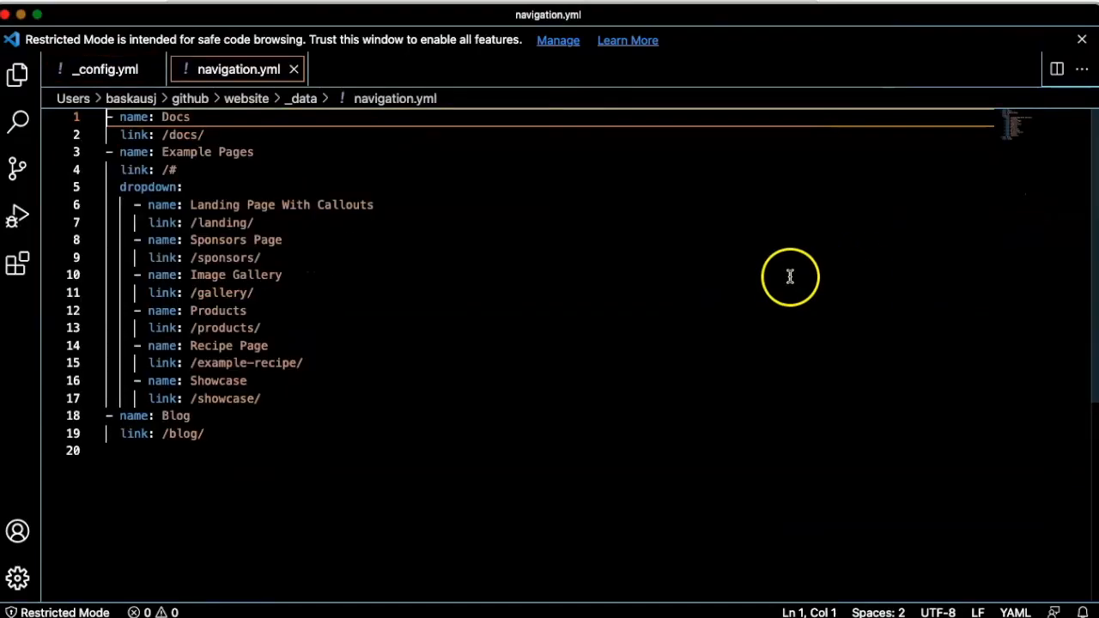
mouse_move(310, 315)
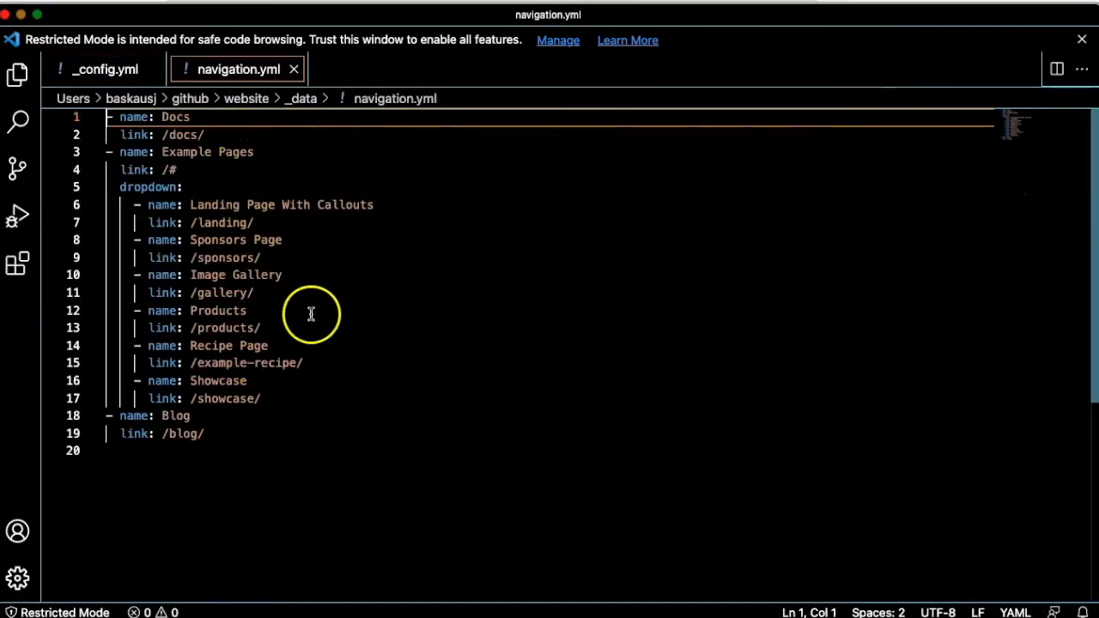
mouse_move(337, 354)
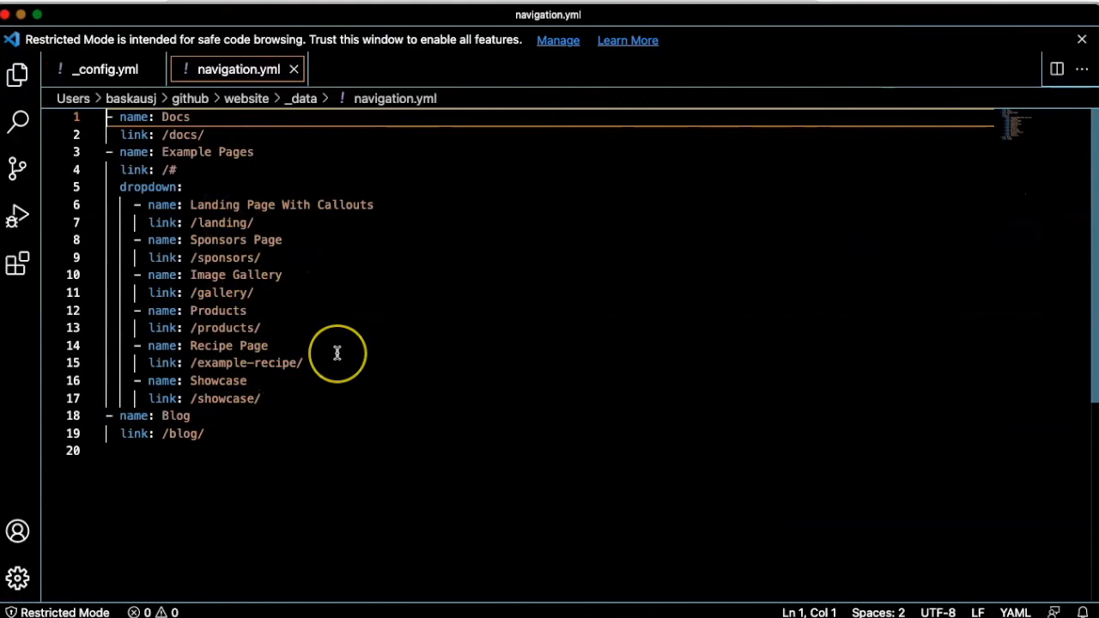
mouse_move(319, 354)
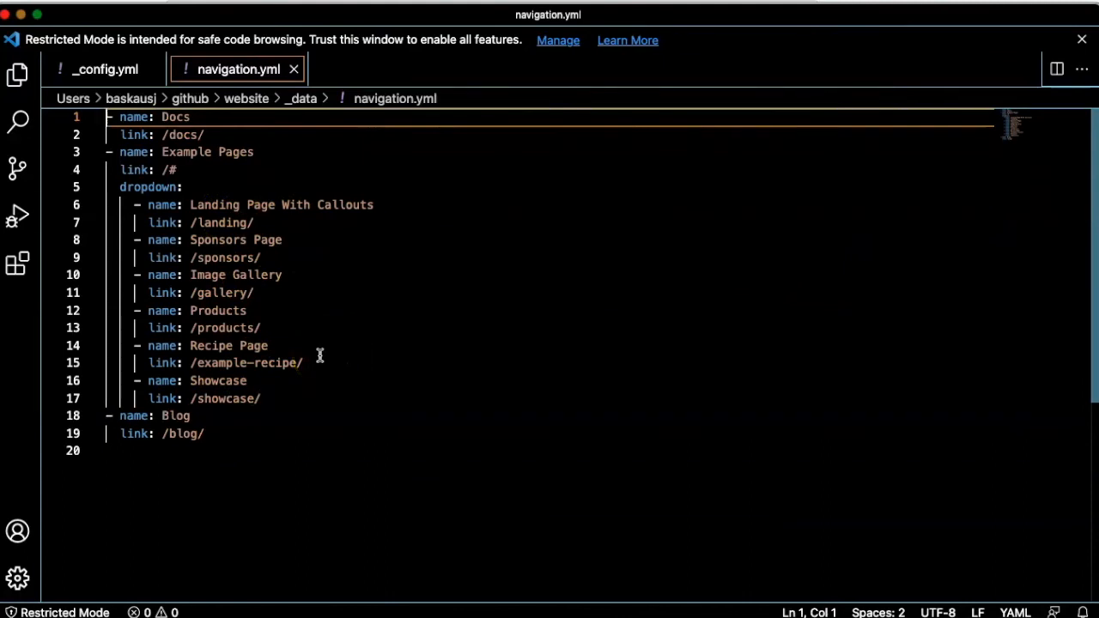
mouse_move(197, 392)
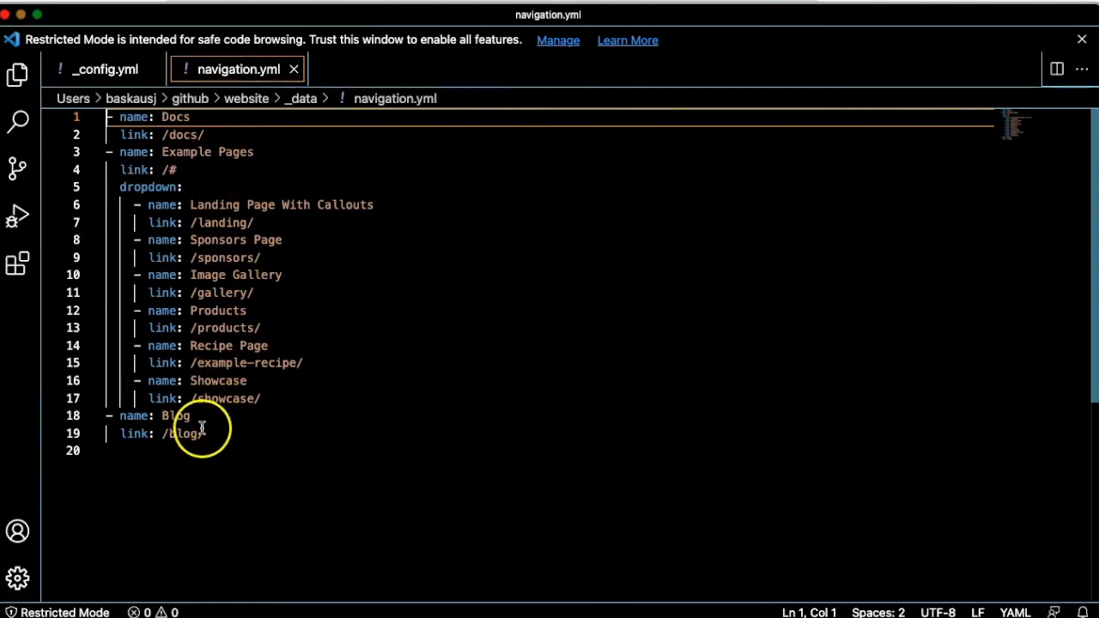
double_click(175, 416)
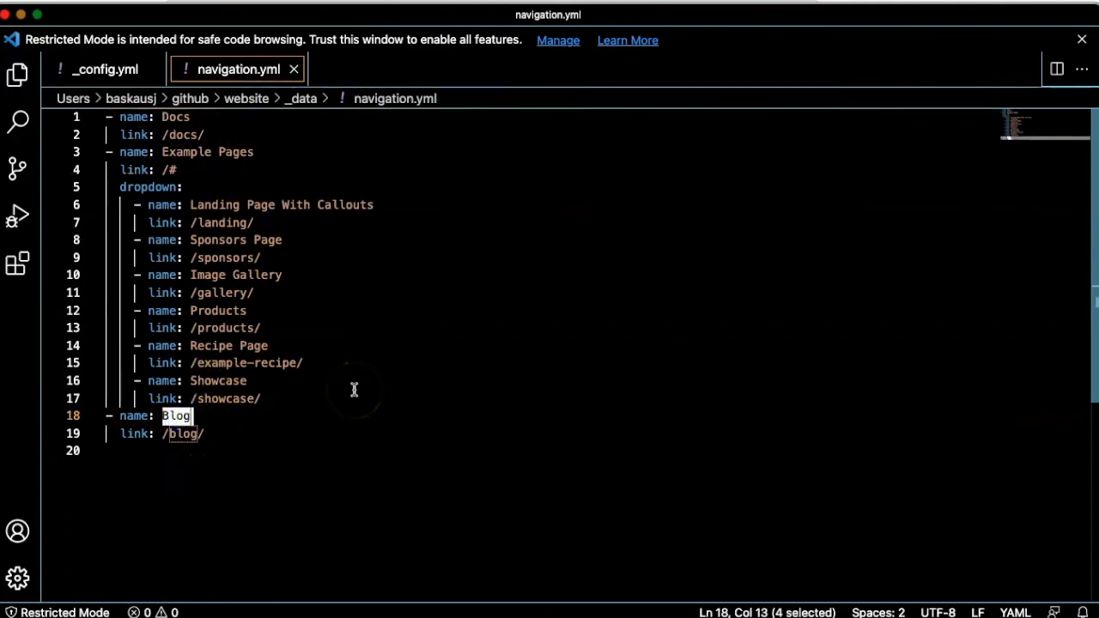
type("N")
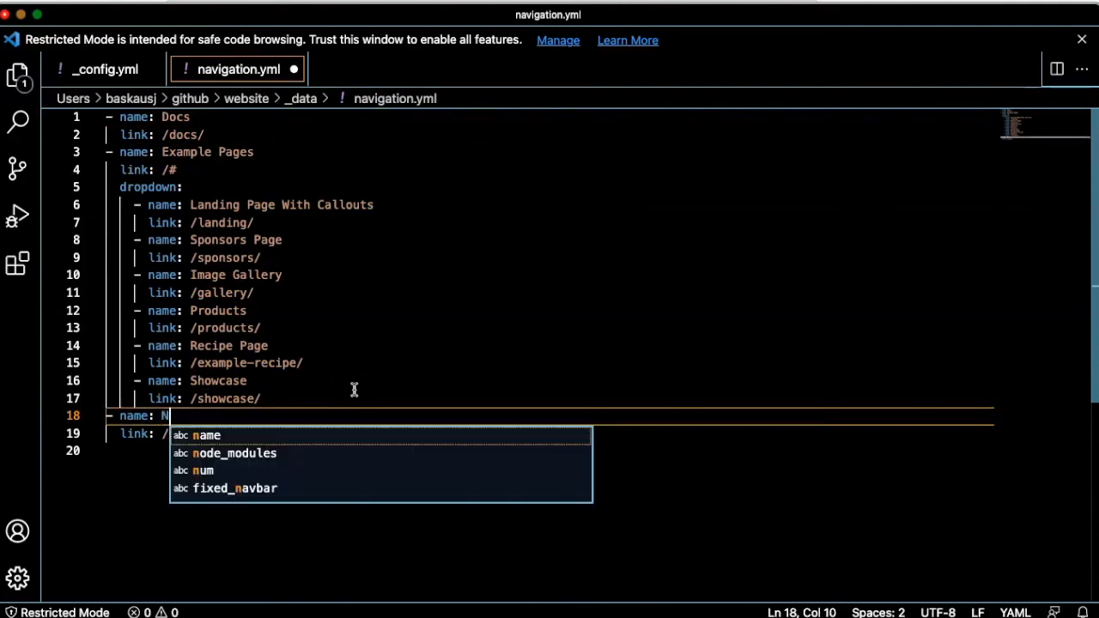
type("ews")
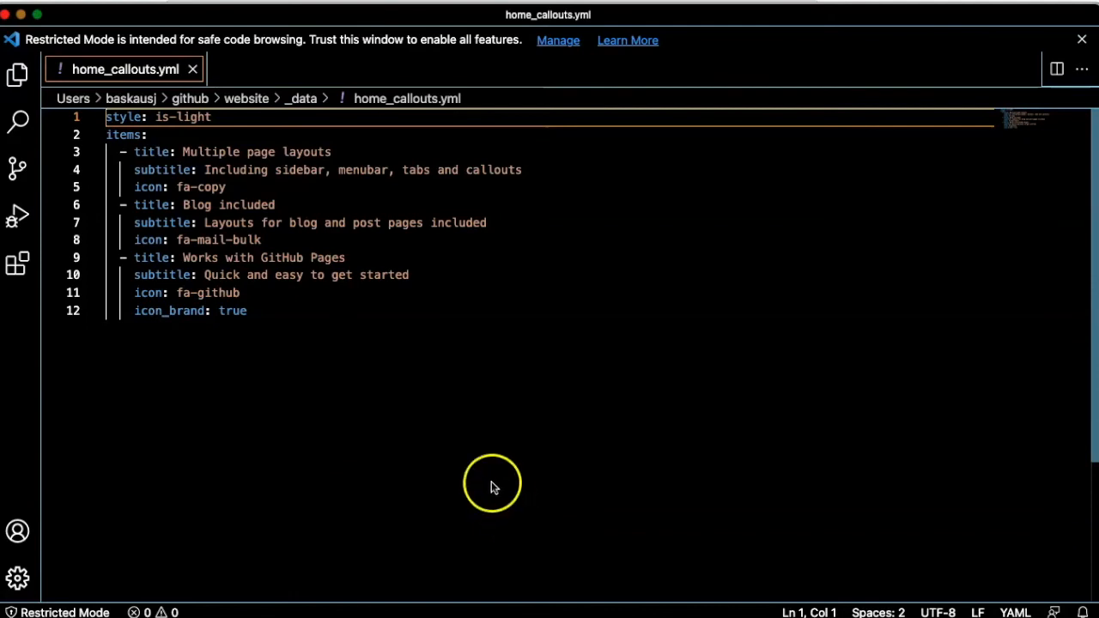
mouse_move(189, 470)
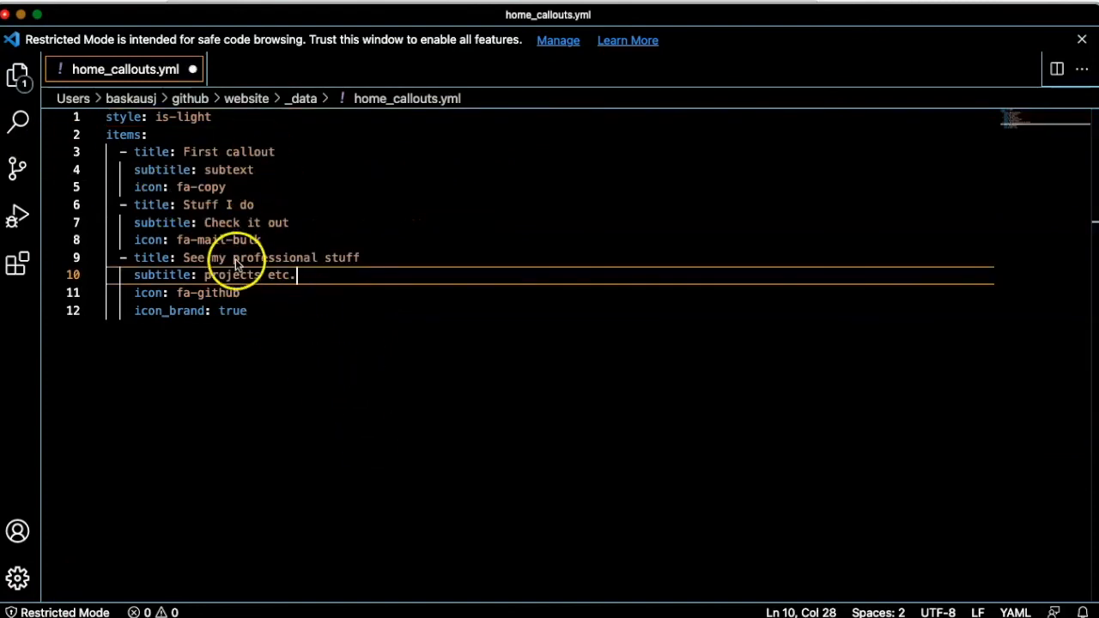
Step: Edit a callout's title/subtitle in home_callouts.yml to custom wording such as 'Stuff I do'
left_click(249, 311)
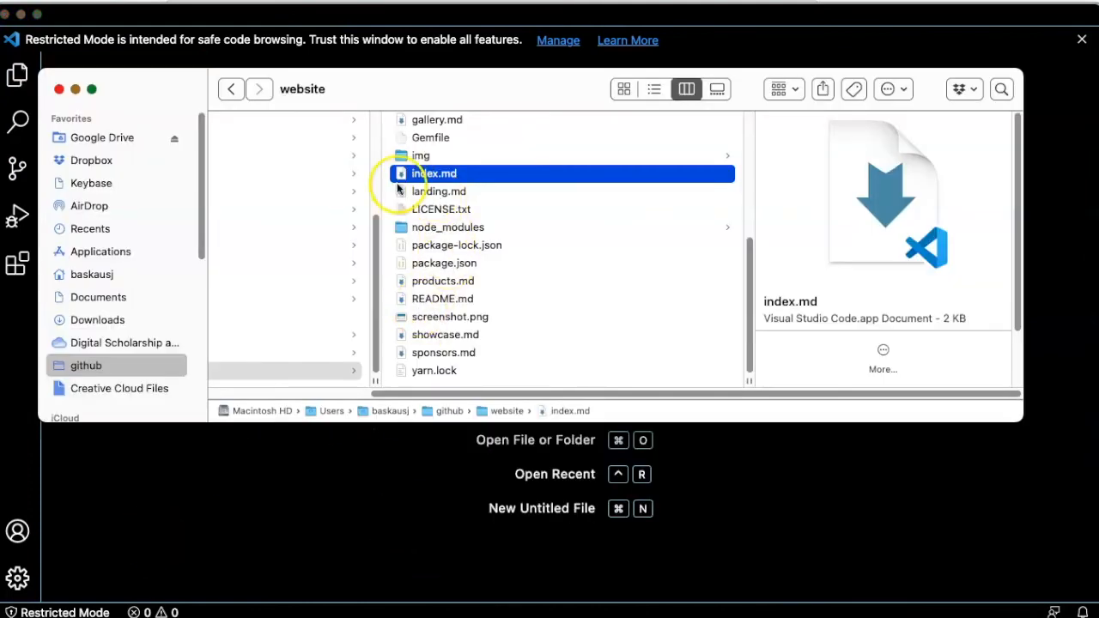
Step: In index.md, replace the leftover demo sections from line 13 with a '# More content' heading
double_click(434, 172)
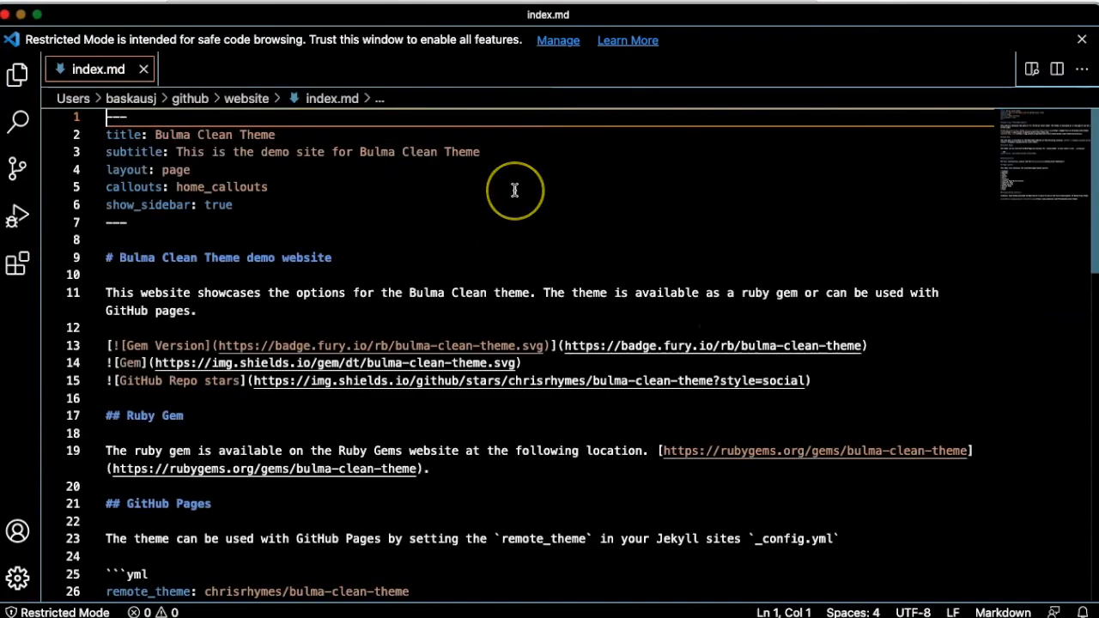
mouse_move(436, 249)
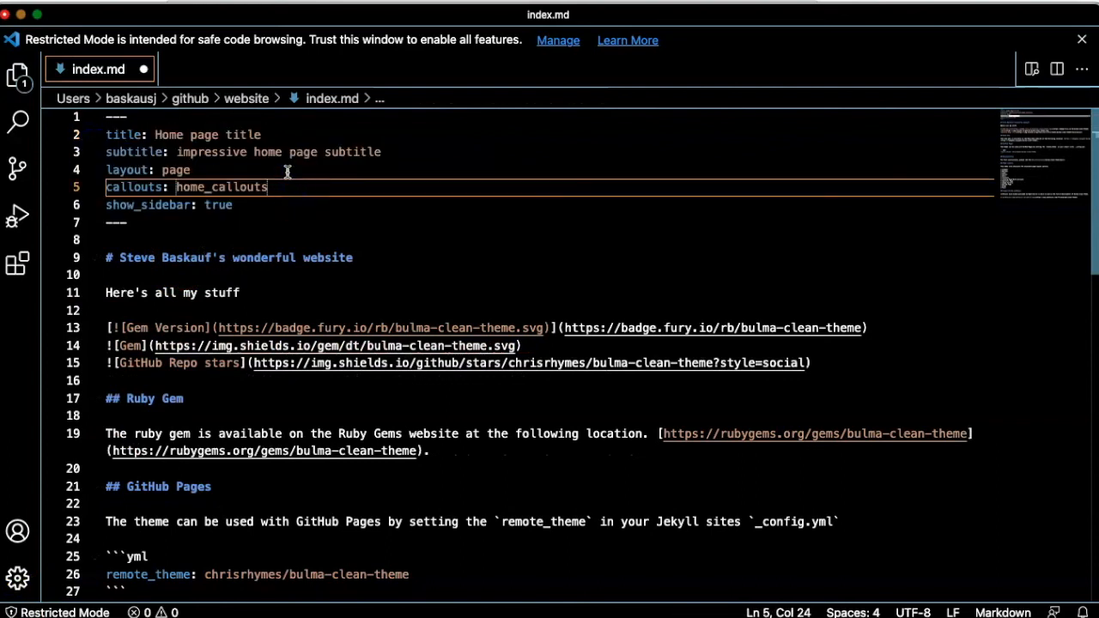
mouse_move(254, 306)
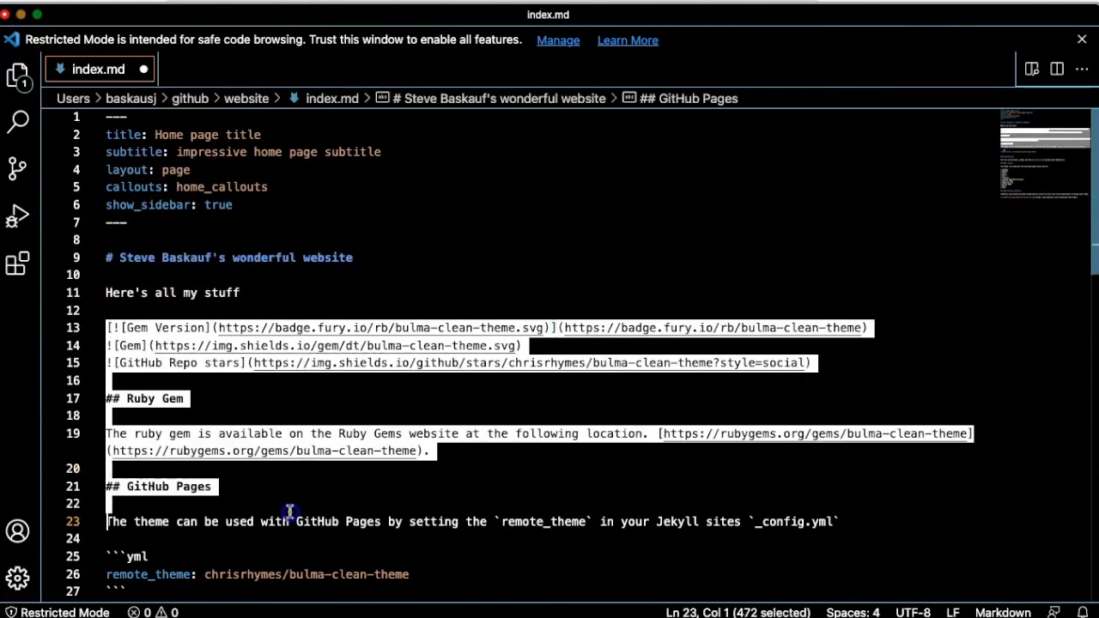
scroll("down", 3)
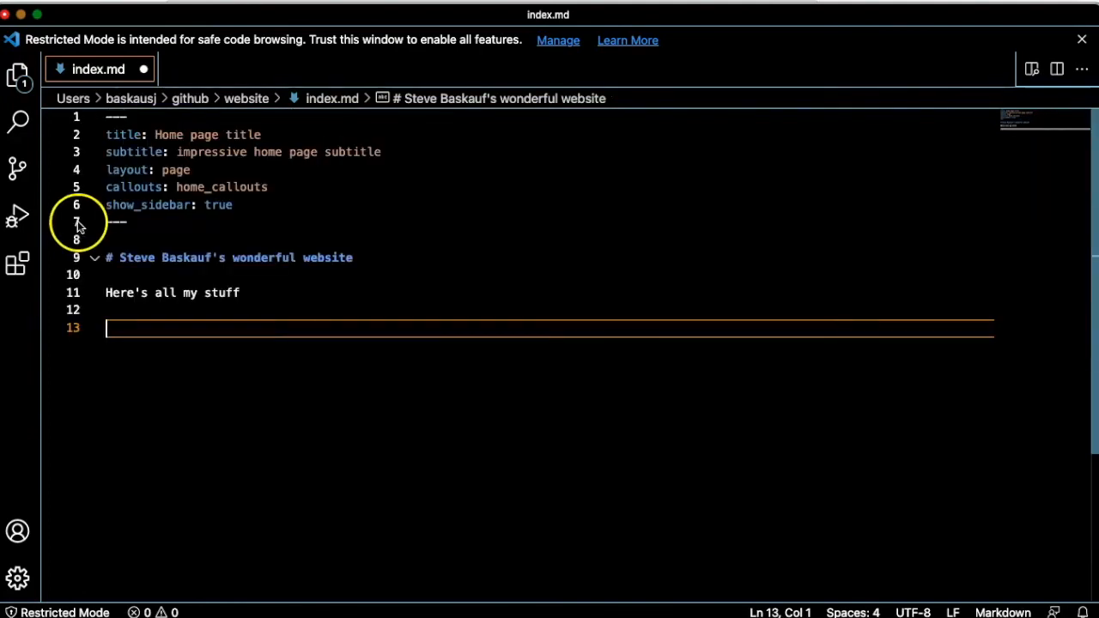
type("# More content")
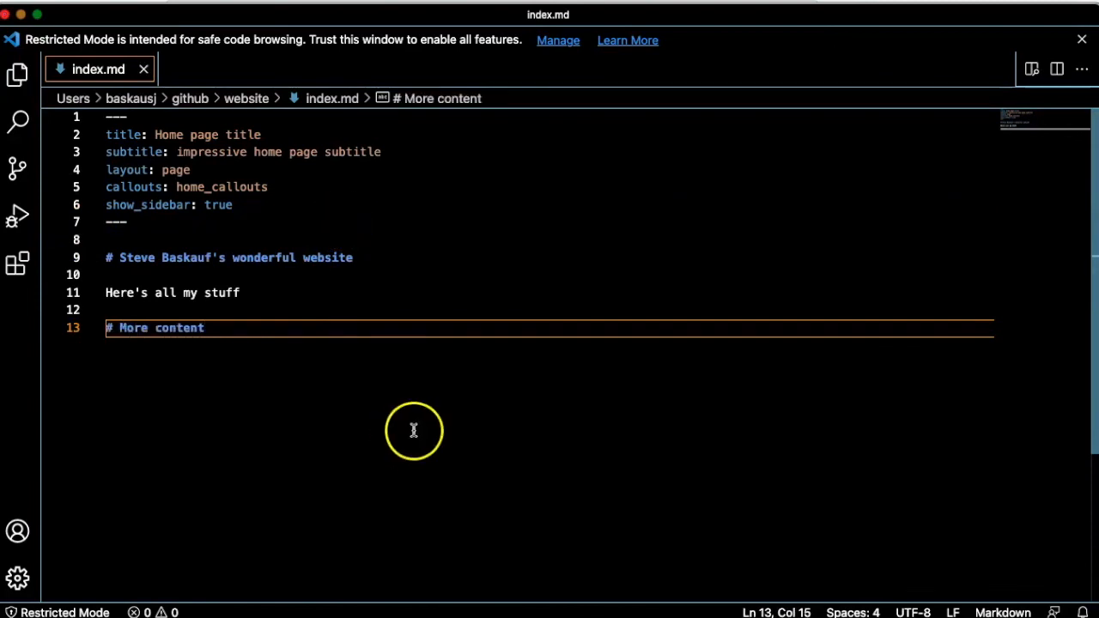
mouse_move(309, 389)
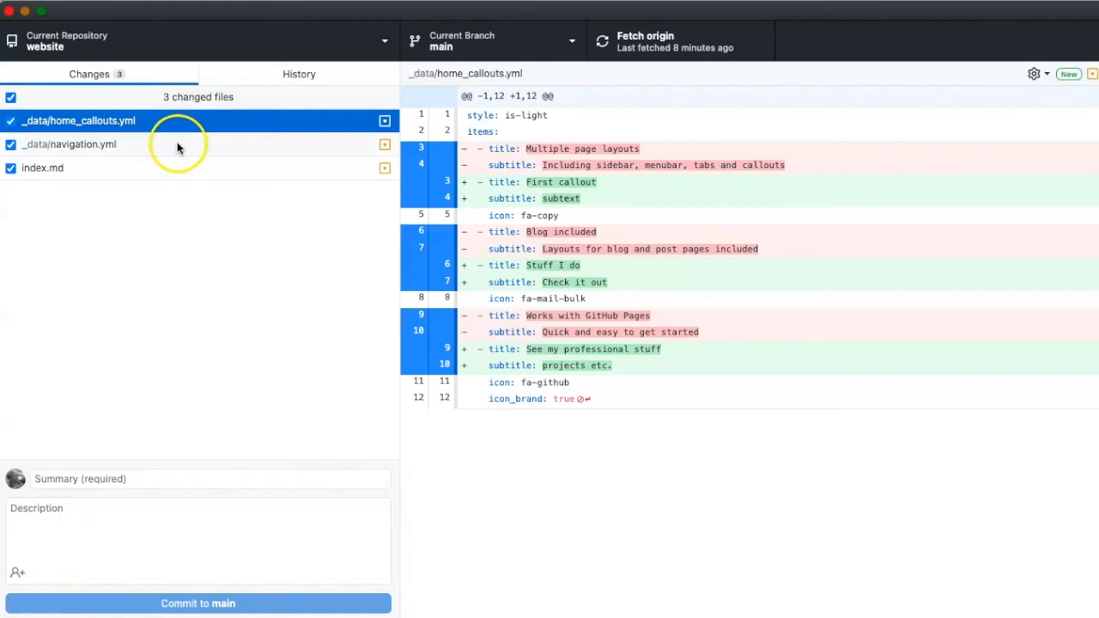
Step: Review the navigation and homepage diffs and commit them to main as 'fix homepage'
left_click(69, 144)
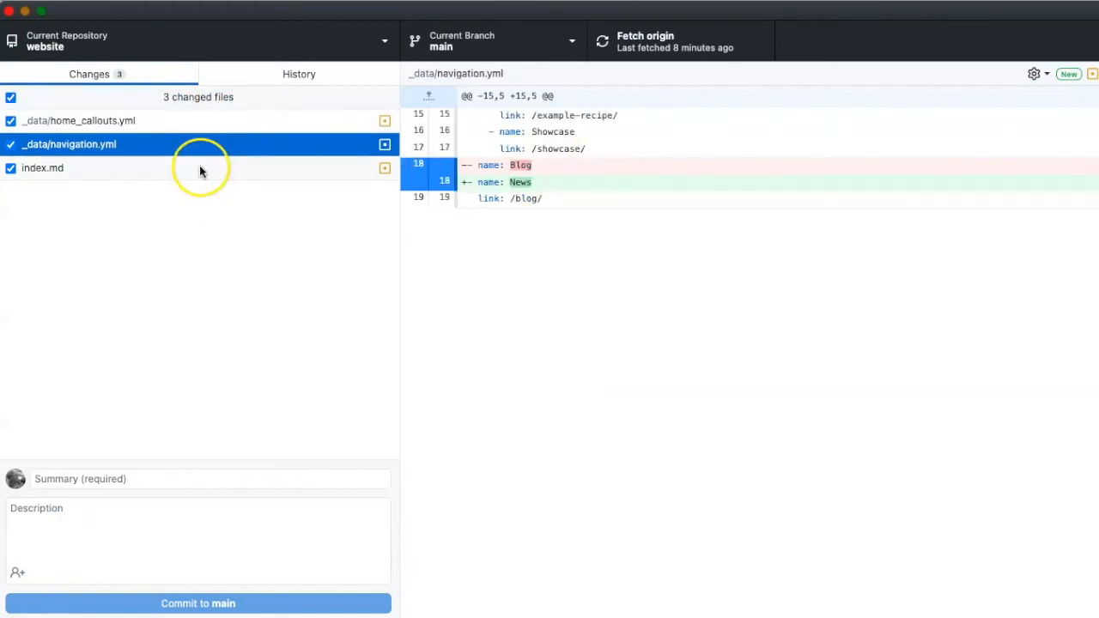
left_click(41, 168)
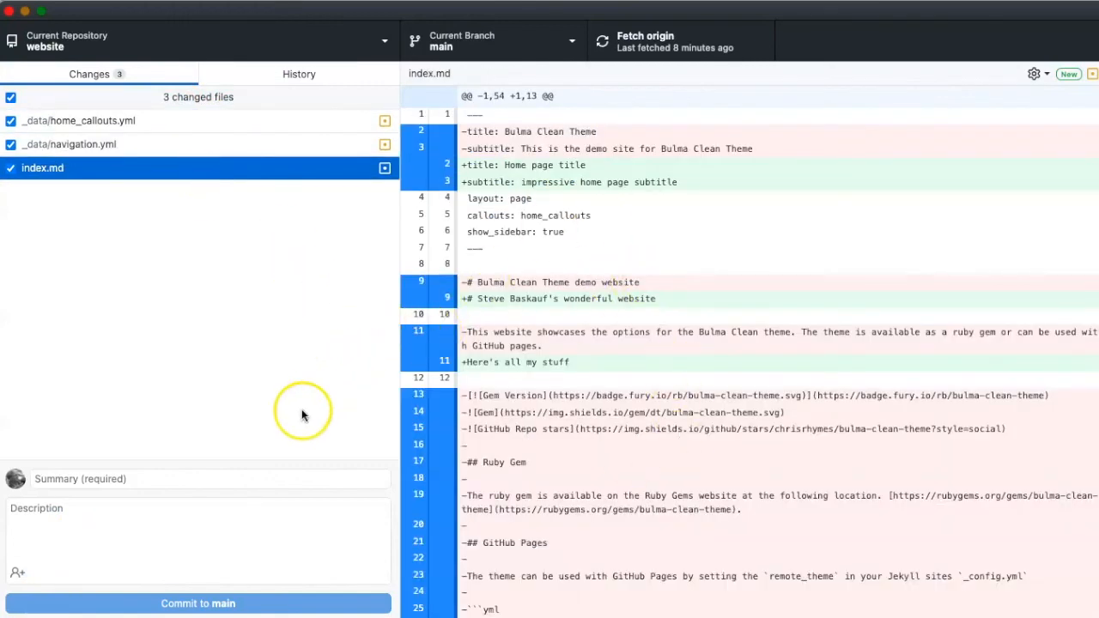
type("fix homepage")
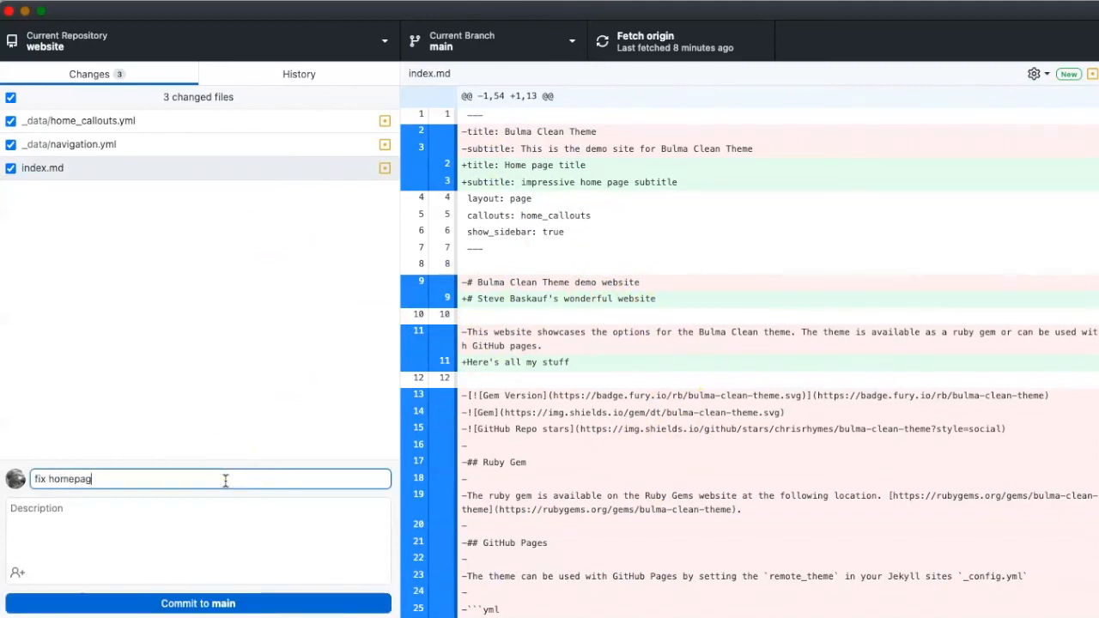
left_click(198, 603)
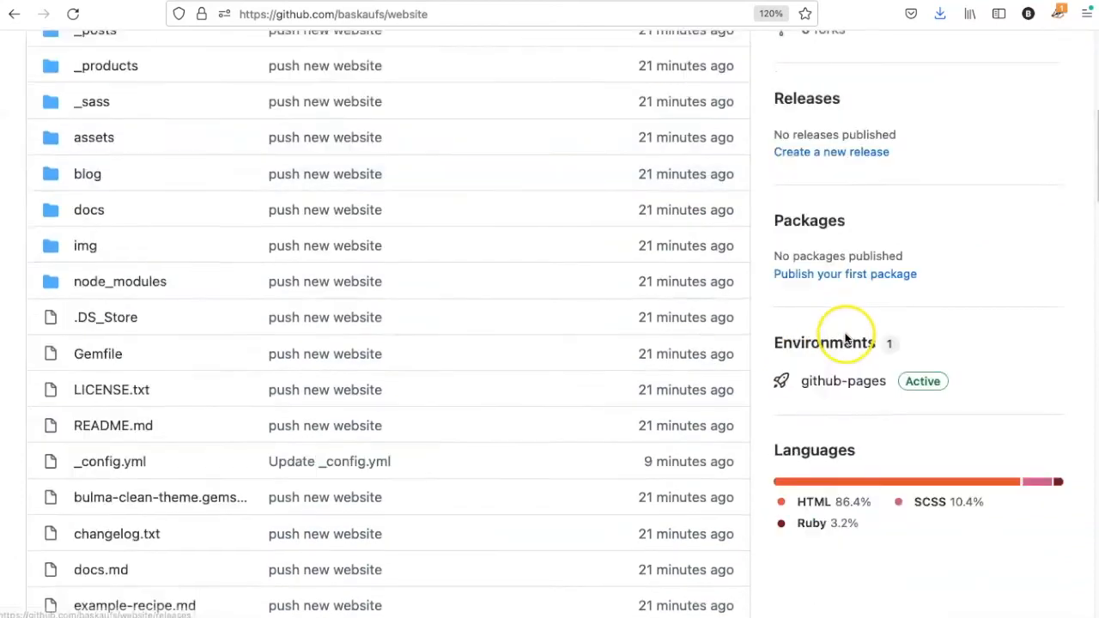
Step: Reload the github-pages deployment history until deployment 4cca2c6 shows Active
scroll("down", 3)
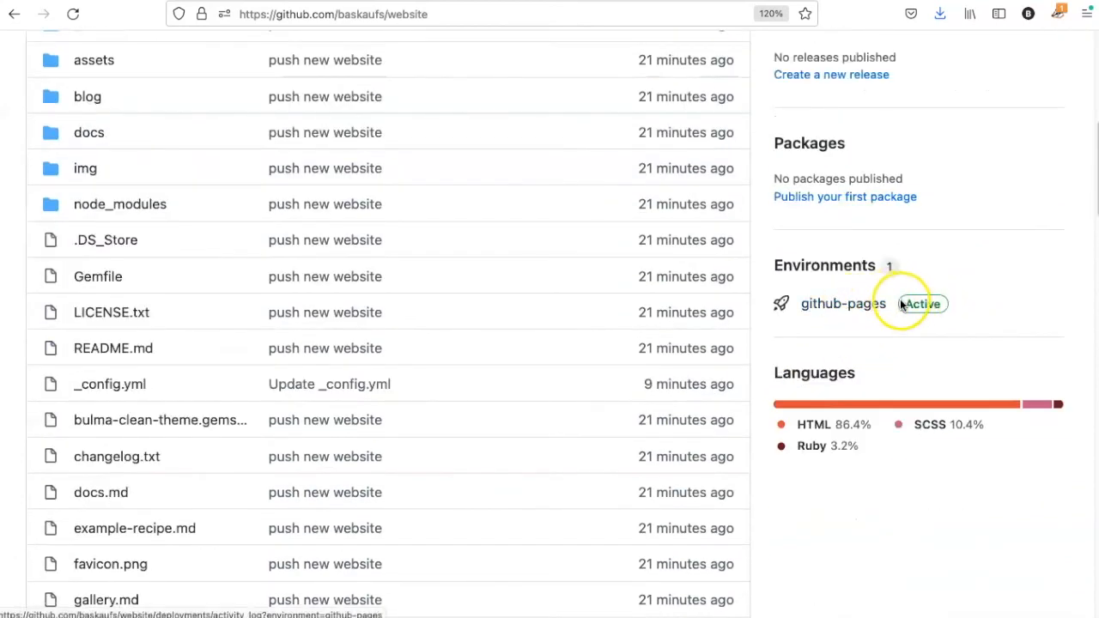
left_click(920, 304)
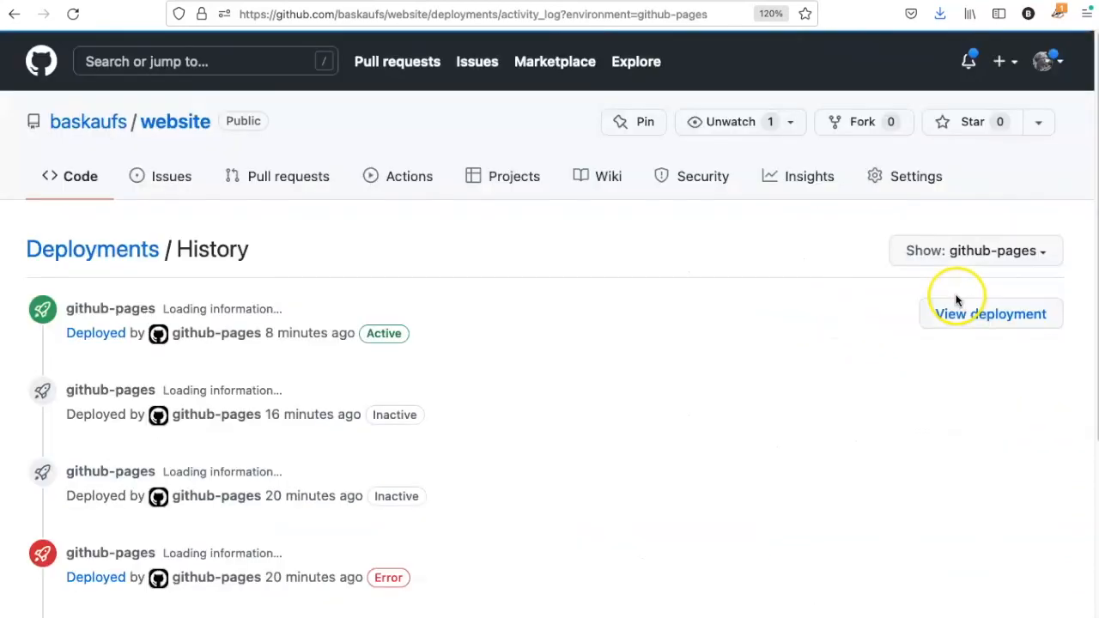
left_click(72, 14)
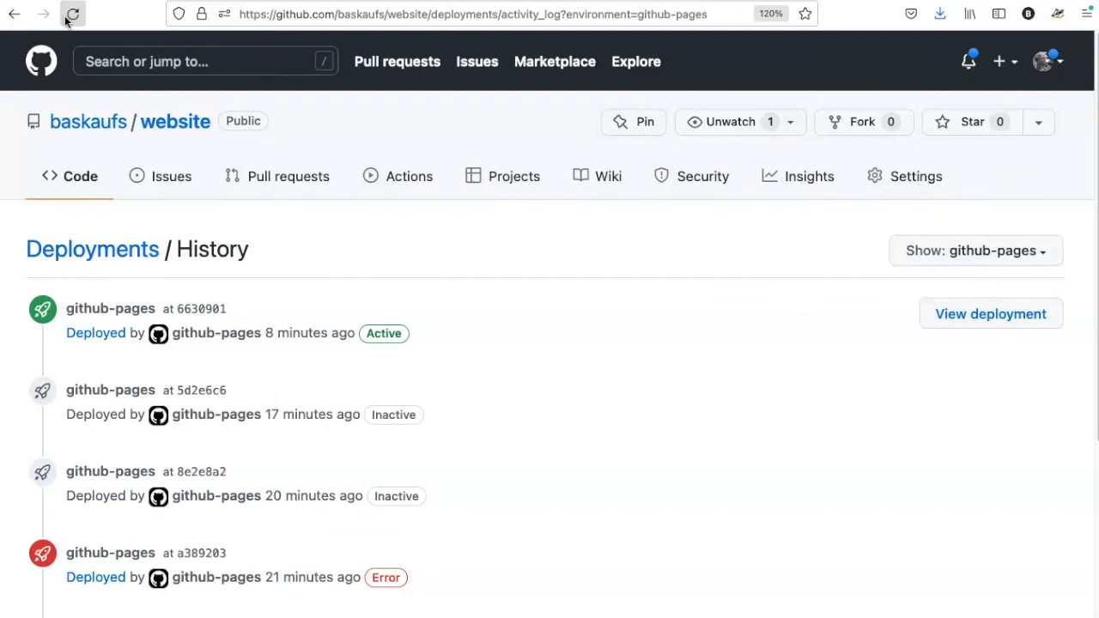
left_click(72, 14)
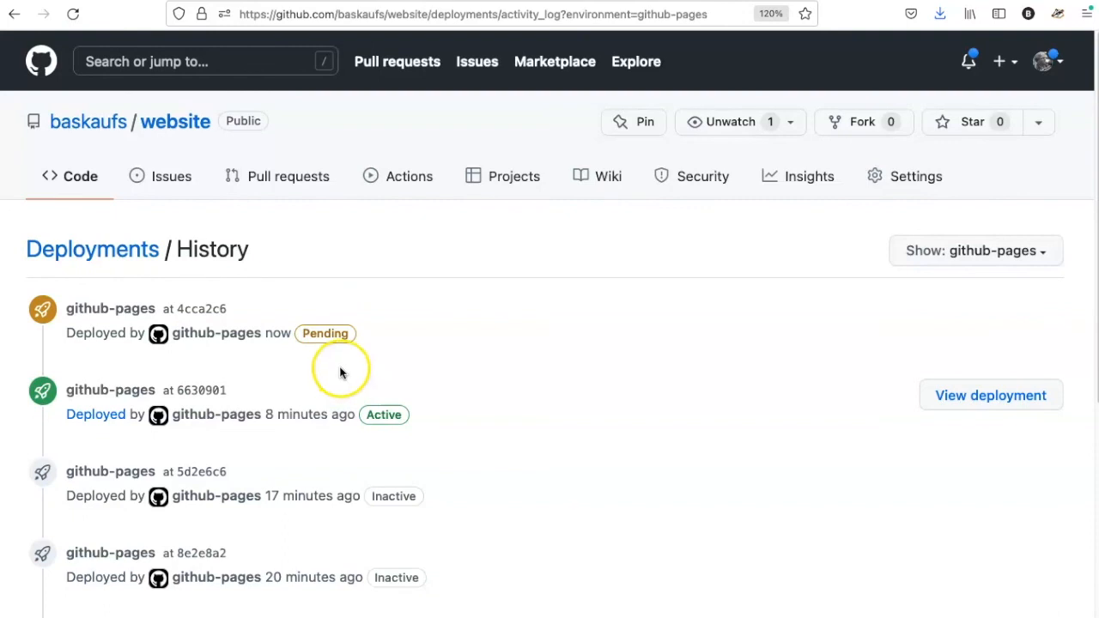
mouse_move(371, 264)
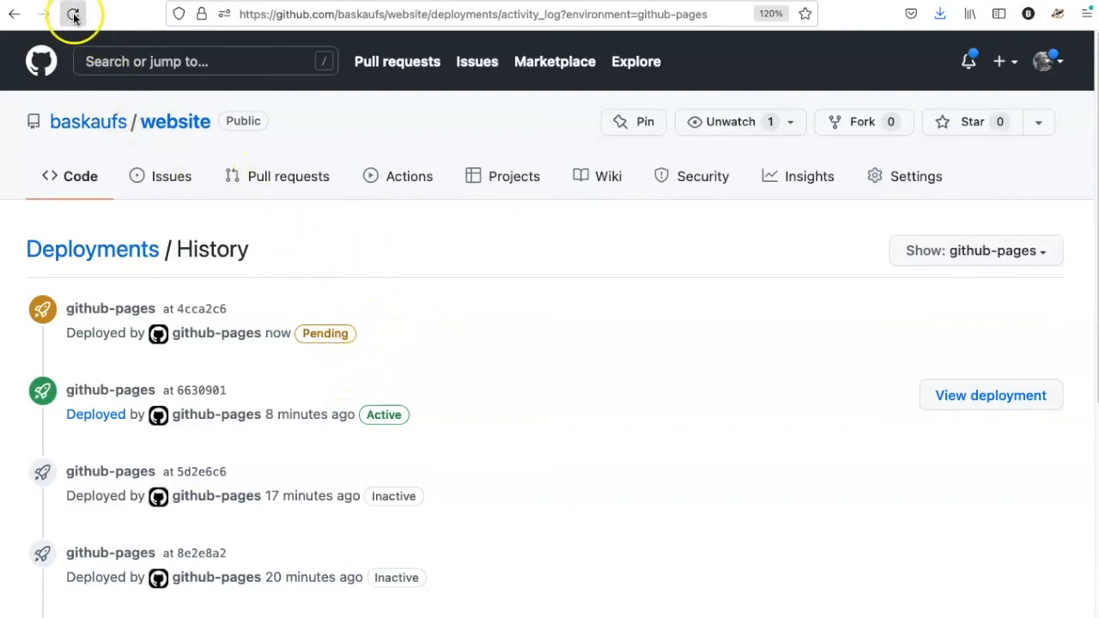
mouse_move(72, 13)
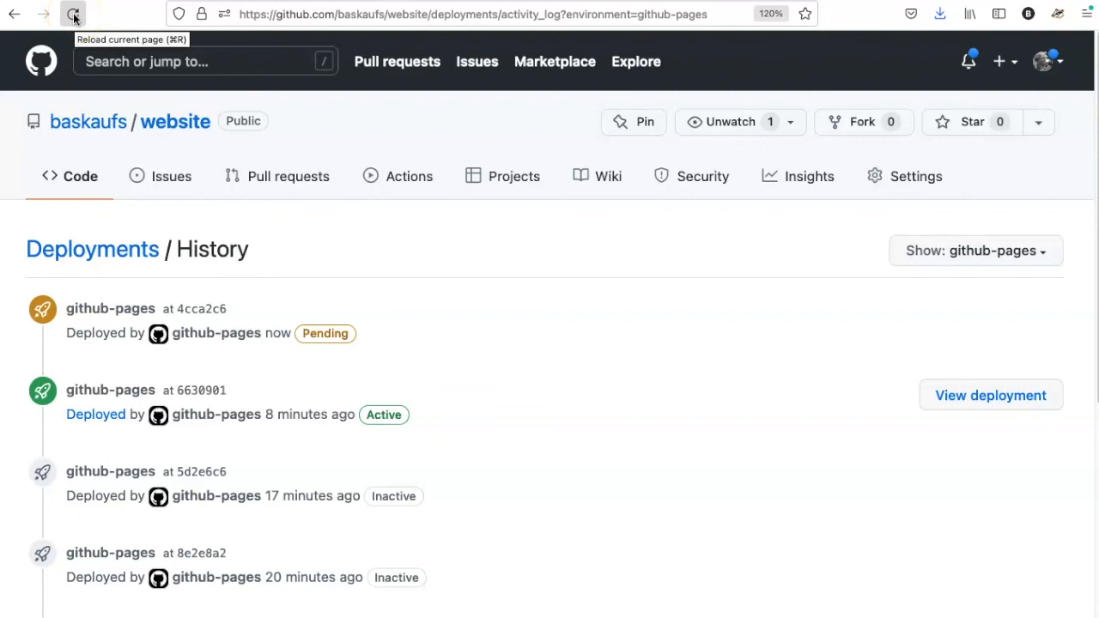
left_click(73, 14)
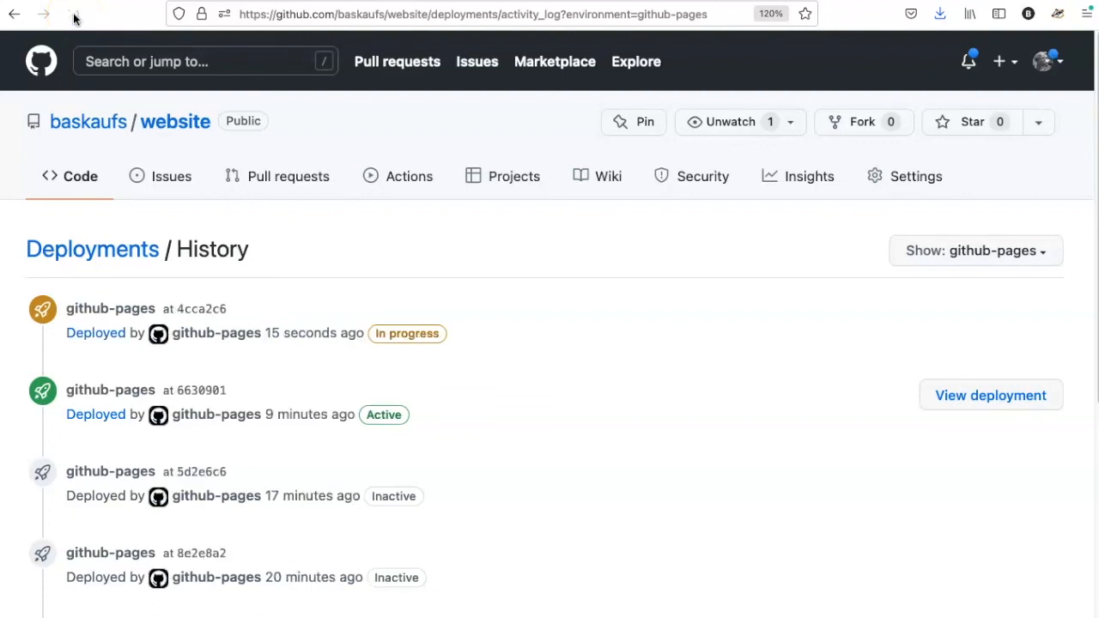
left_click(72, 14)
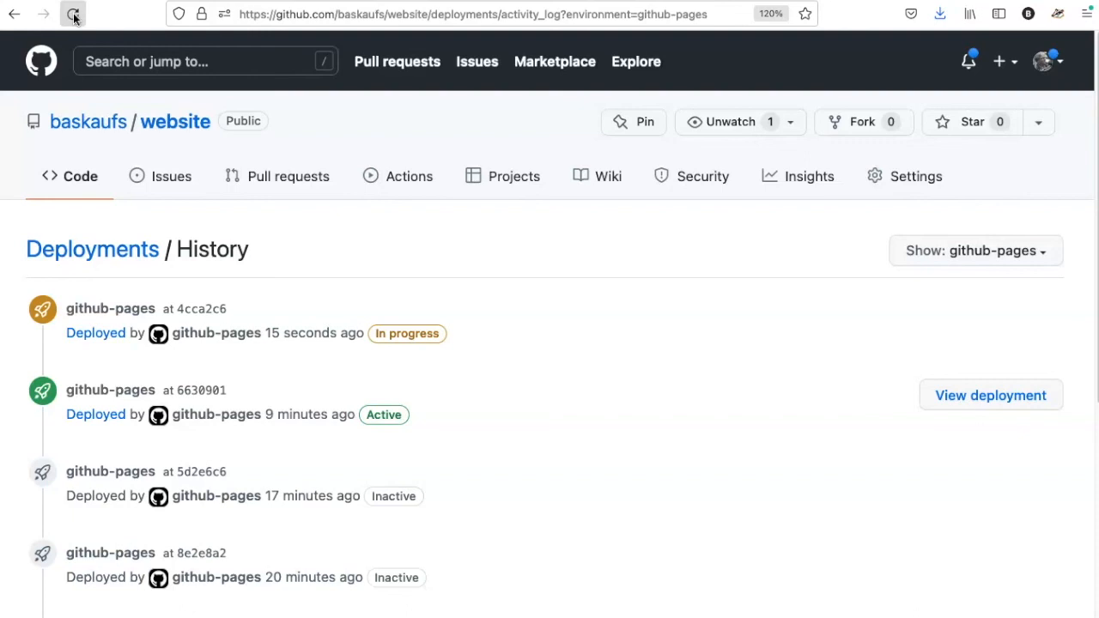
left_click(73, 13)
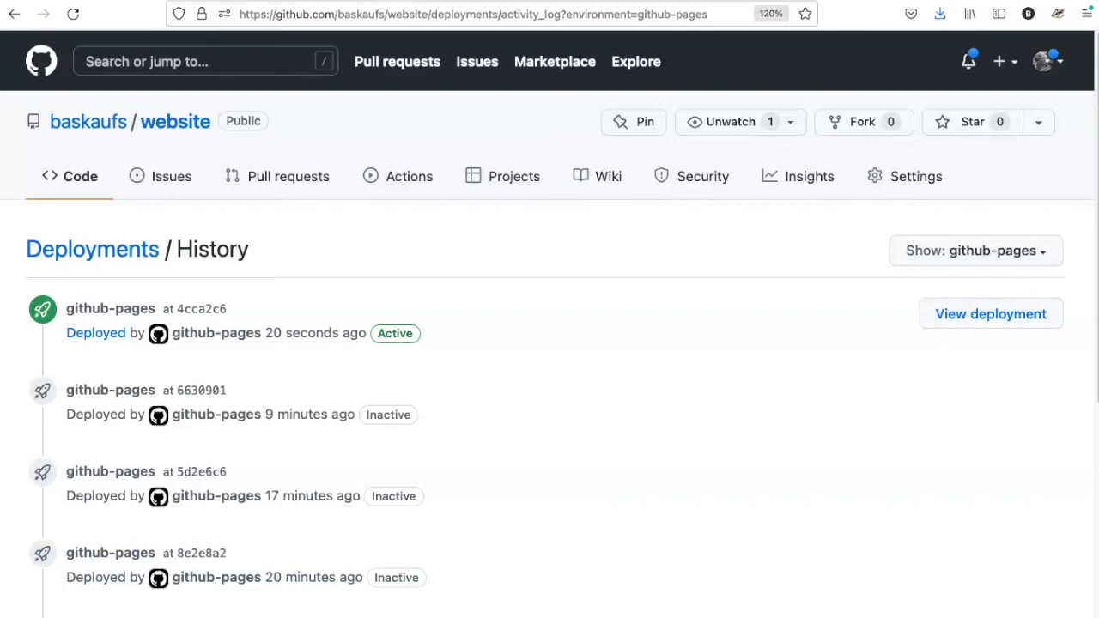
Step: View the active deployment and reload to see the new title, News link, callouts and More content
left_click(989, 313)
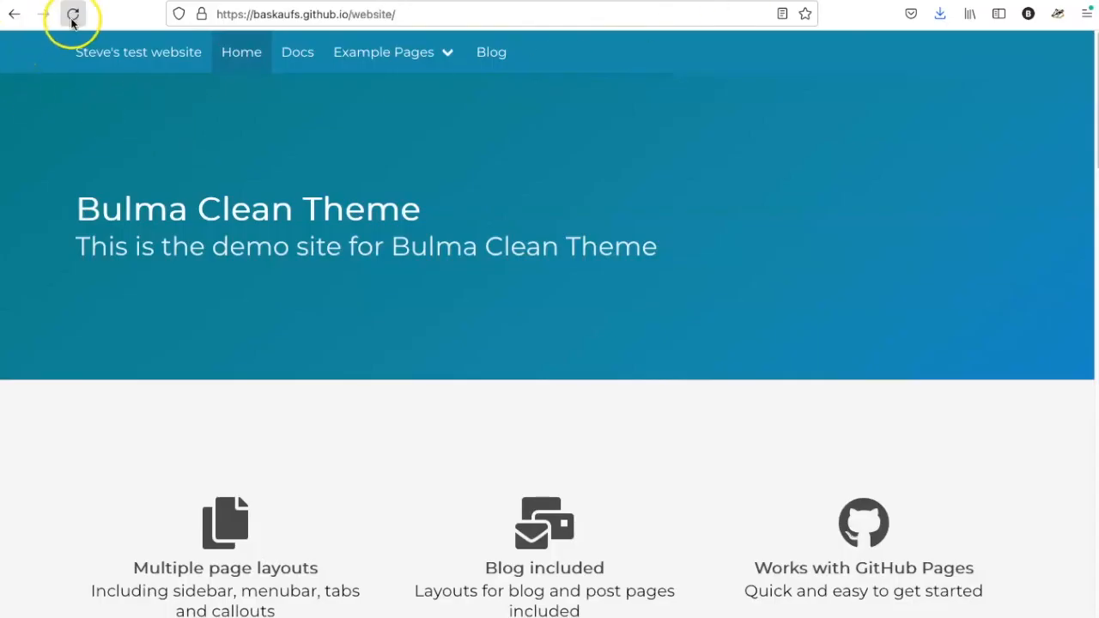
left_click(72, 14)
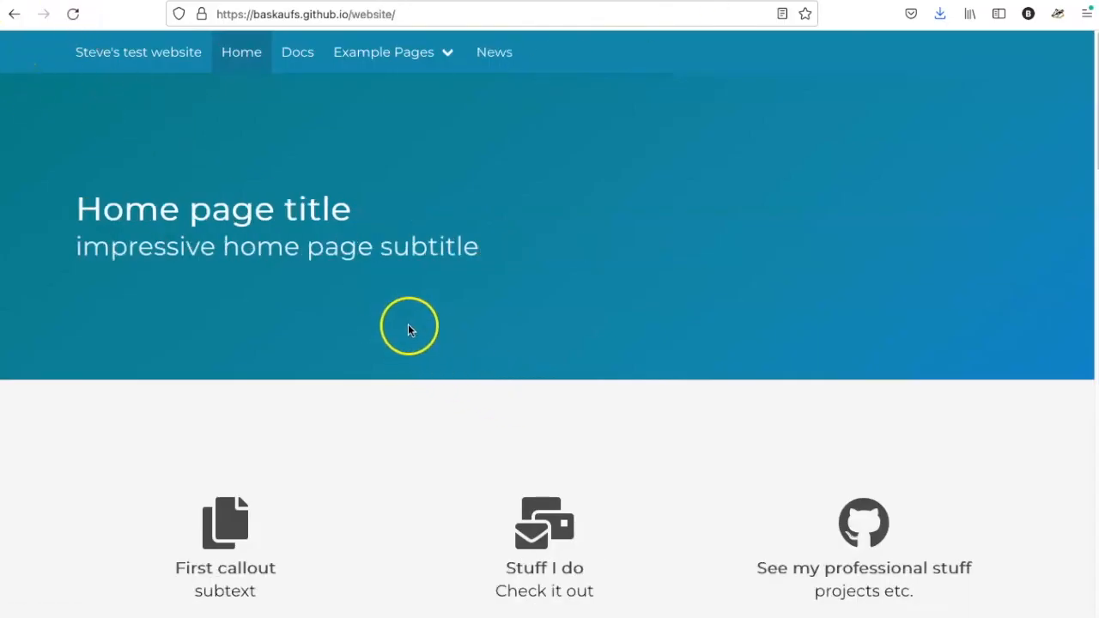
mouse_move(297, 51)
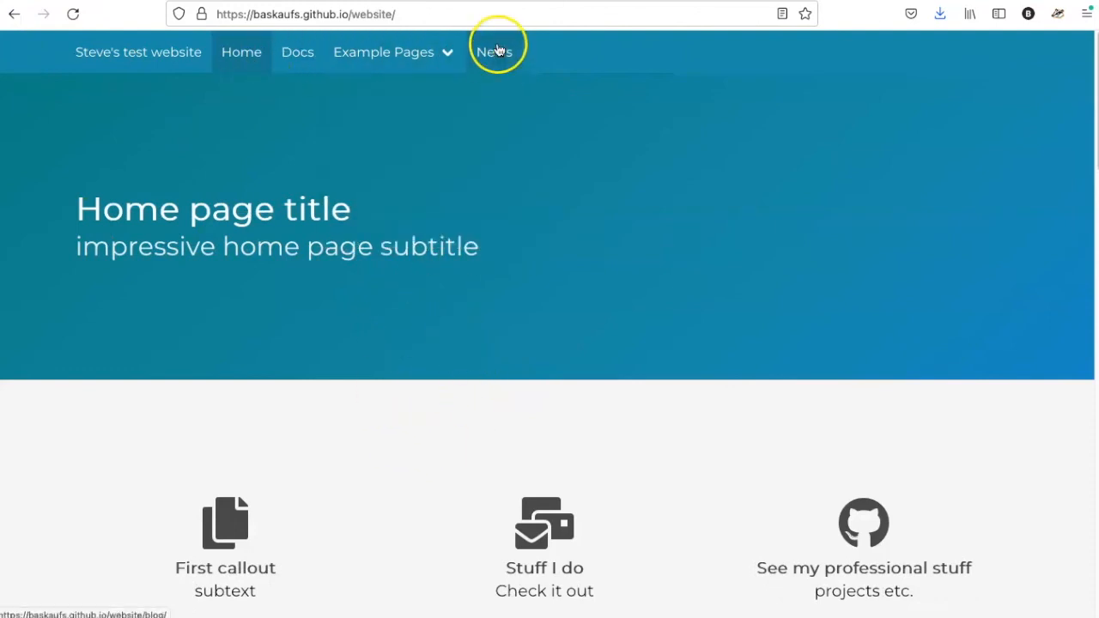
mouse_move(163, 226)
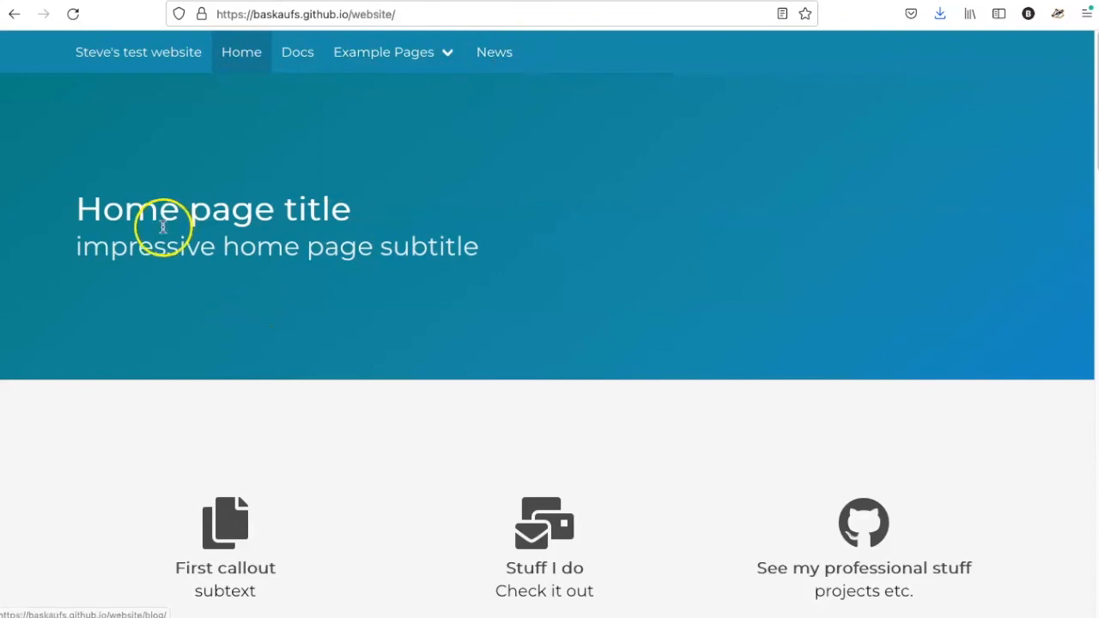
mouse_move(542, 283)
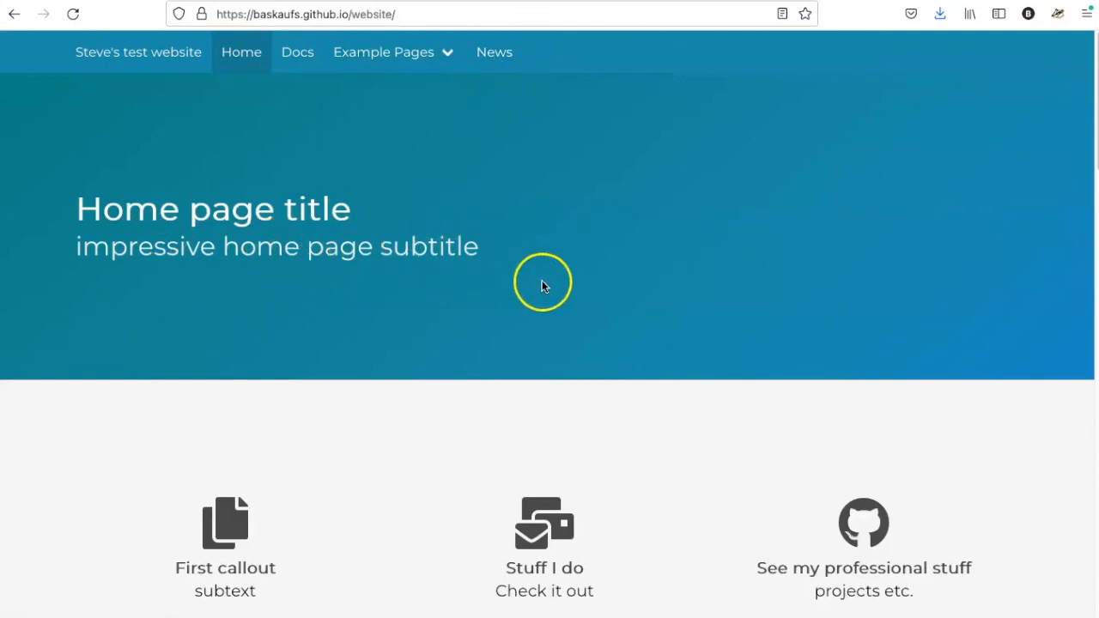
scroll("down", 3)
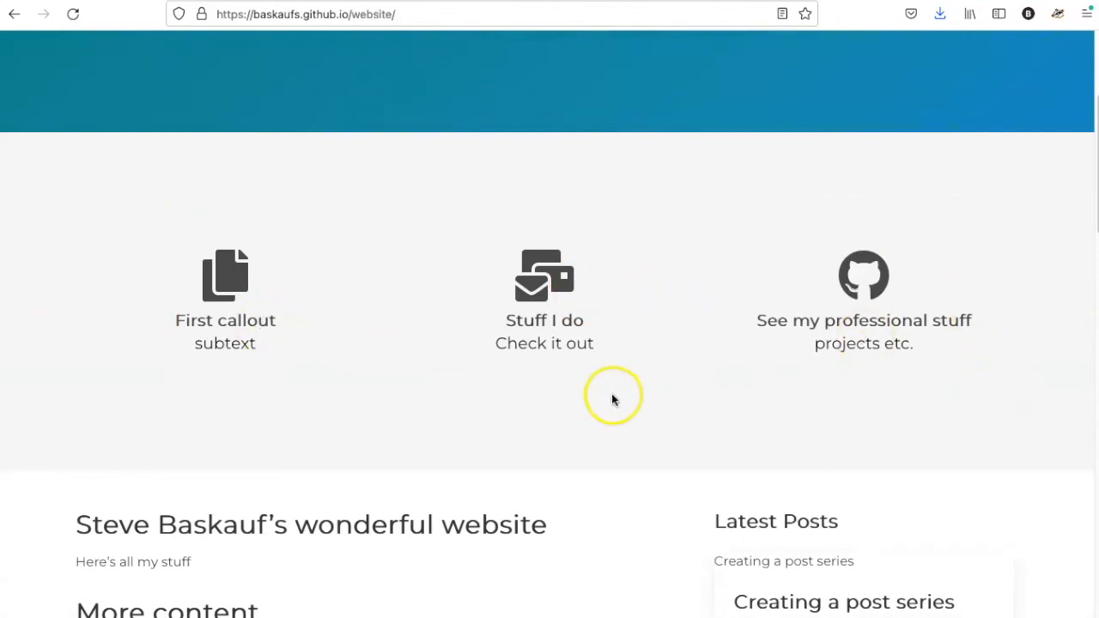
scroll("down", 3)
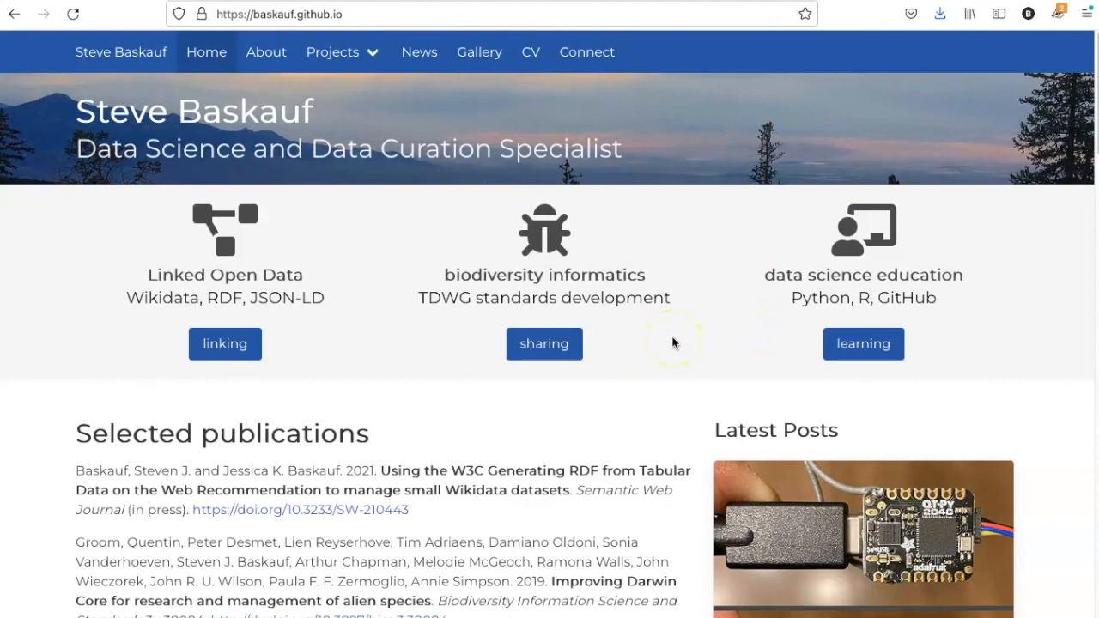
mouse_move(450, 134)
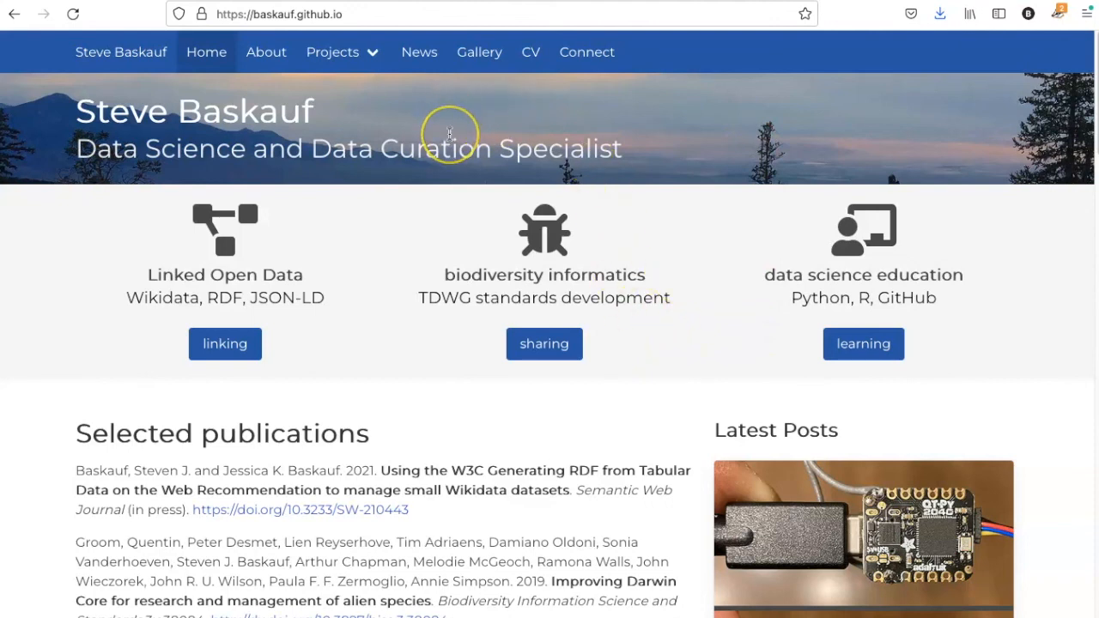